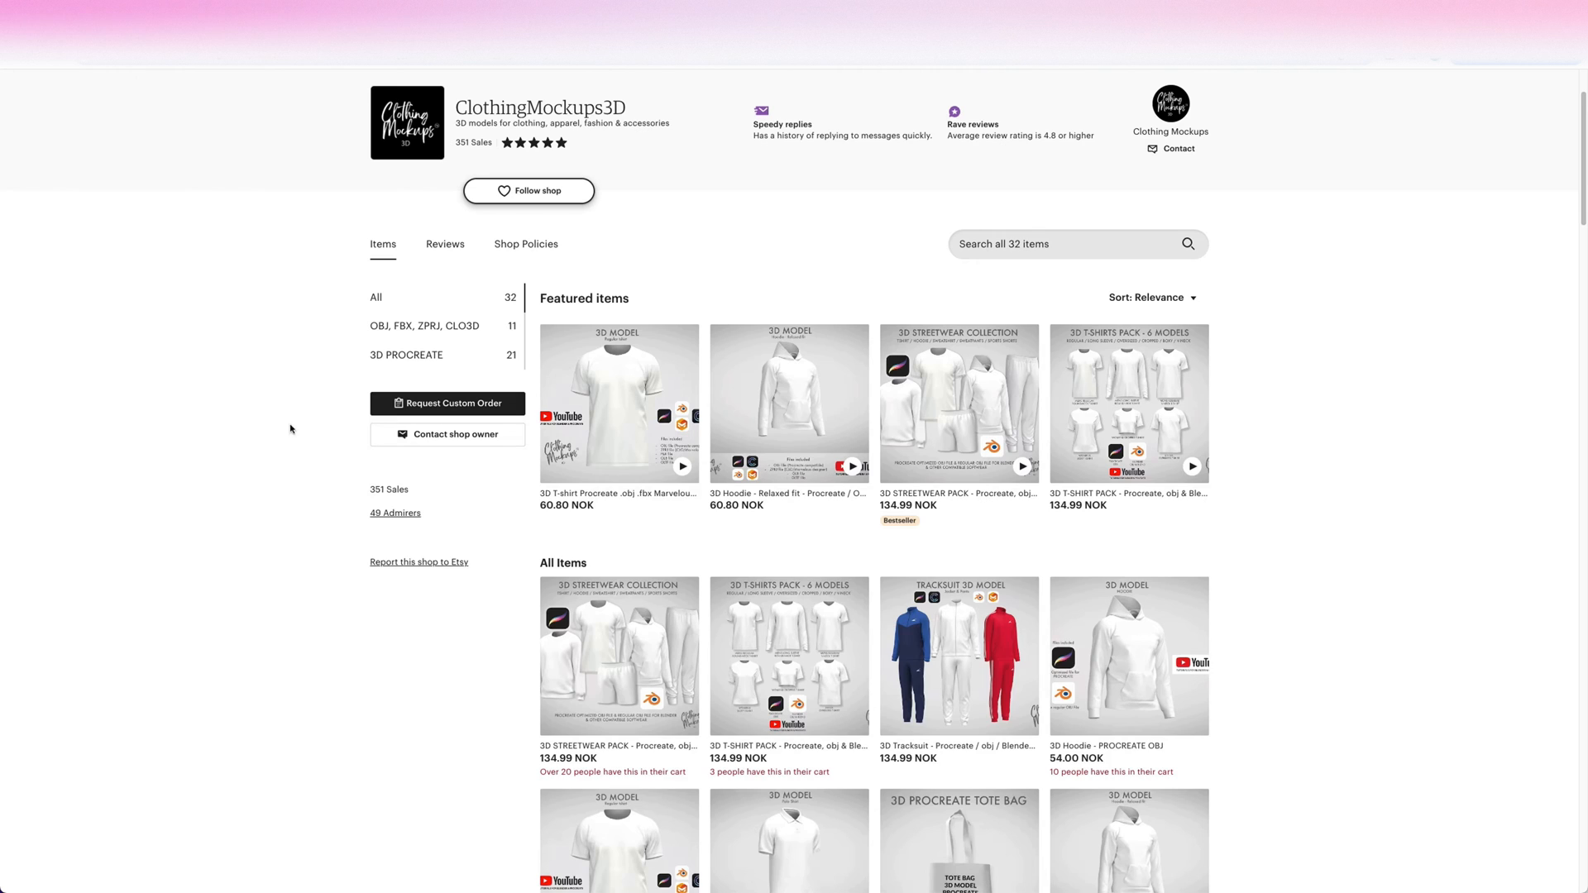
pyautogui.moveTo(316, 289)
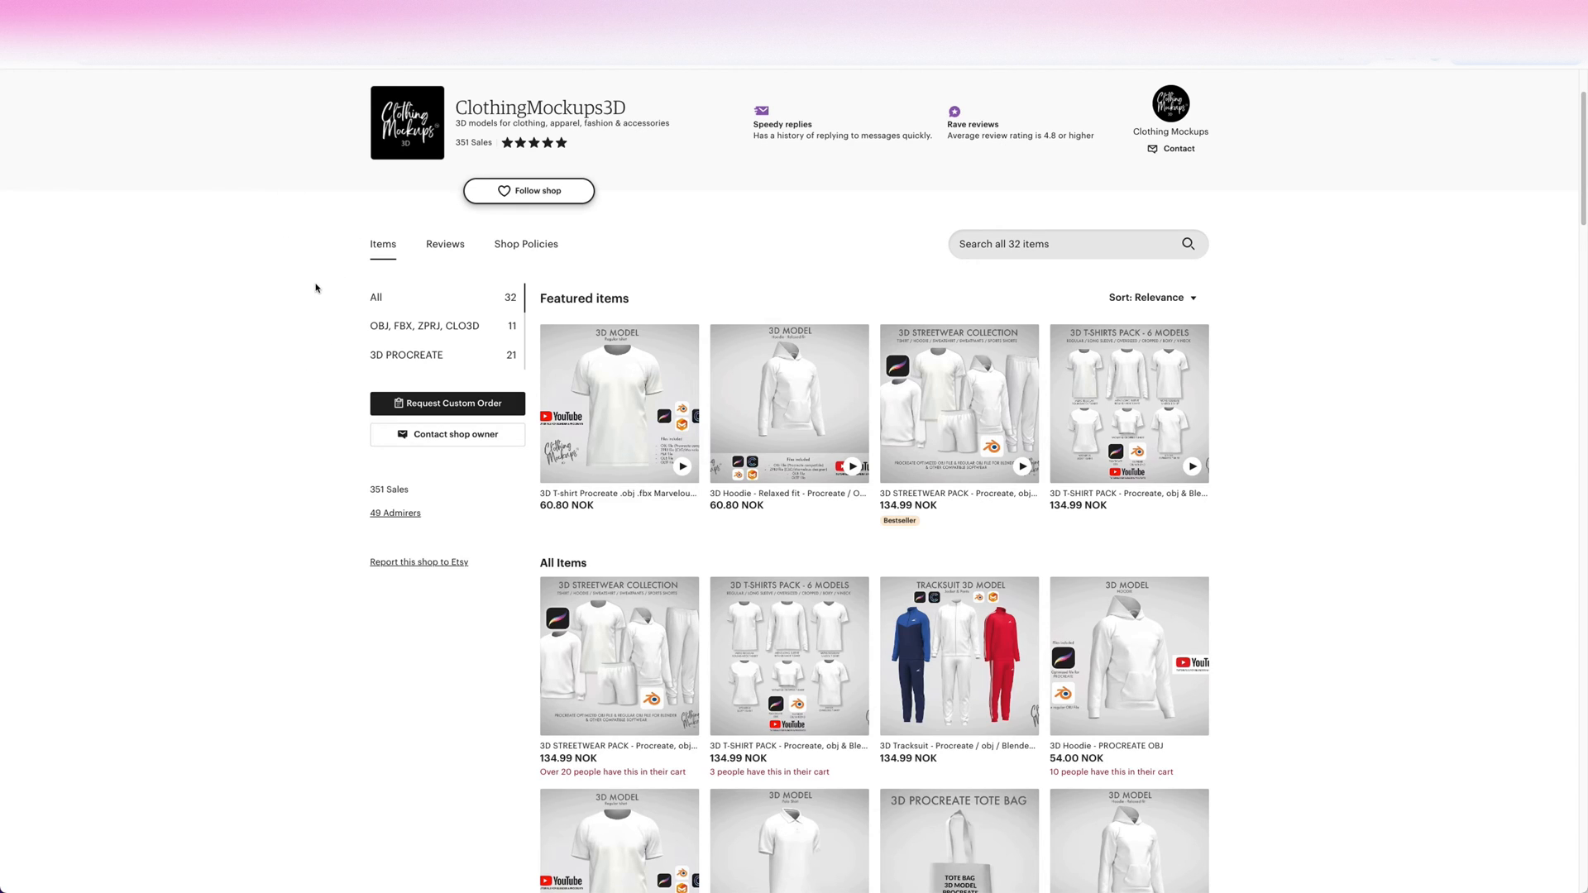
pyautogui.moveTo(303, 312)
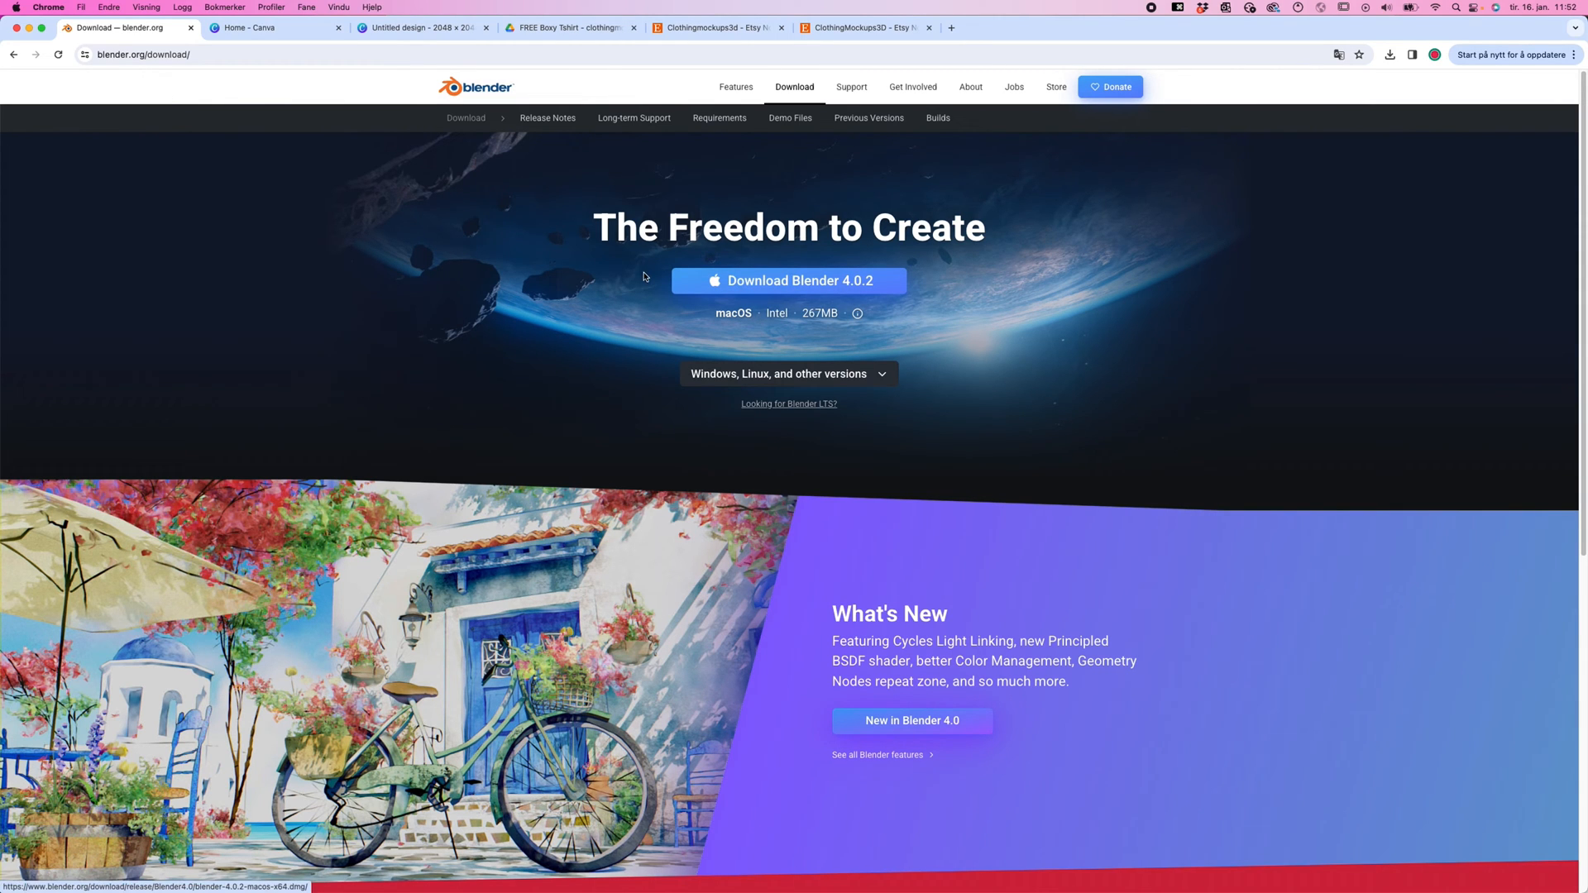
pyautogui.moveTo(631, 353)
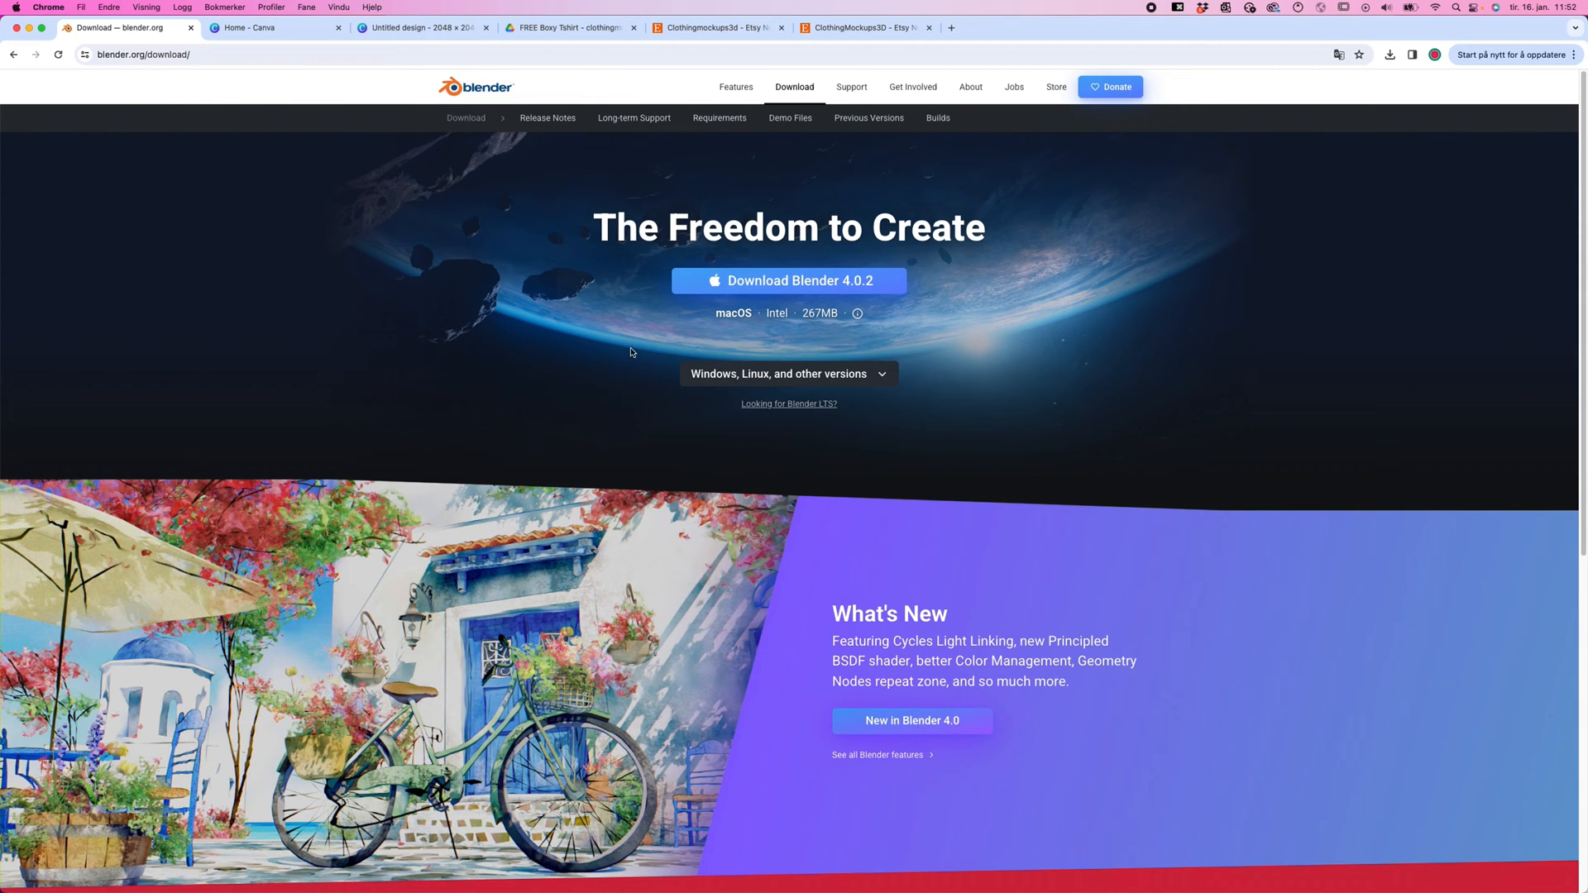
pyautogui.moveTo(632, 361)
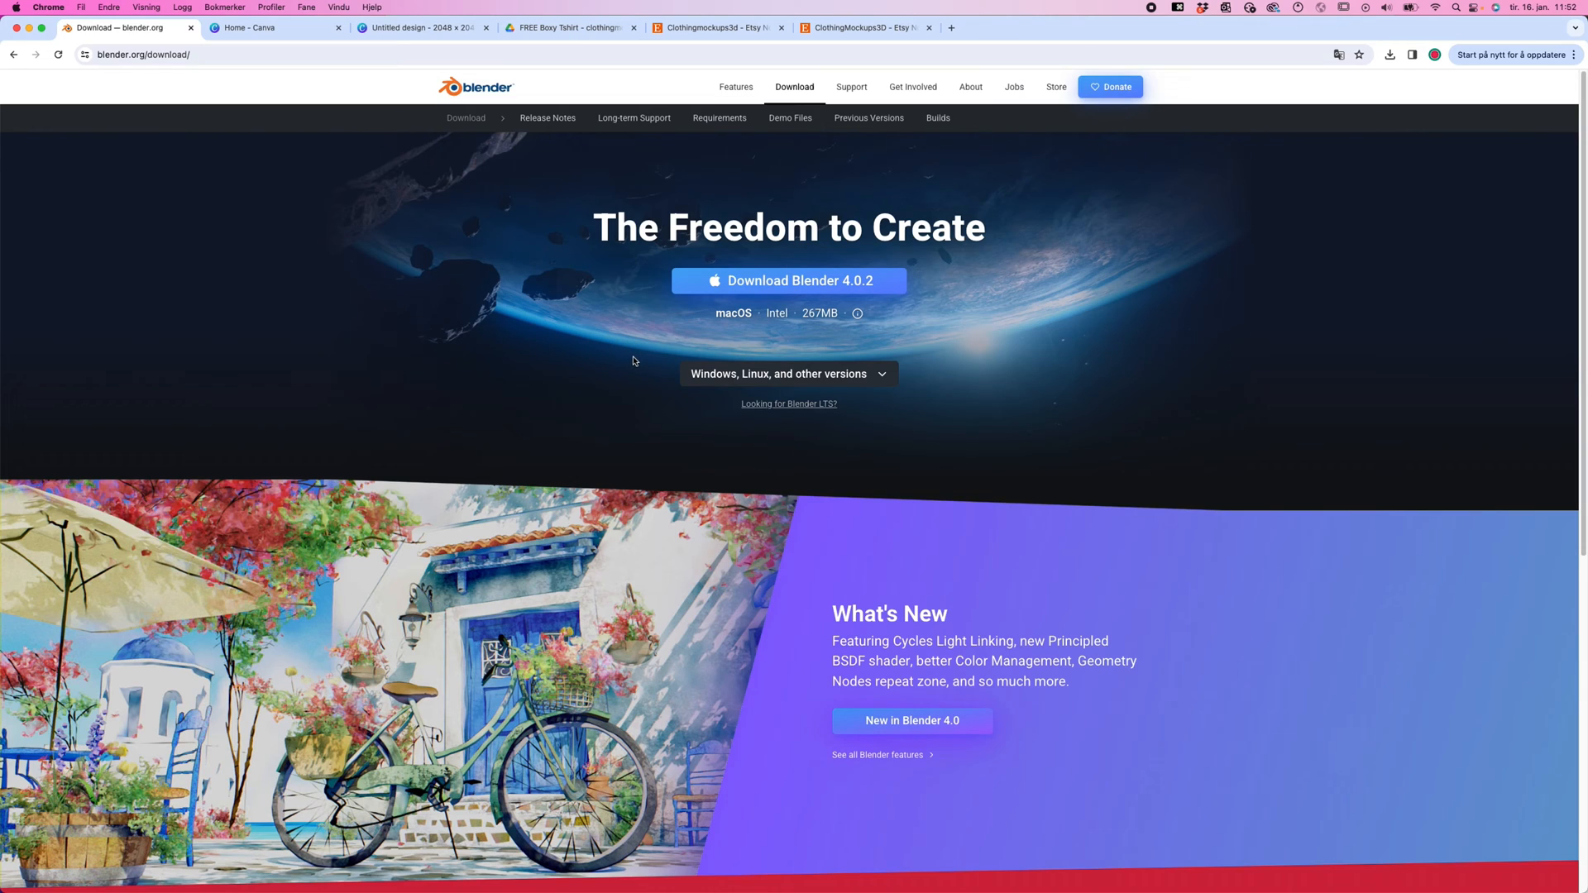
pyautogui.moveTo(624, 356)
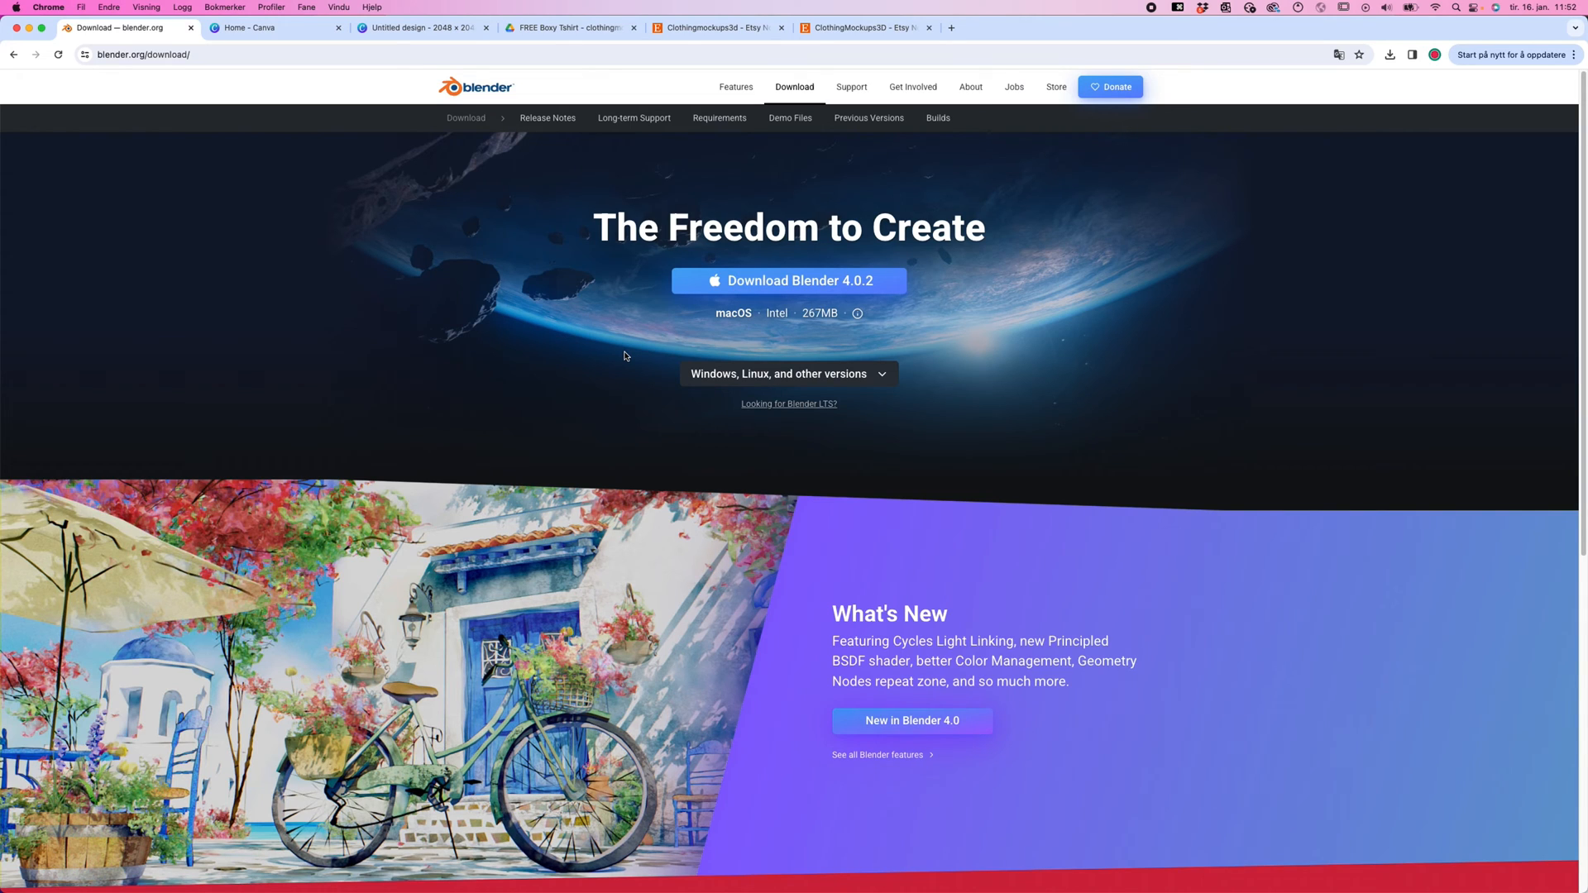
pyautogui.moveTo(930, 383)
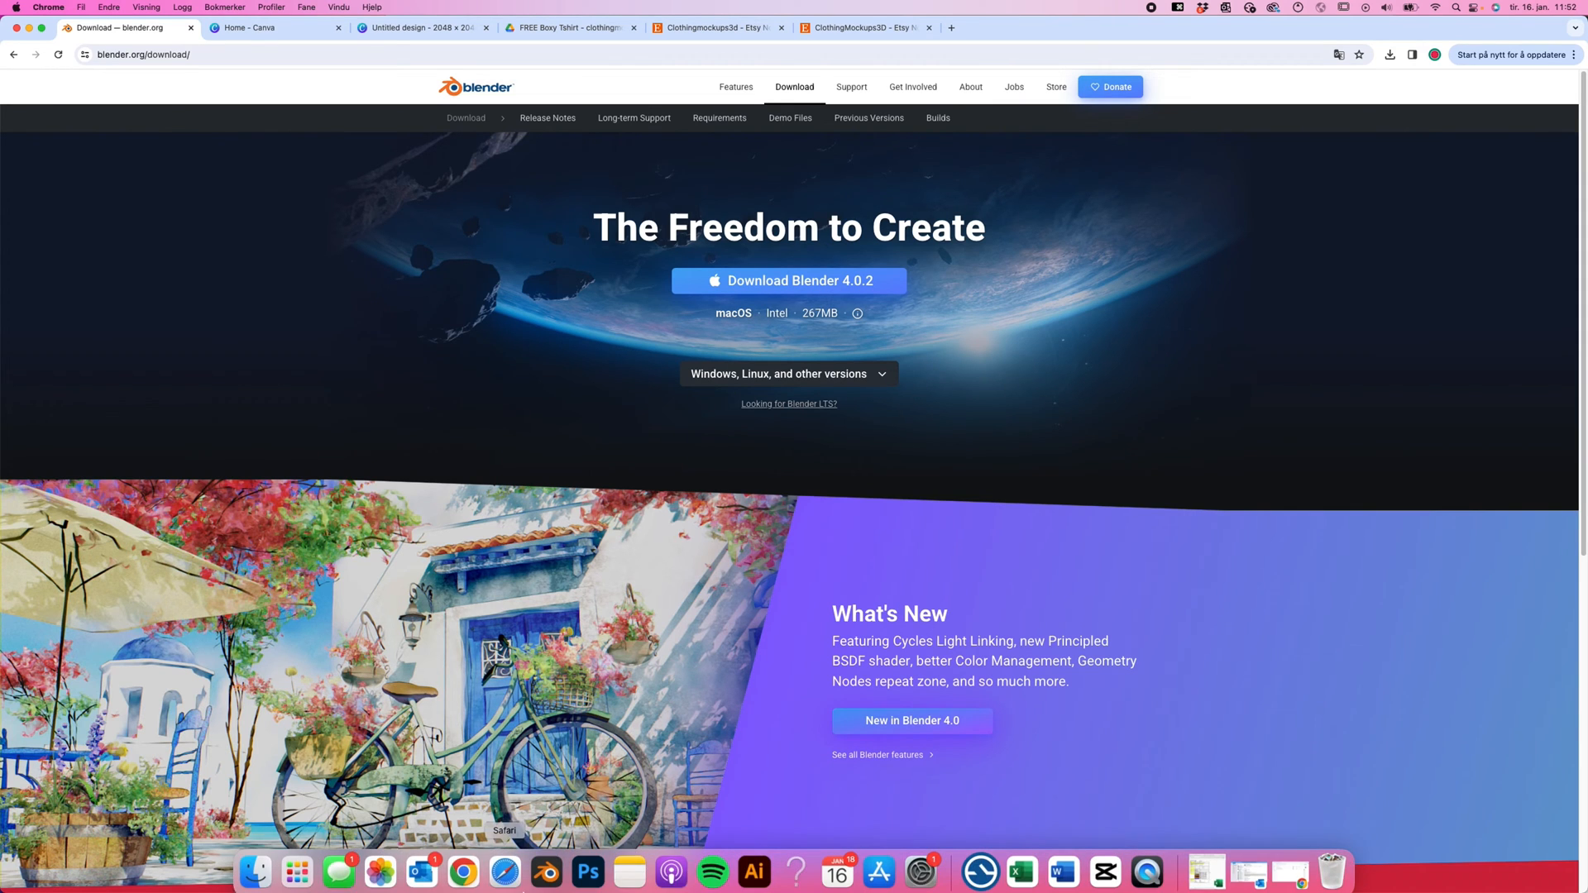
# Launch Blender and open the BoxyTshirt_YouTube_Clothingmockups .blend file by dragging it from Finder
pyautogui.click(546, 871)
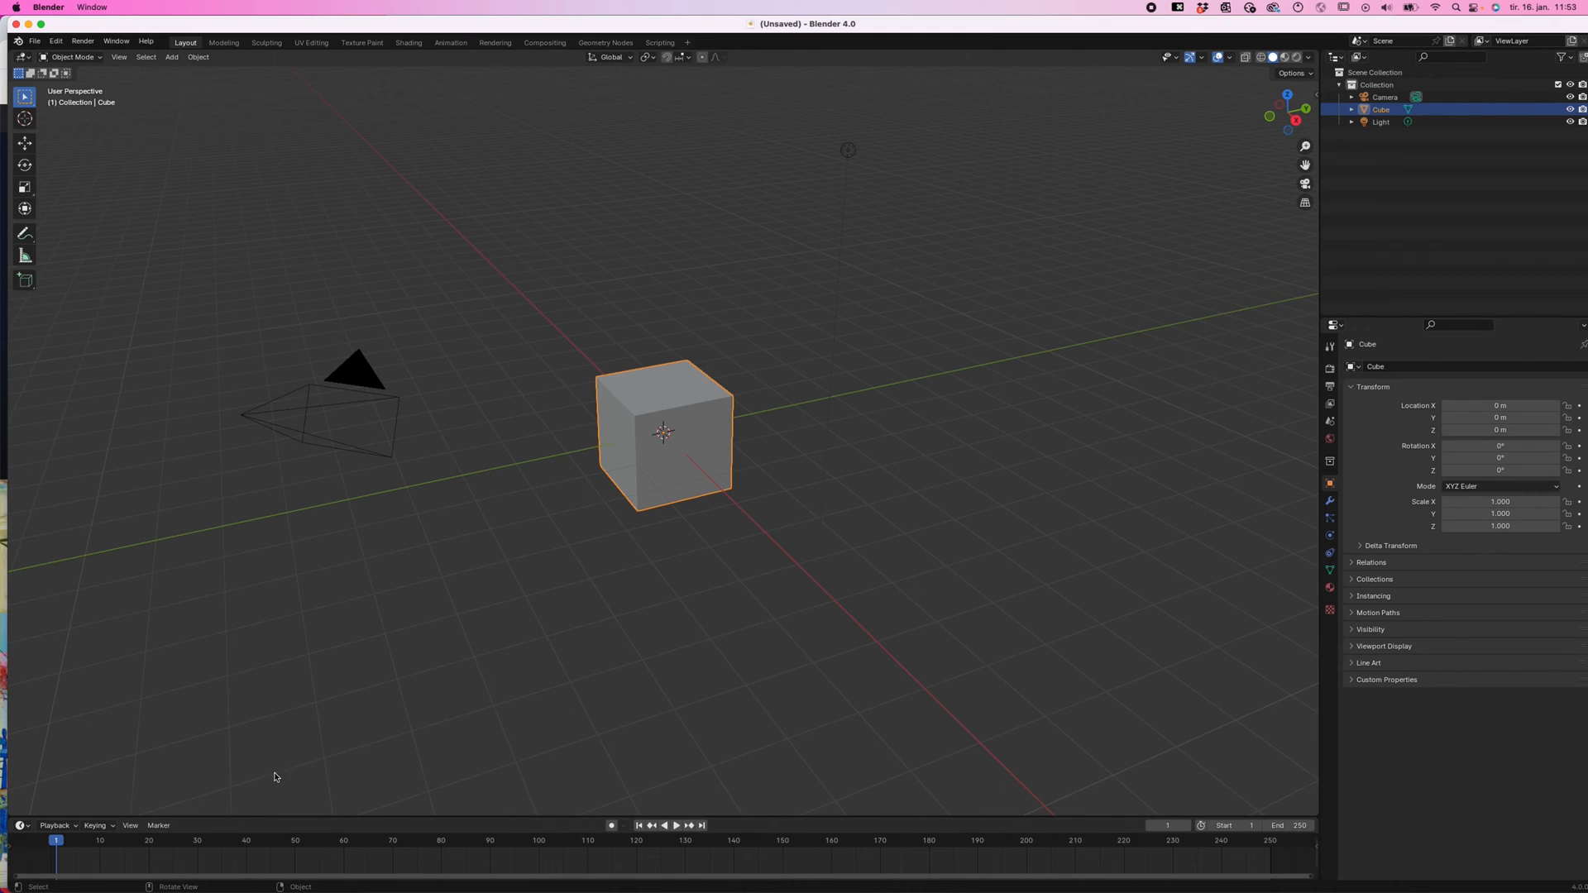
pyautogui.moveTo(325, 627)
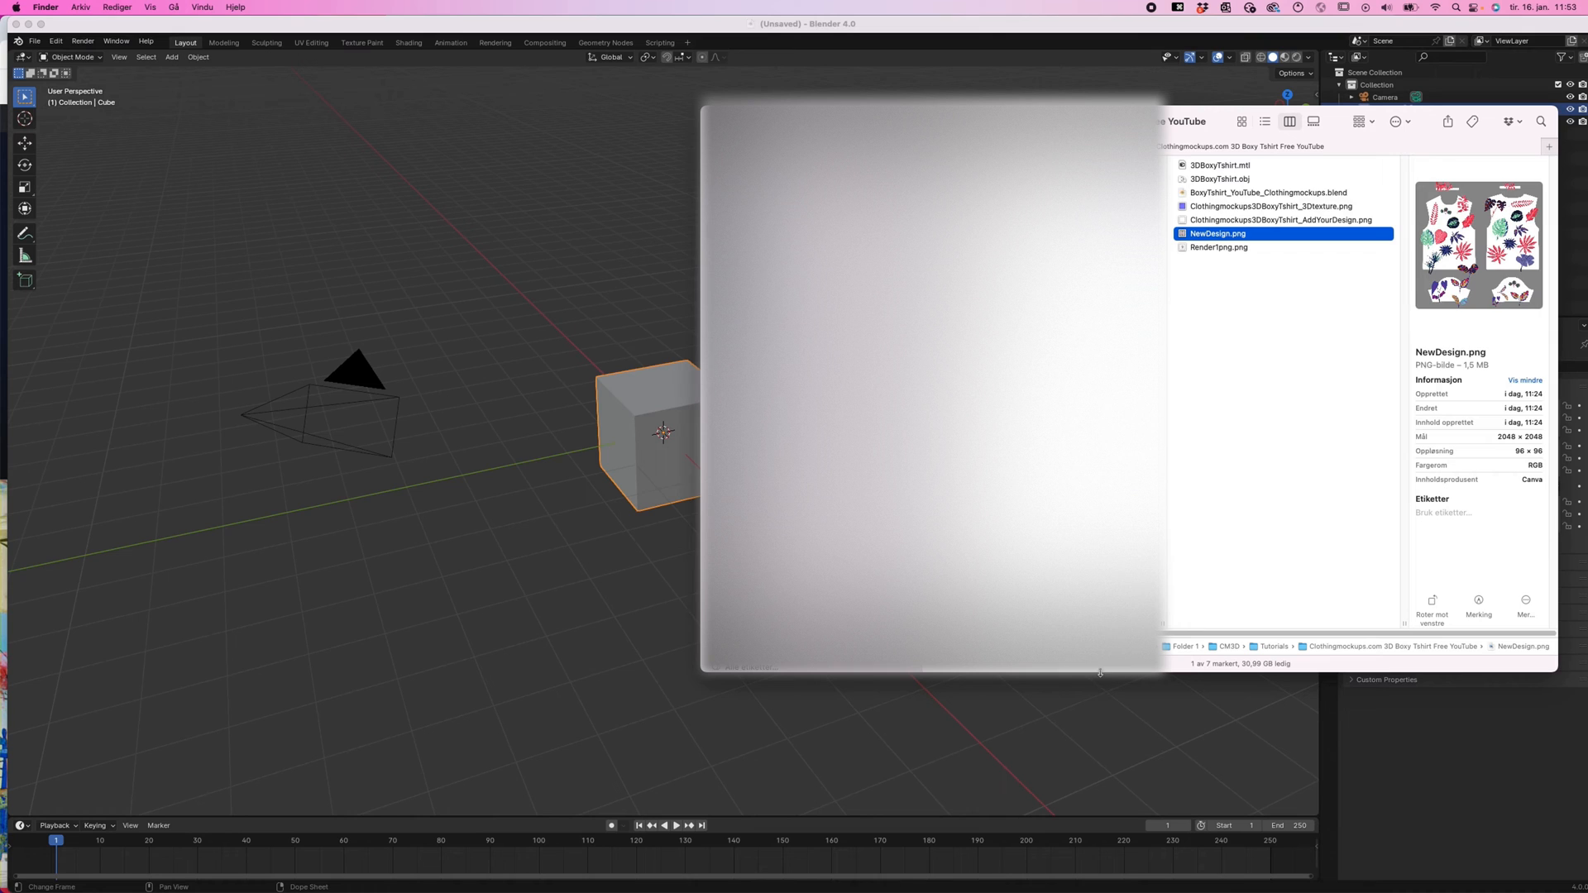
pyautogui.click(1267, 193)
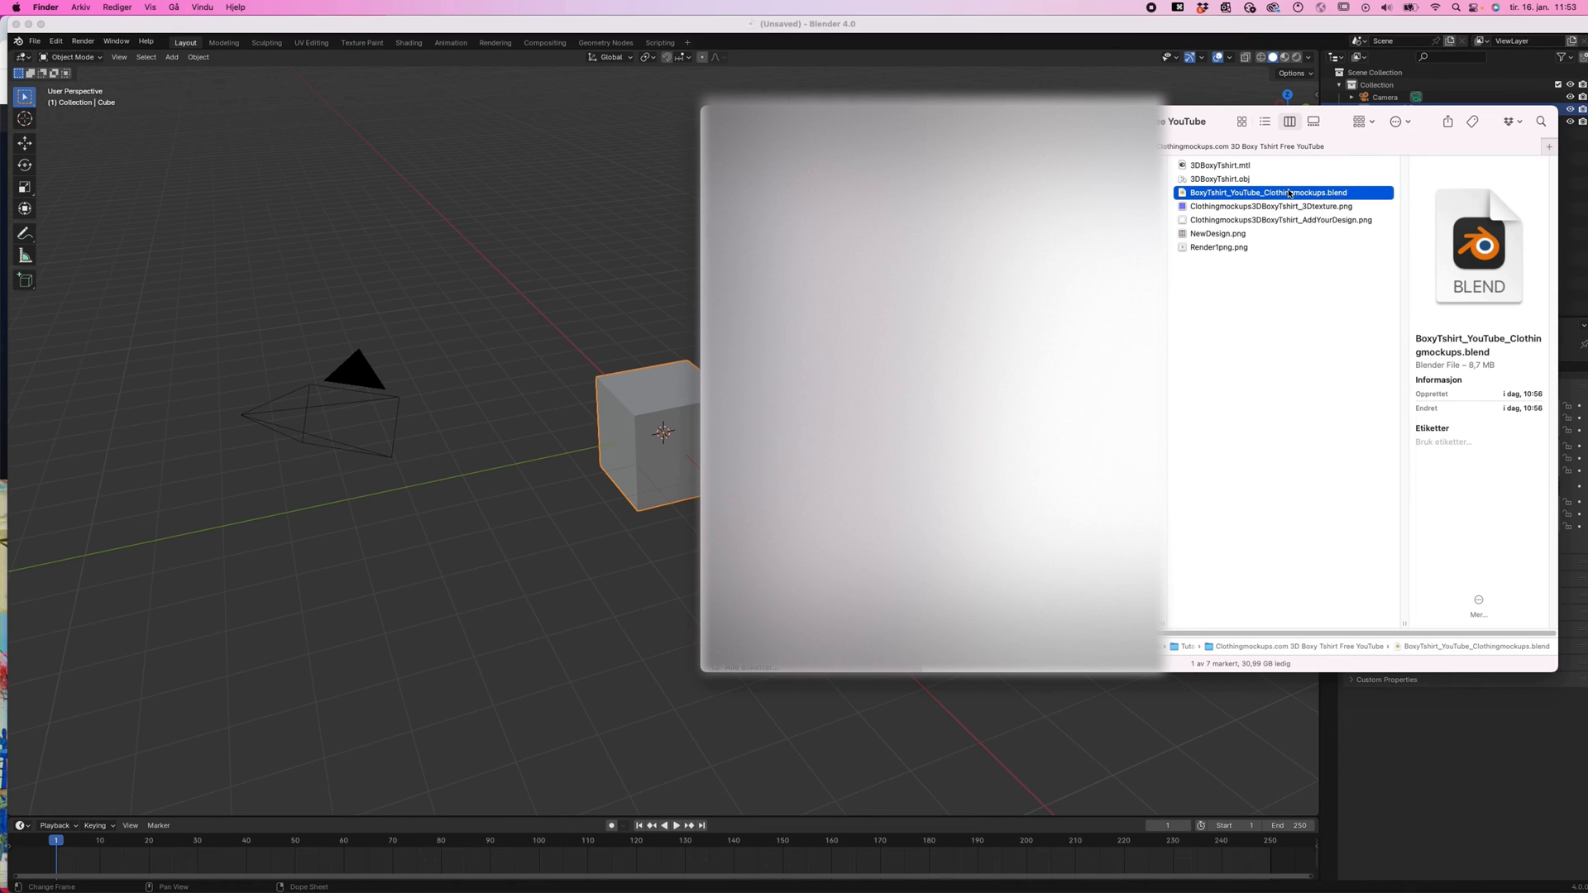
pyautogui.moveTo(1267, 193); pyautogui.dragTo(562, 287)
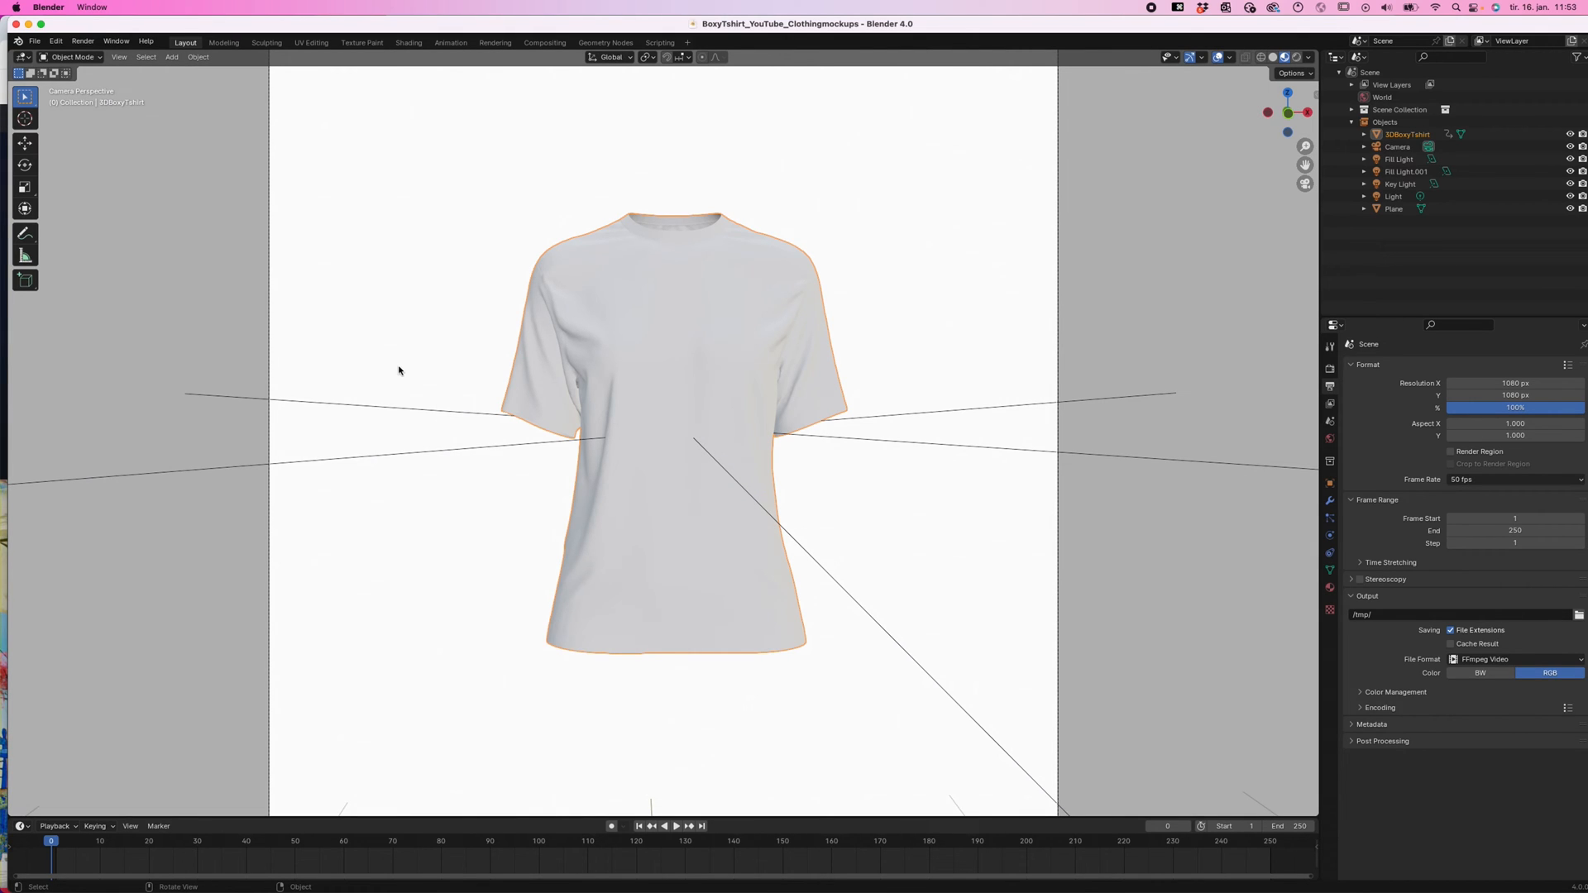
pyautogui.moveTo(375, 357)
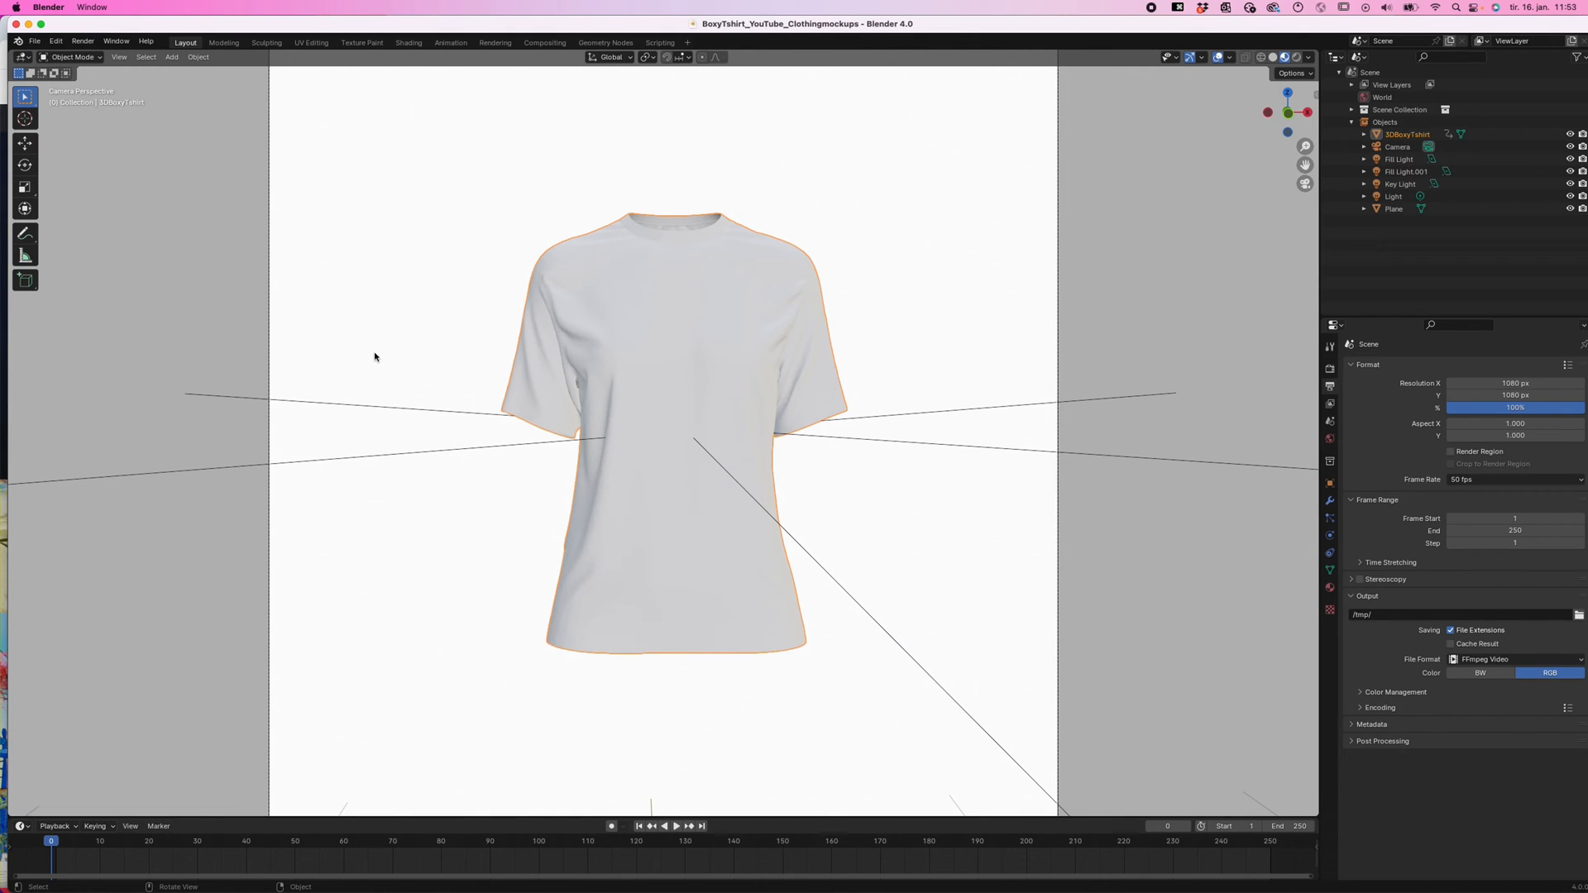
pyautogui.moveTo(359, 371)
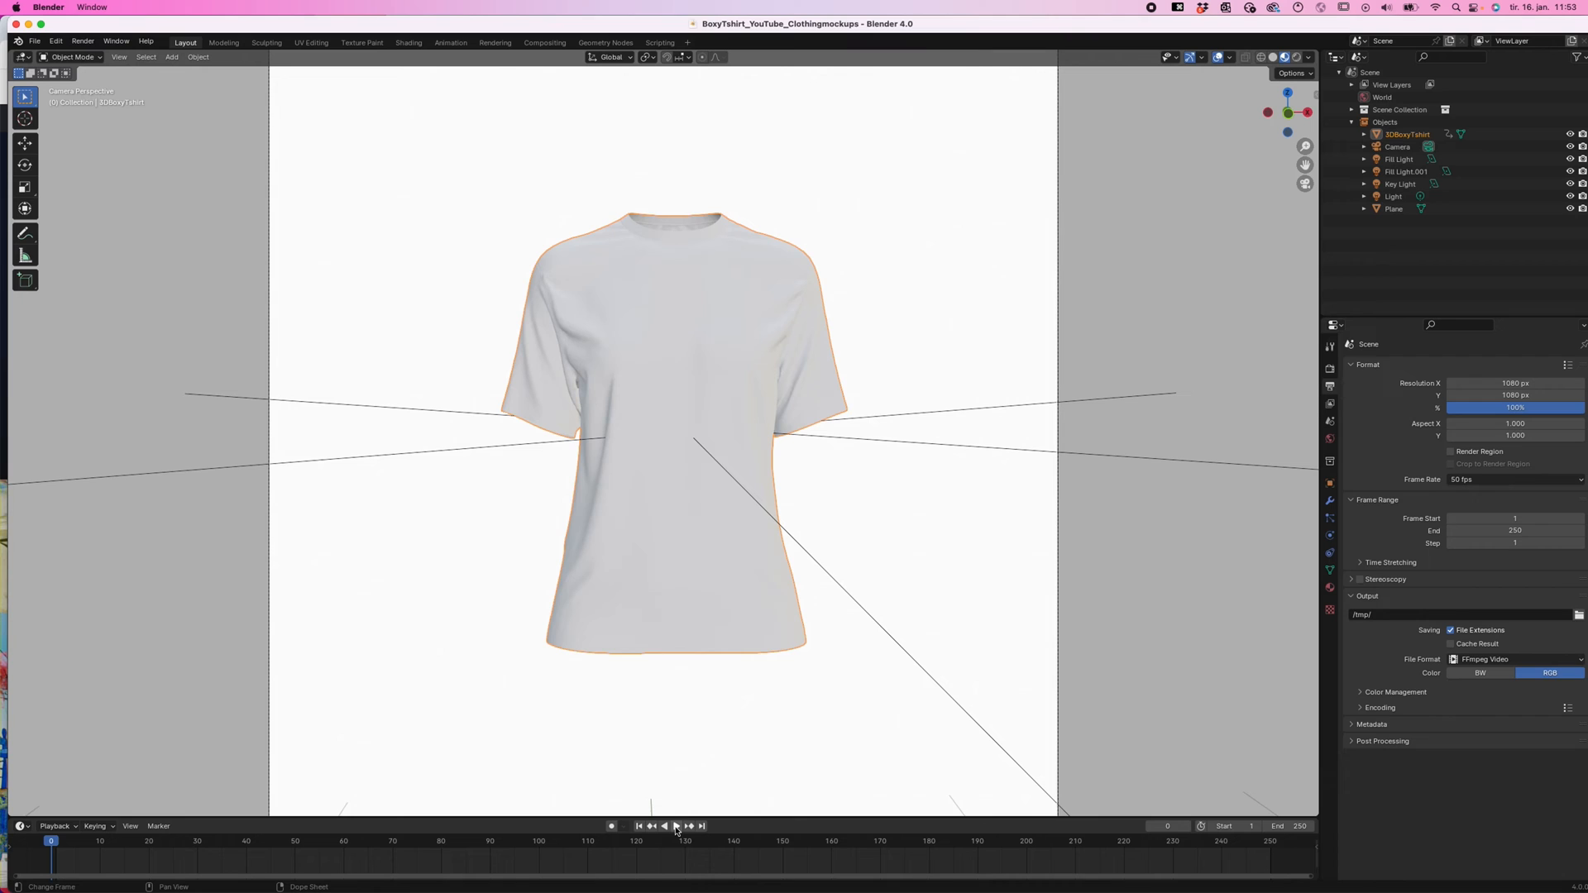
pyautogui.click(676, 825)
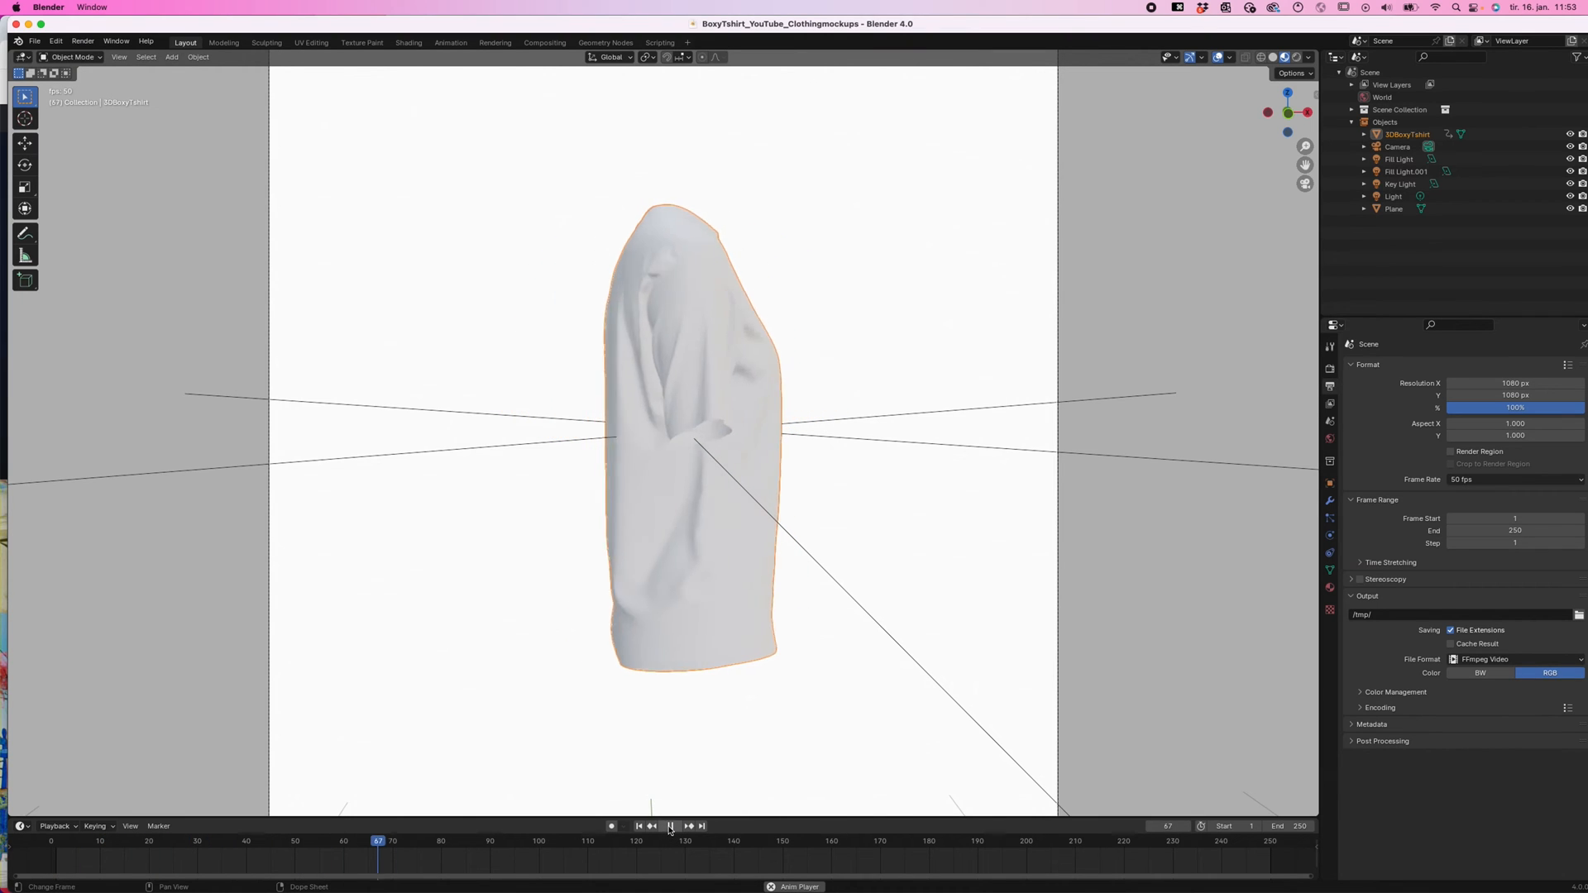
pyautogui.click(671, 825)
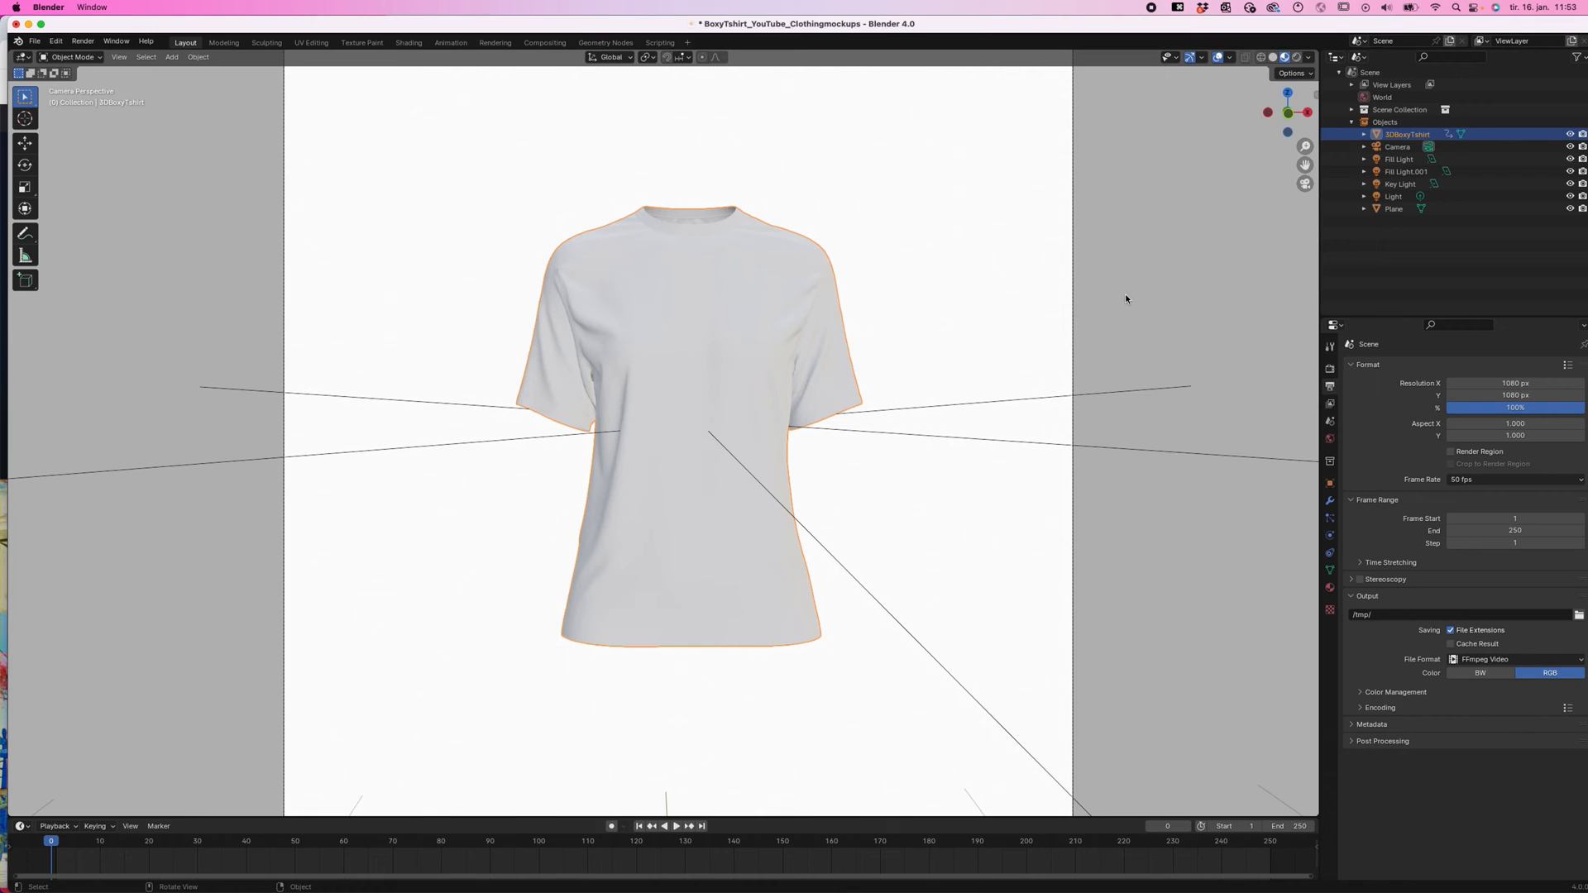
pyautogui.moveTo(1017, 567)
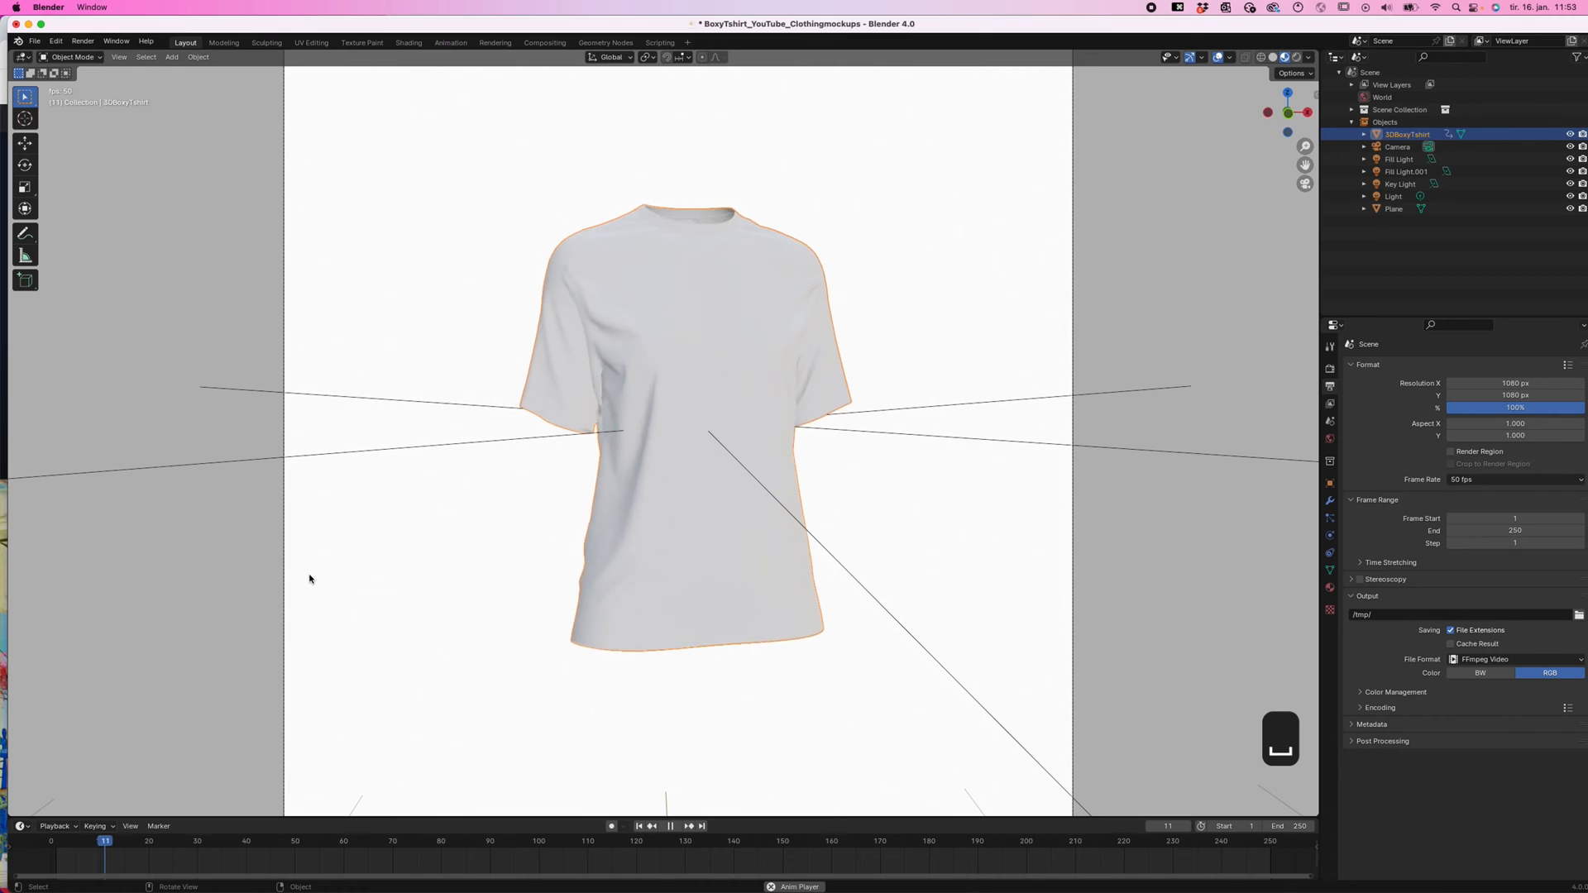
pyautogui.press('space')
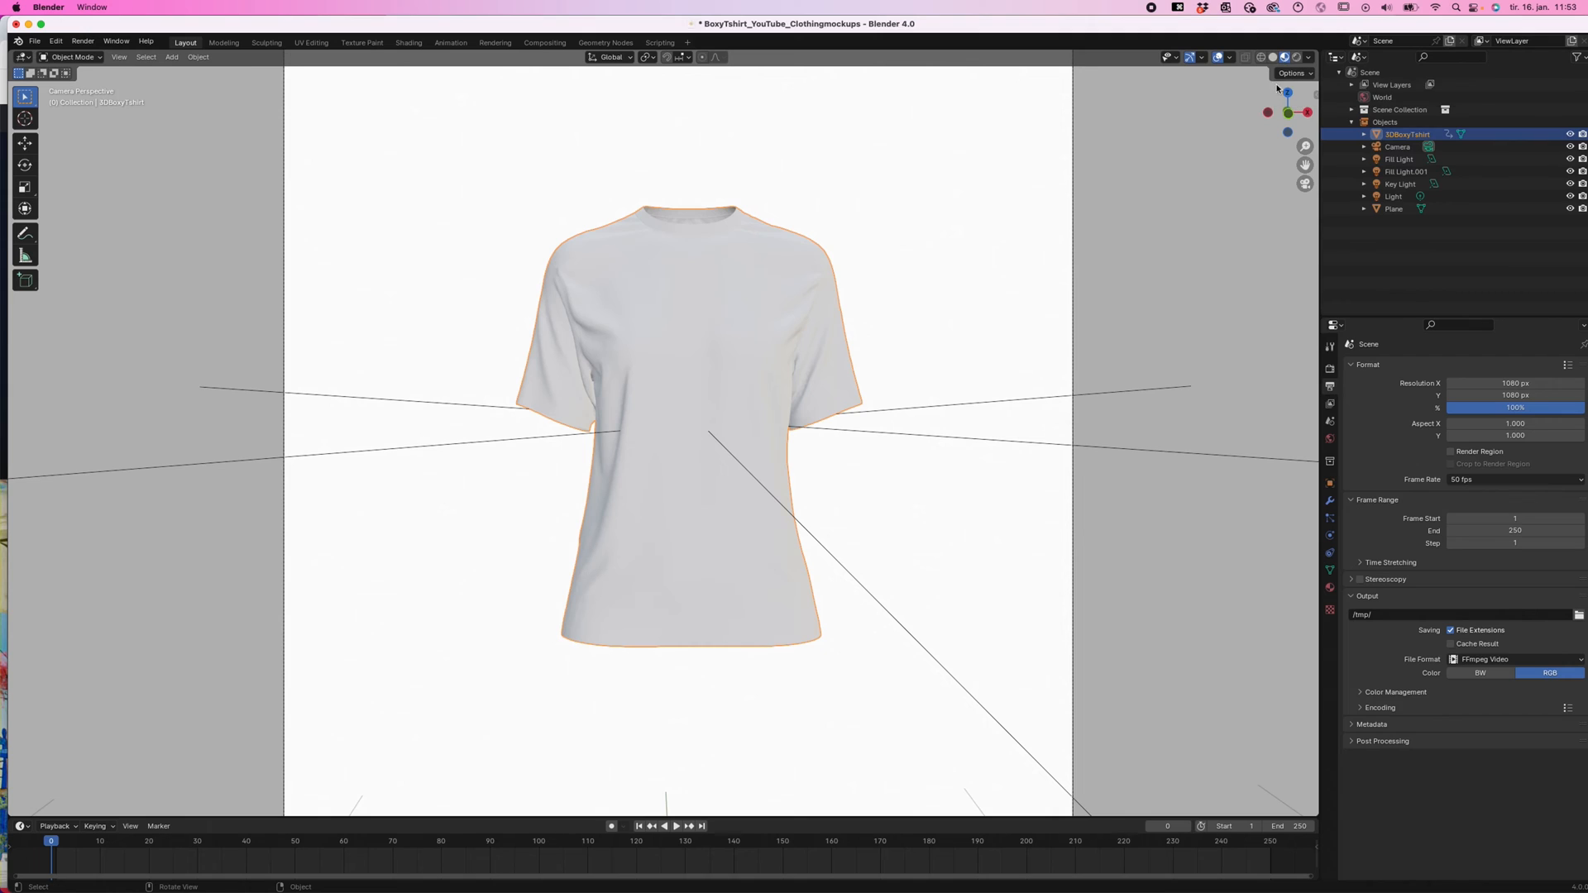
pyautogui.moveTo(922, 514)
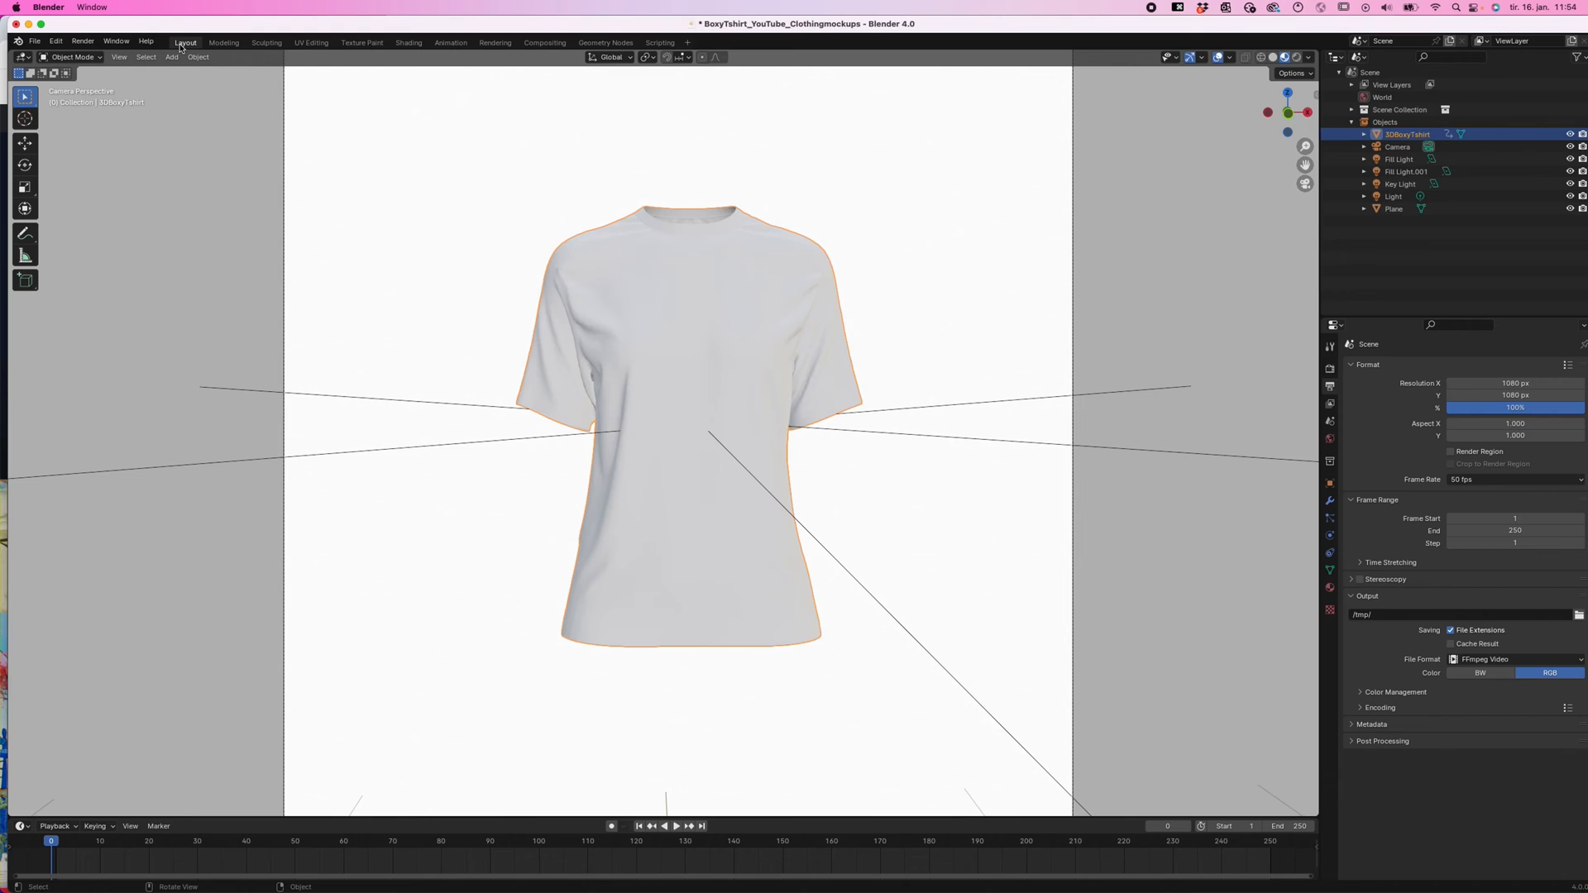
# Switch Blender to the Shading workspace, then bring the design files folder up in Finder
pyautogui.click(407, 42)
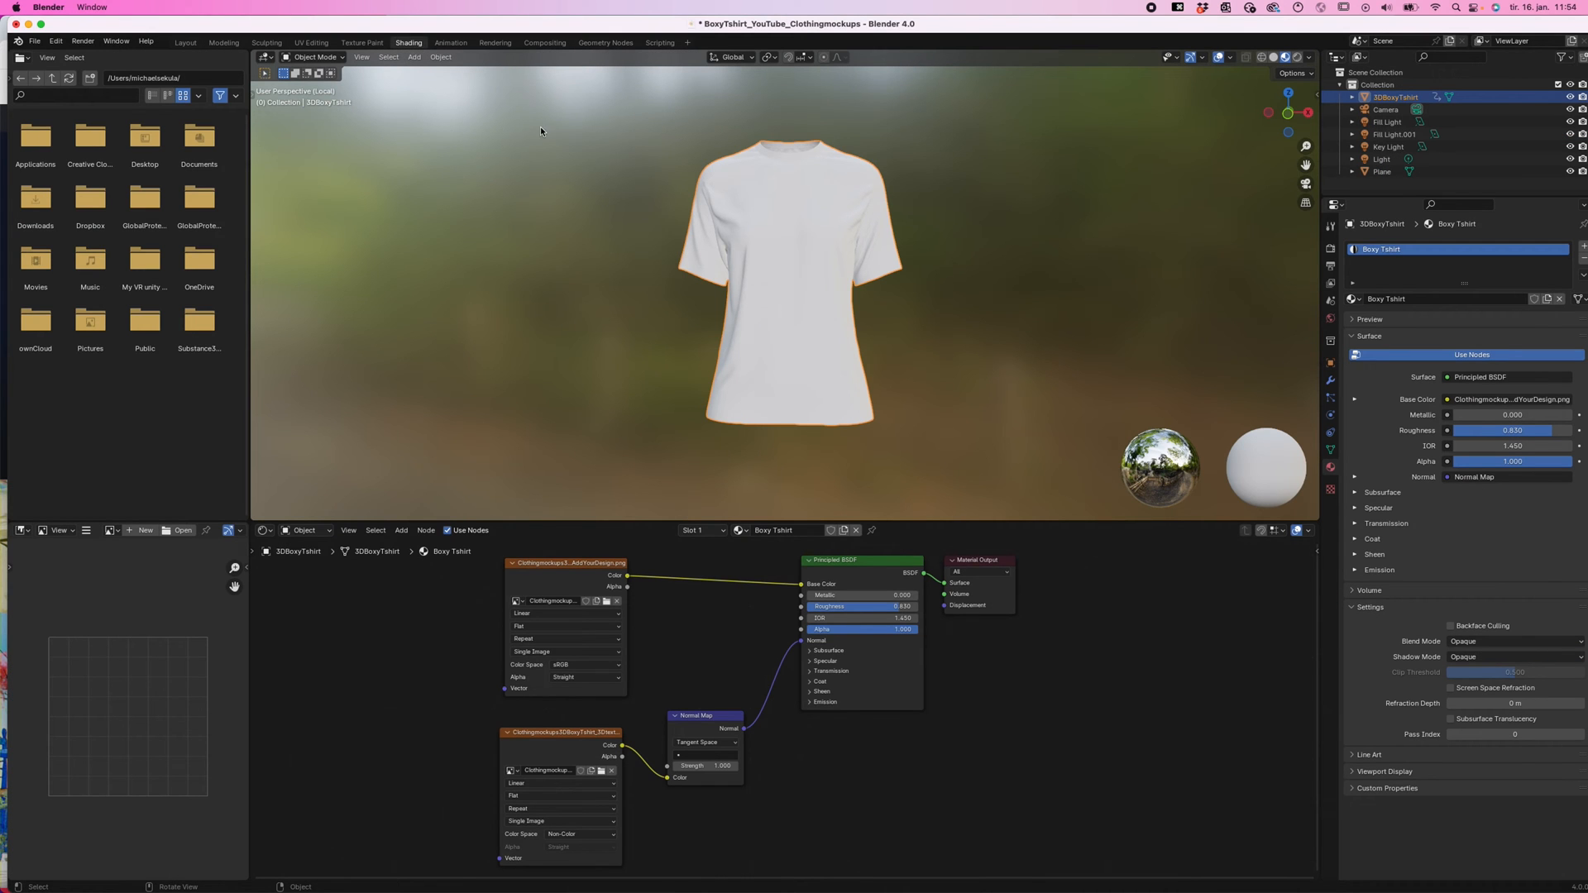
pyautogui.moveTo(878, 668)
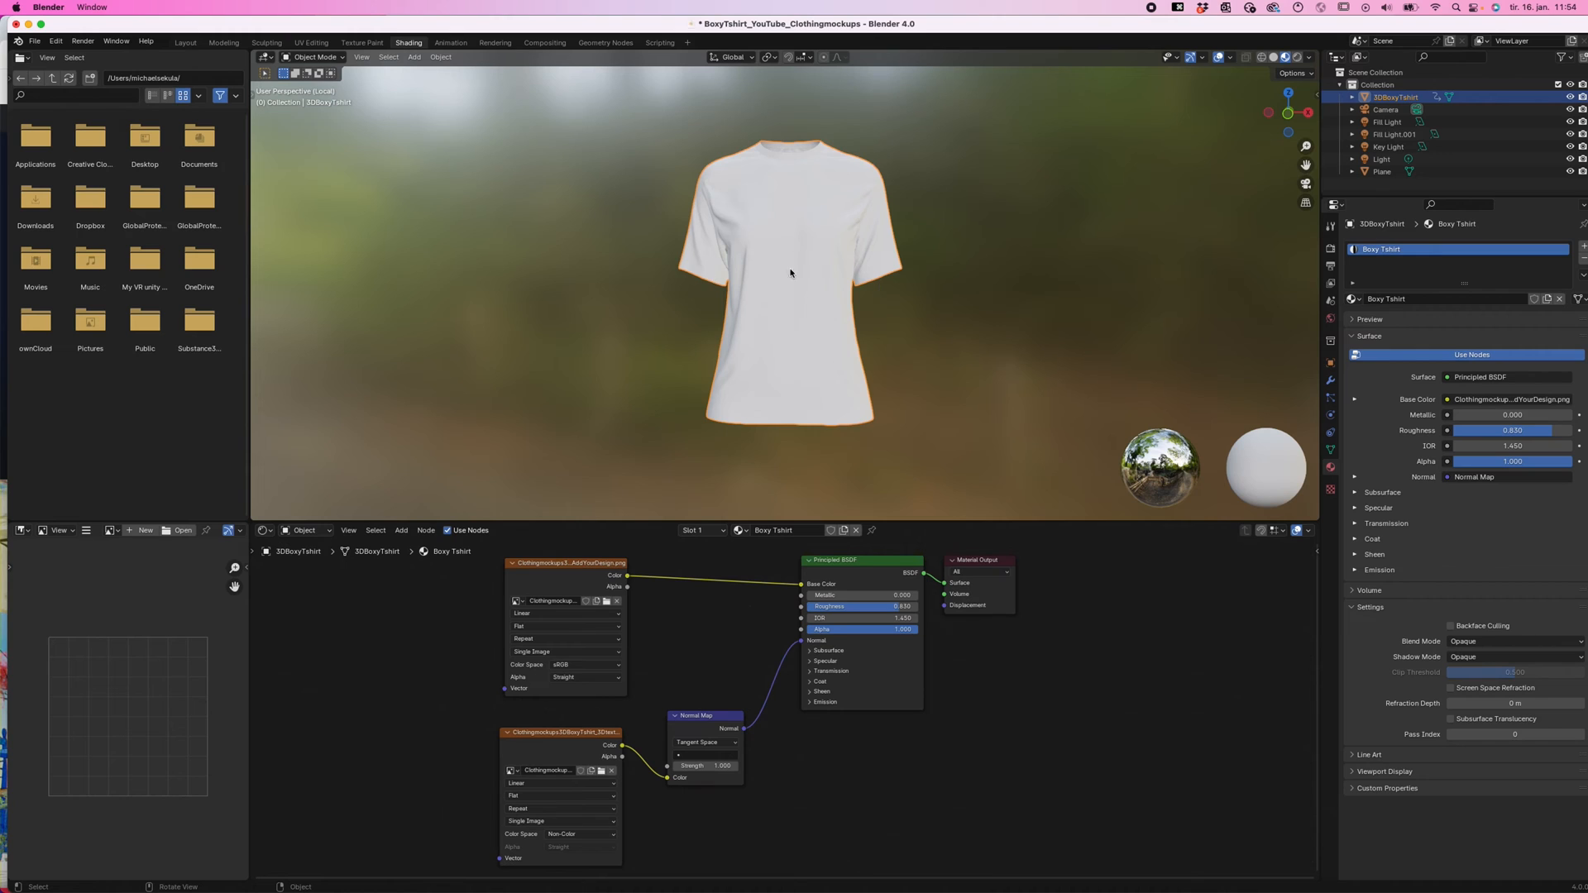
pyautogui.moveTo(644, 305)
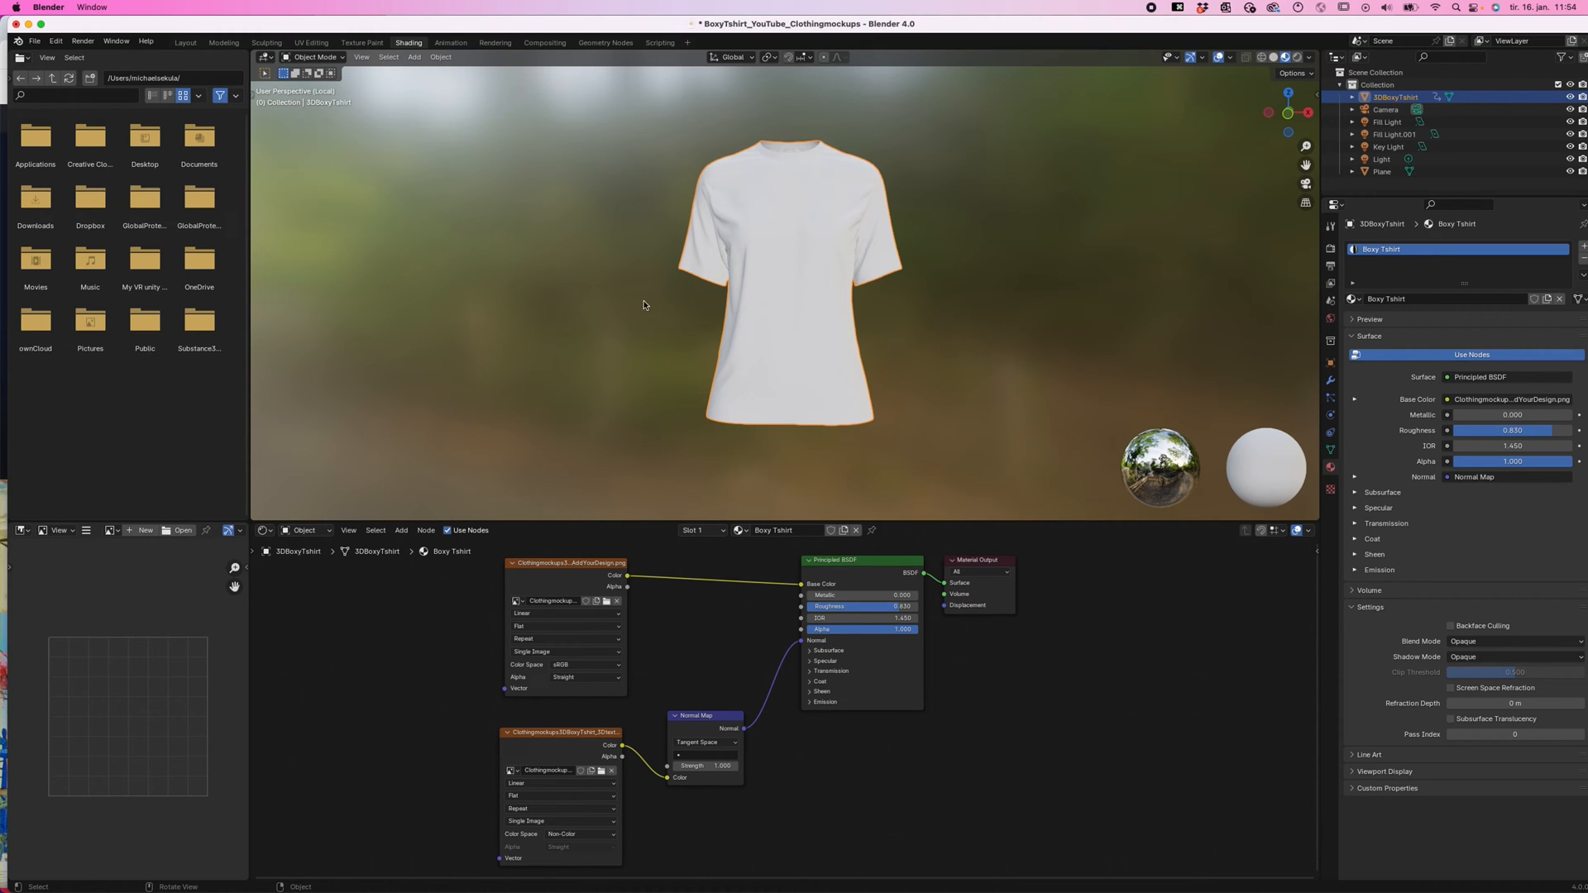
pyautogui.moveTo(297, 864)
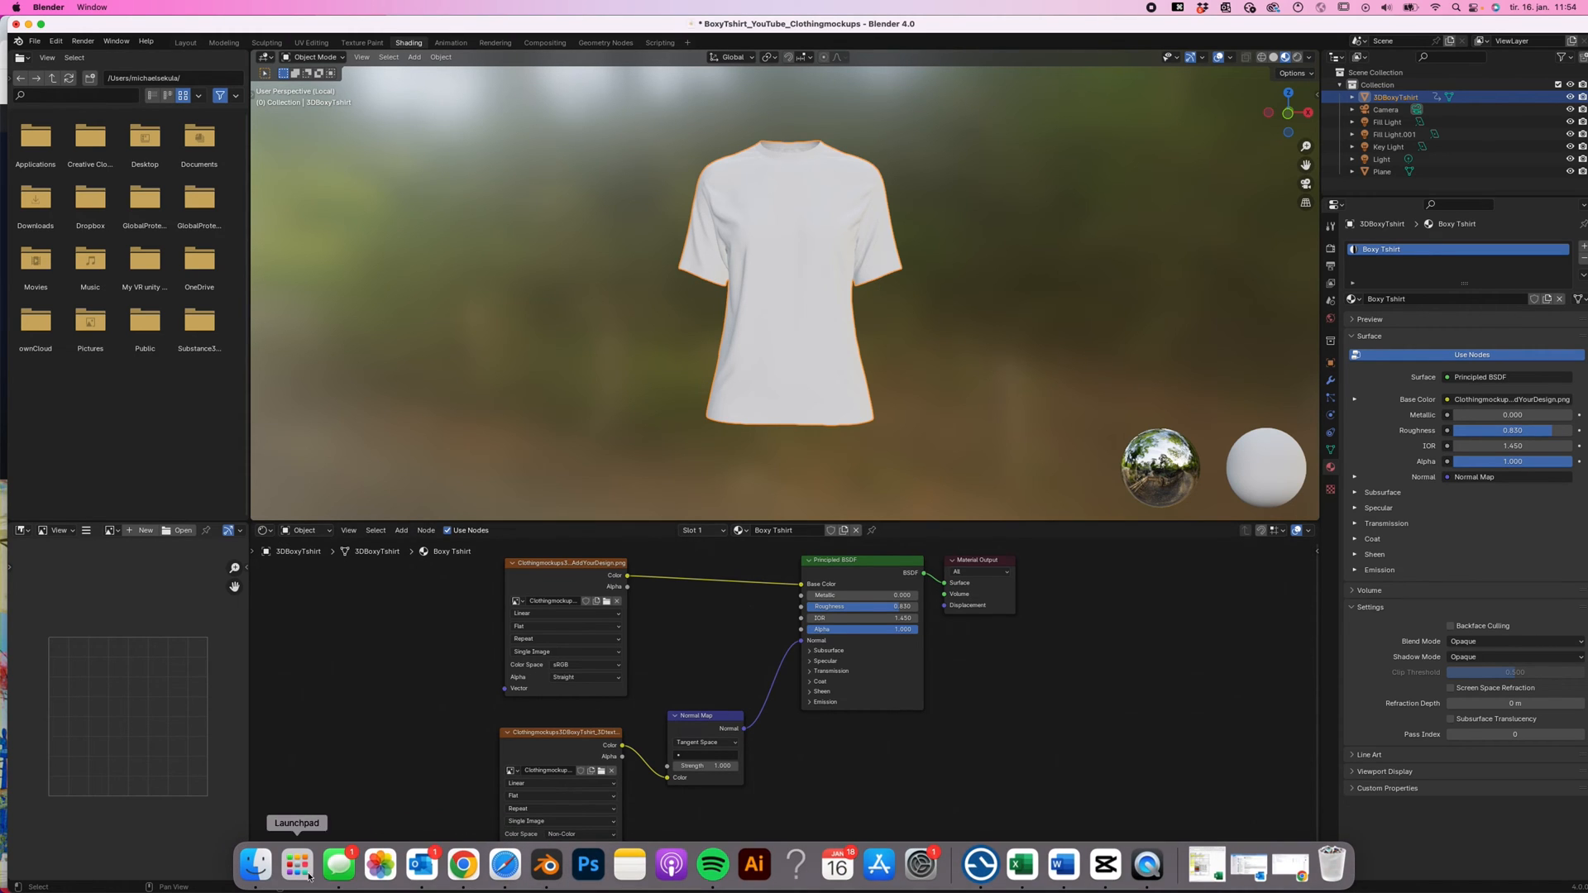
pyautogui.click(254, 865)
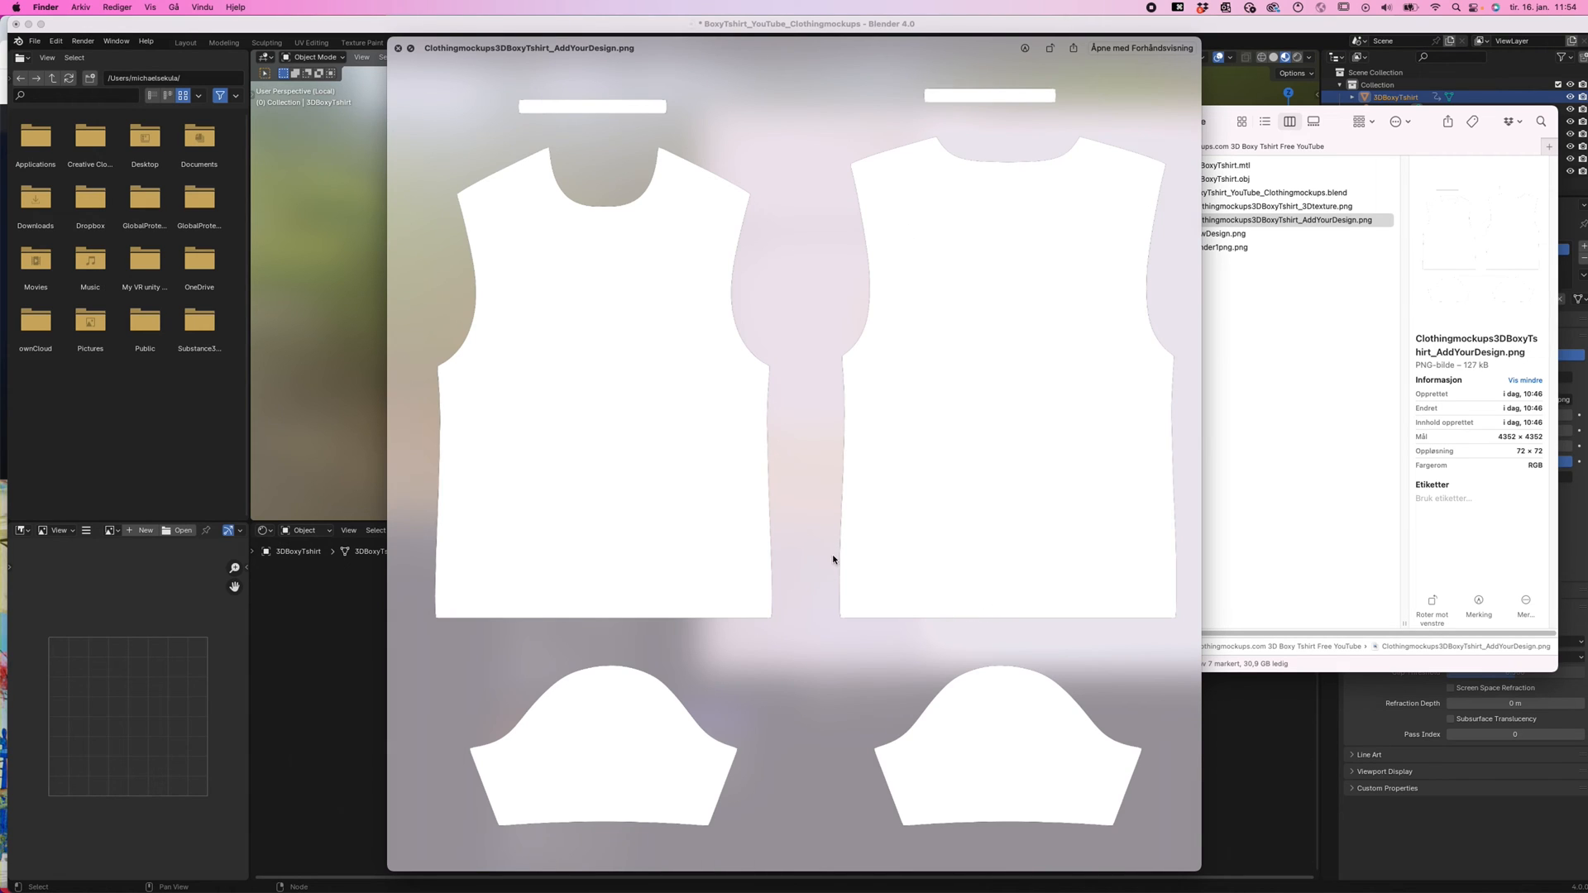
pyautogui.moveTo(1155, 136)
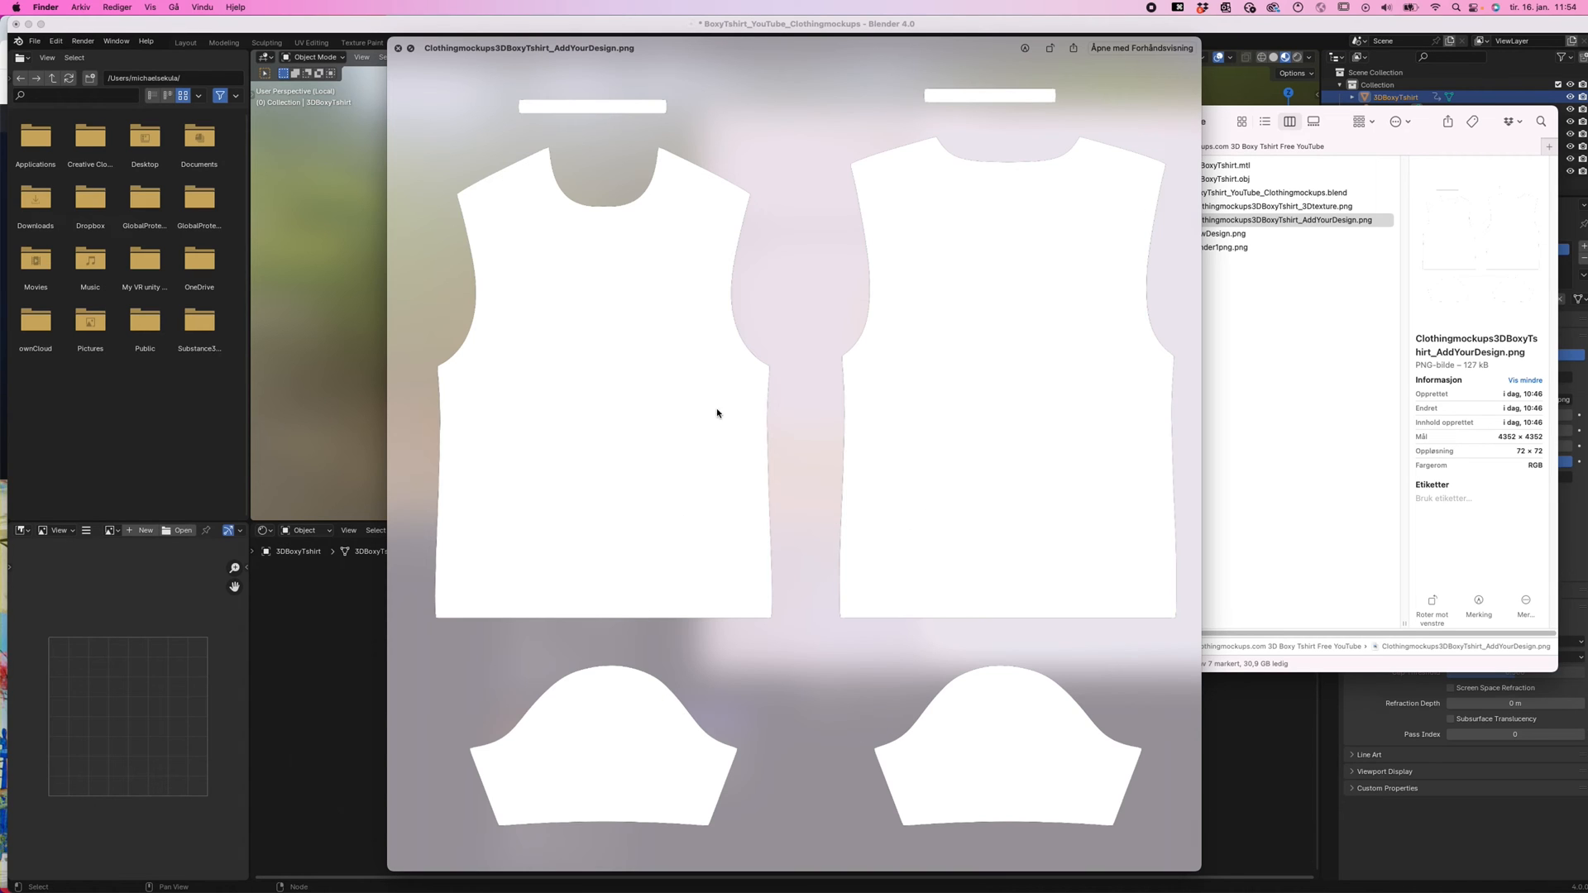
pyautogui.moveTo(1261, 470)
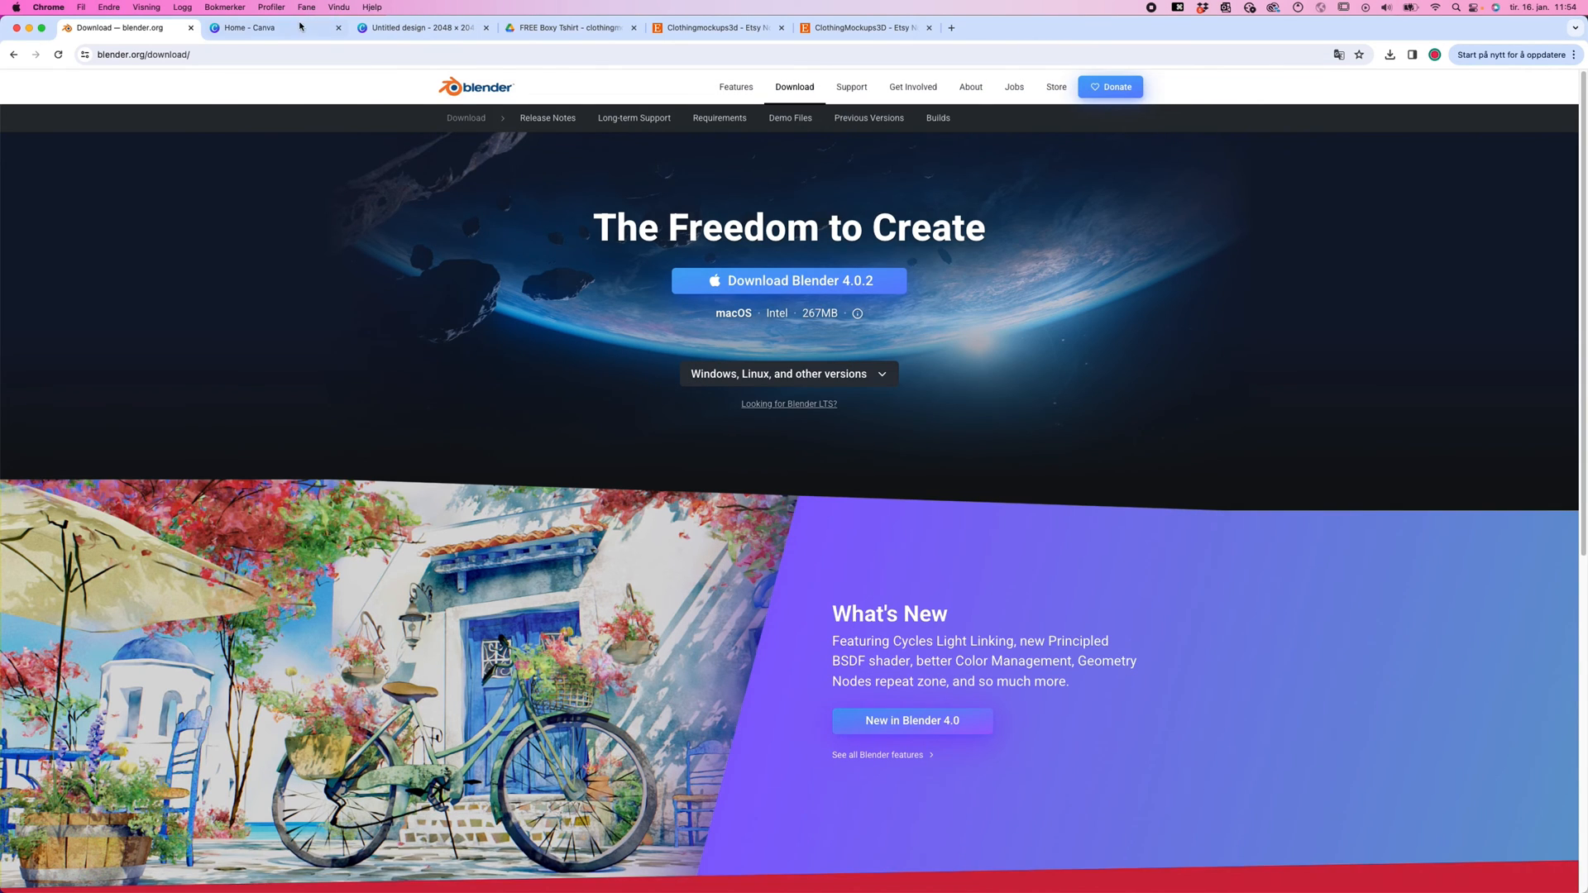
# From Canva Home, create a new custom-size design of 2048 × 2048 px
pyautogui.click(247, 28)
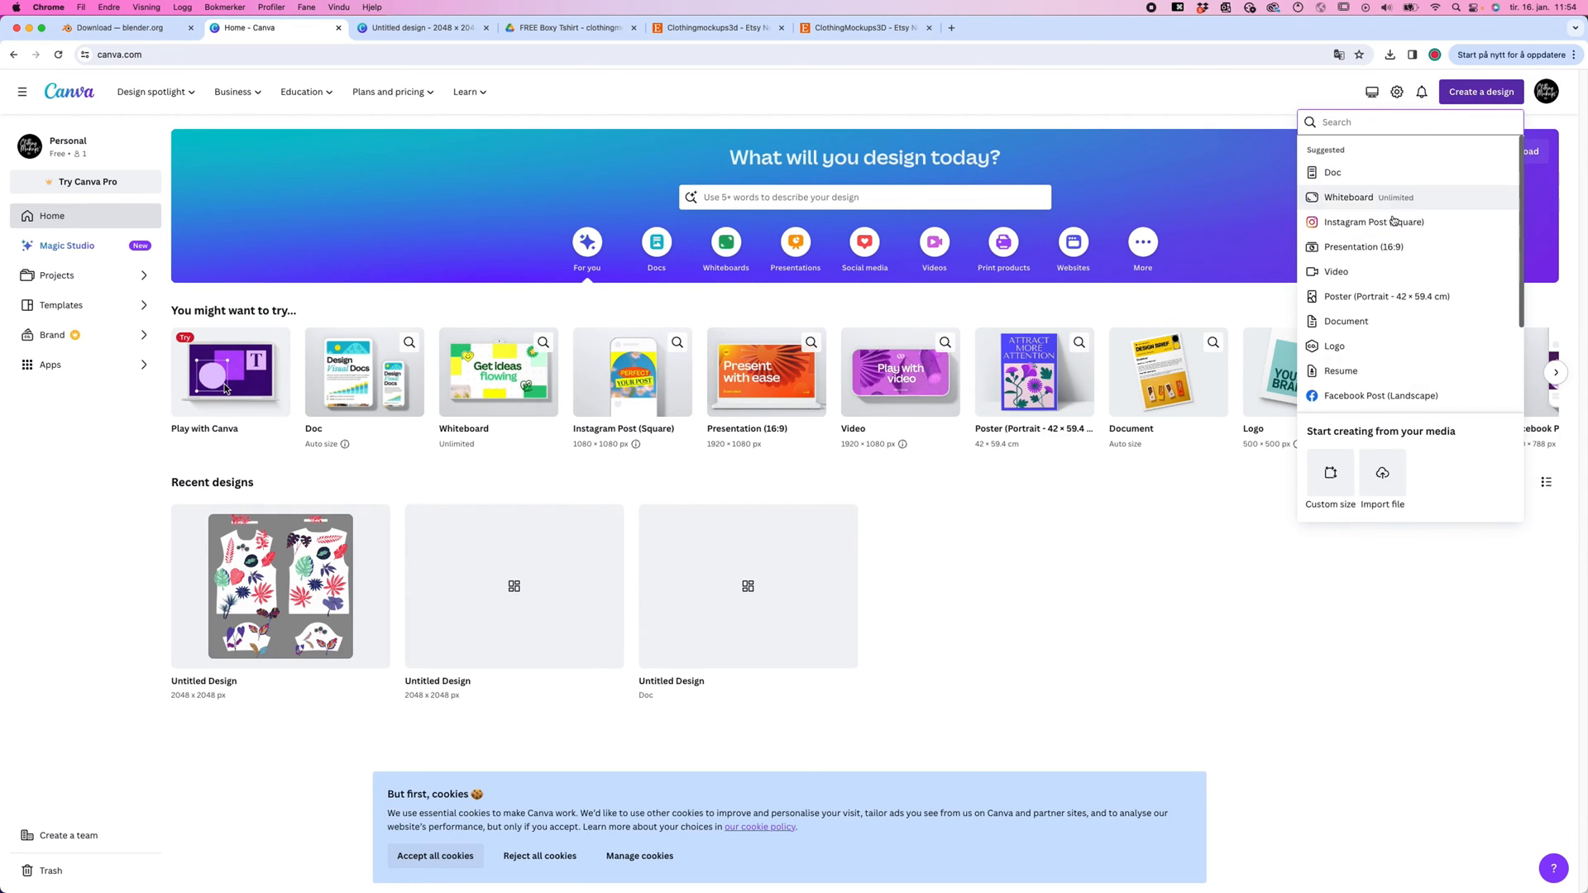
pyautogui.click(1330, 473)
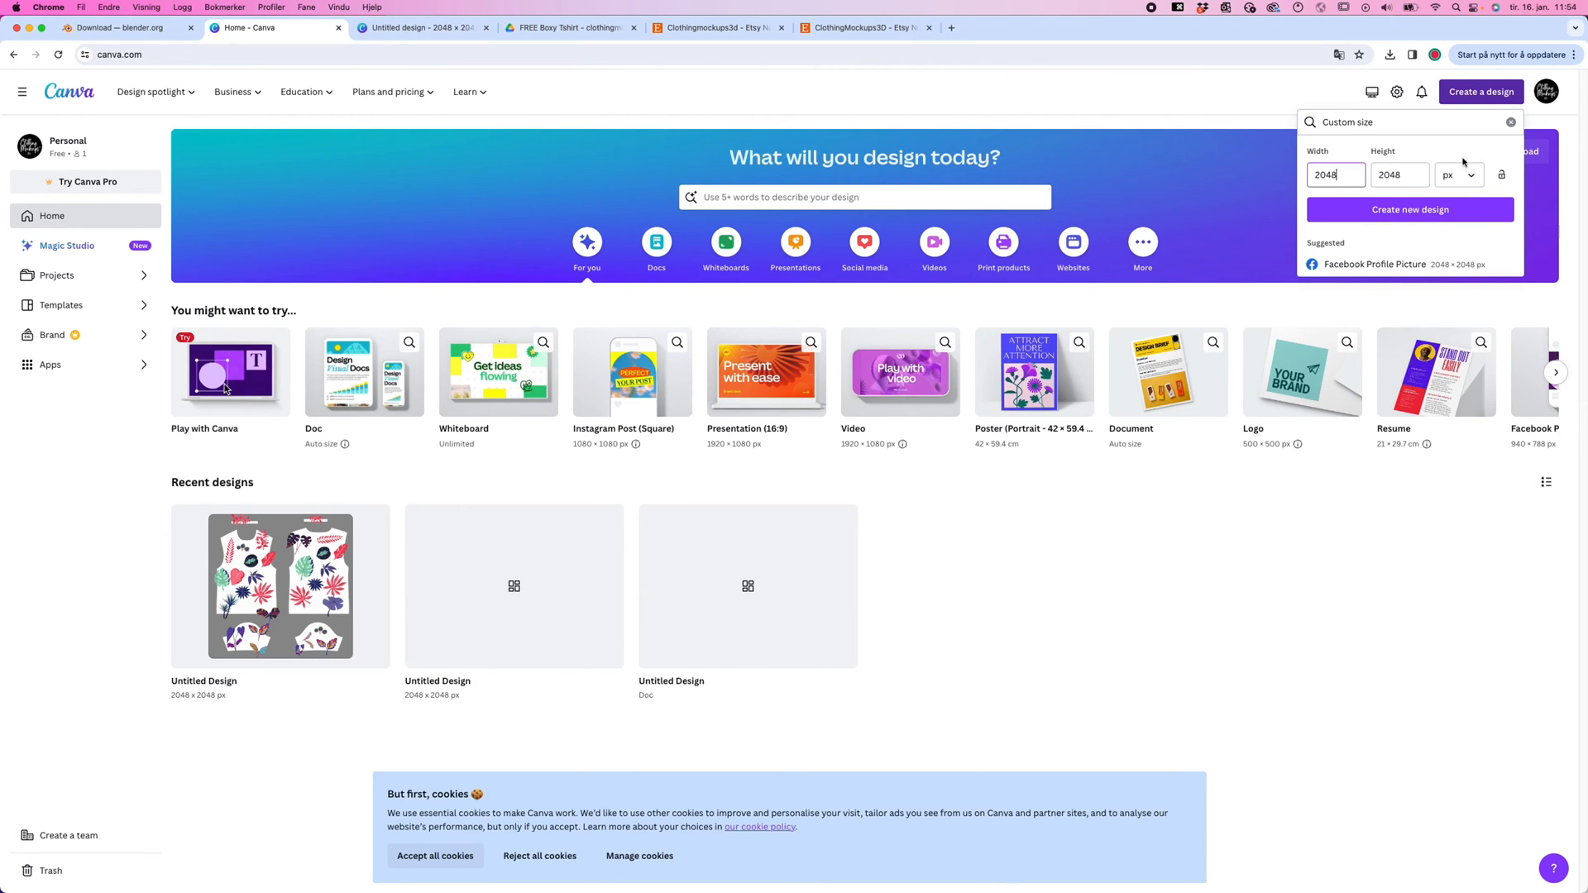
pyautogui.click(1409, 209)
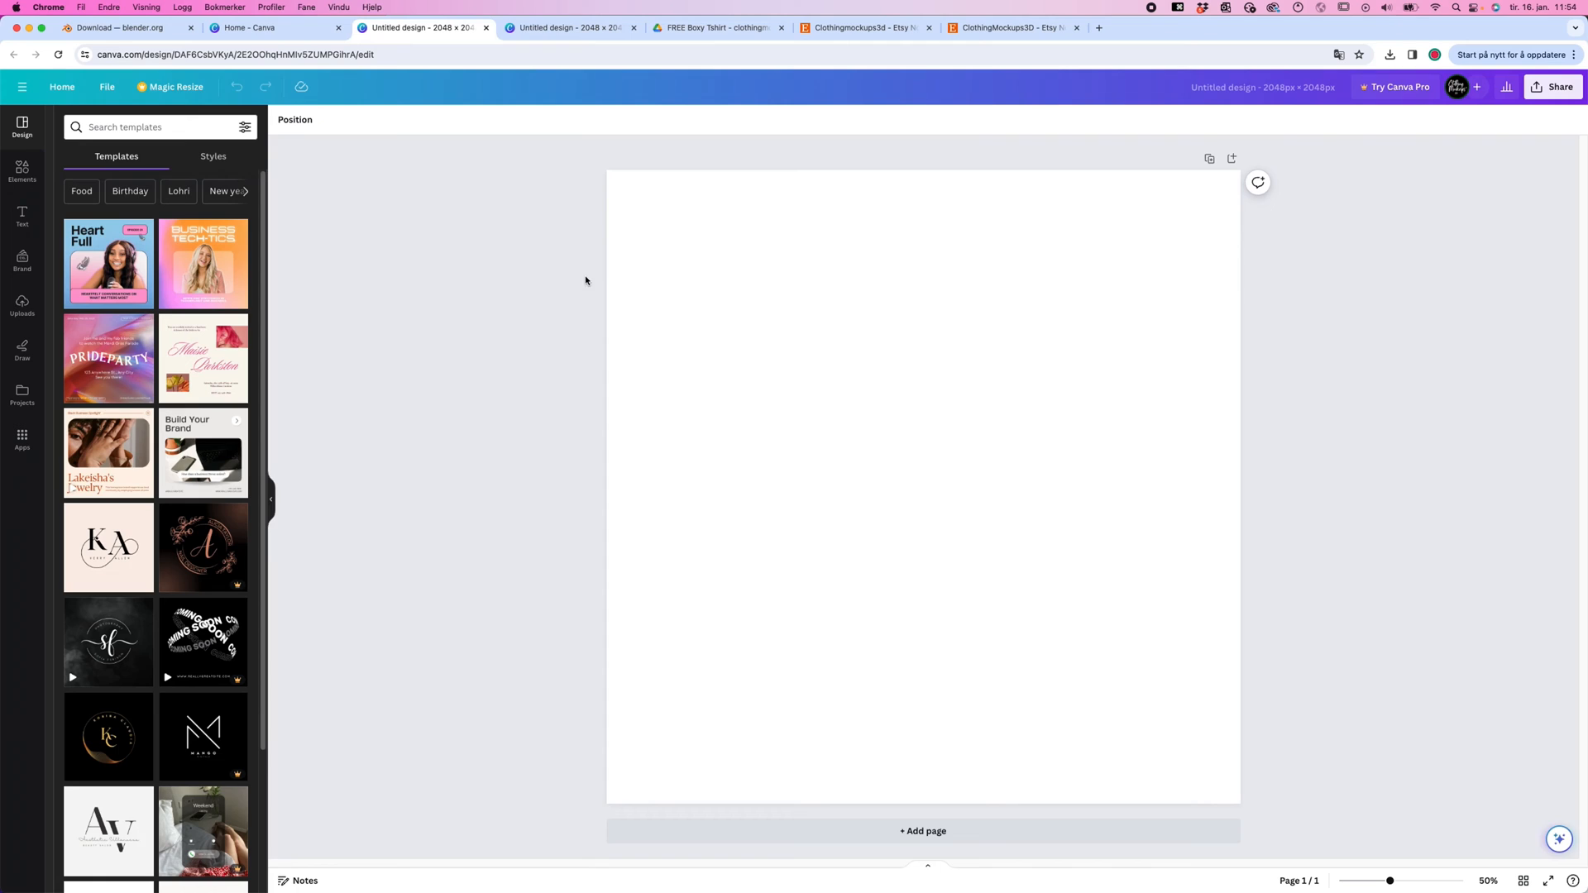
pyautogui.moveTo(421, 343)
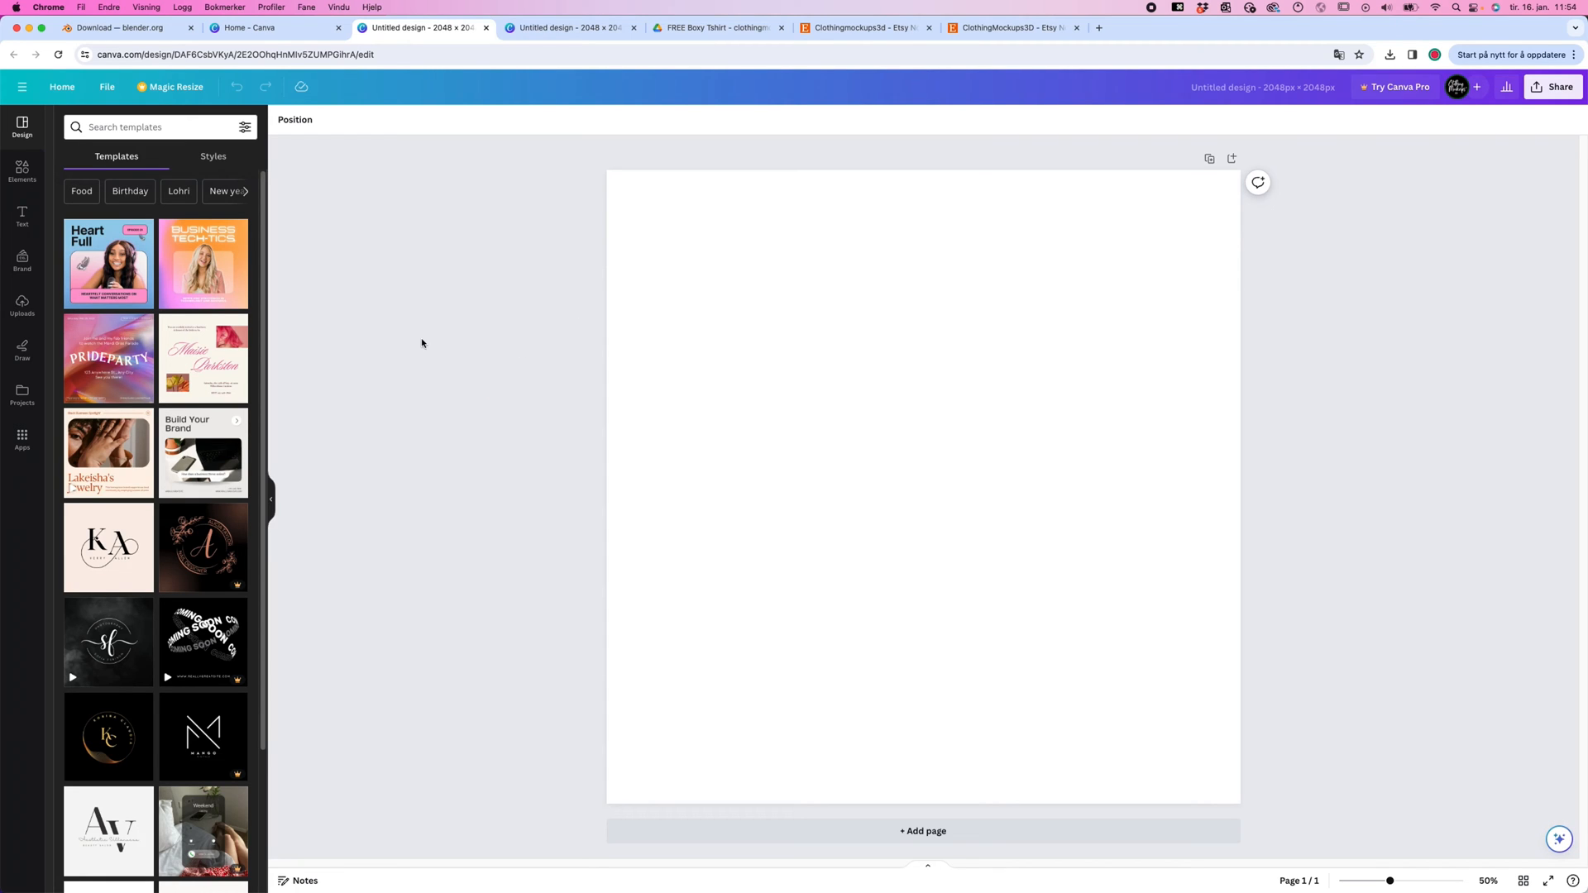
pyautogui.moveTo(318, 373)
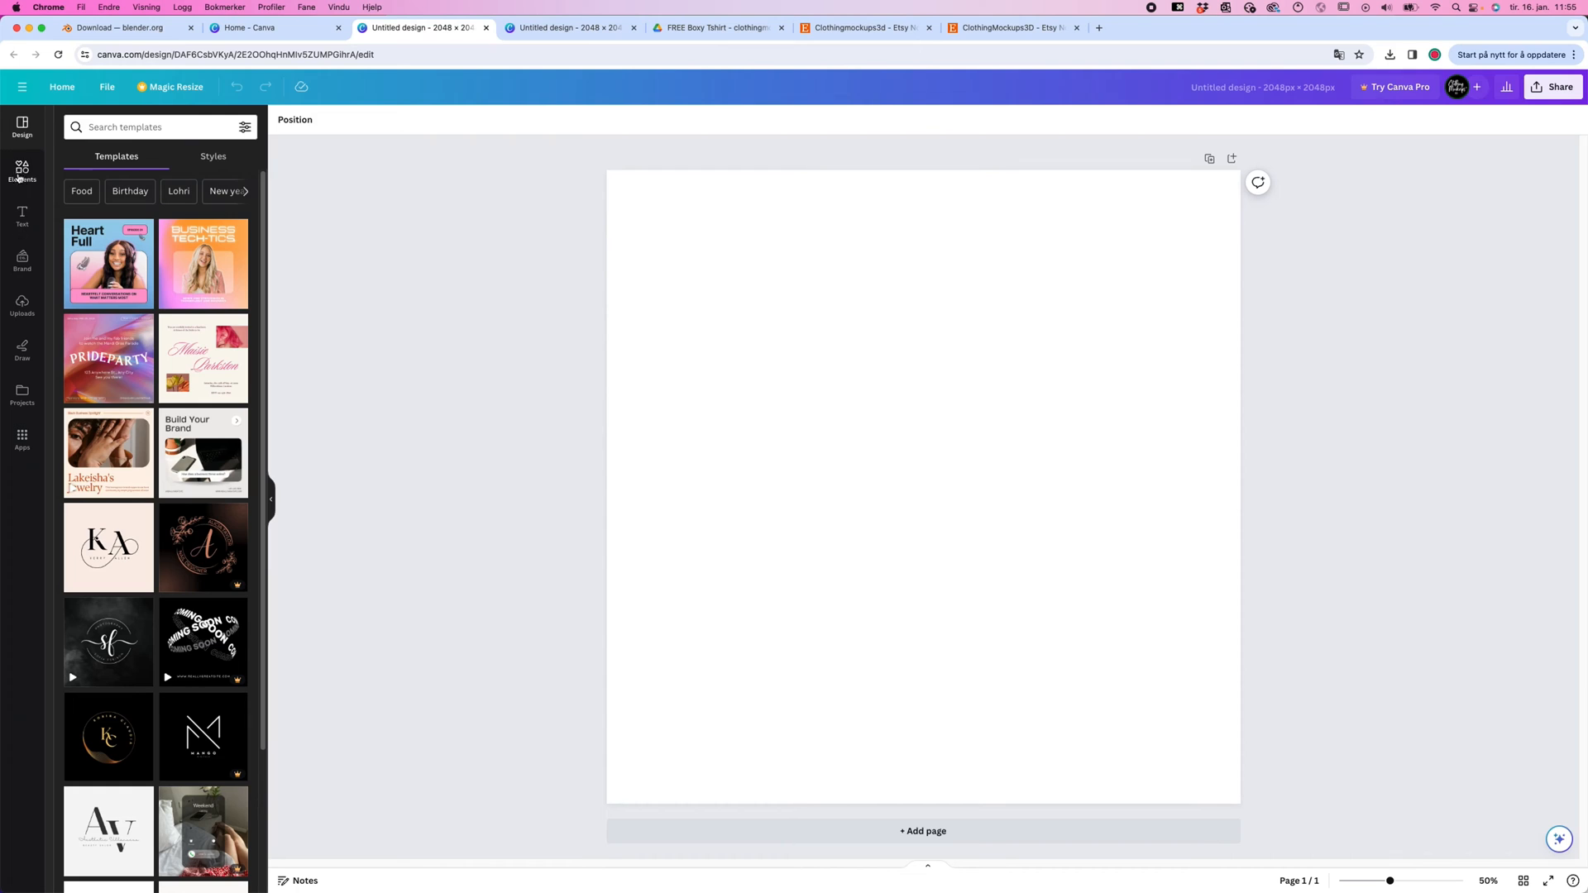
# Add a grey square from Elements so it fills the whole page as background
pyautogui.click(21, 172)
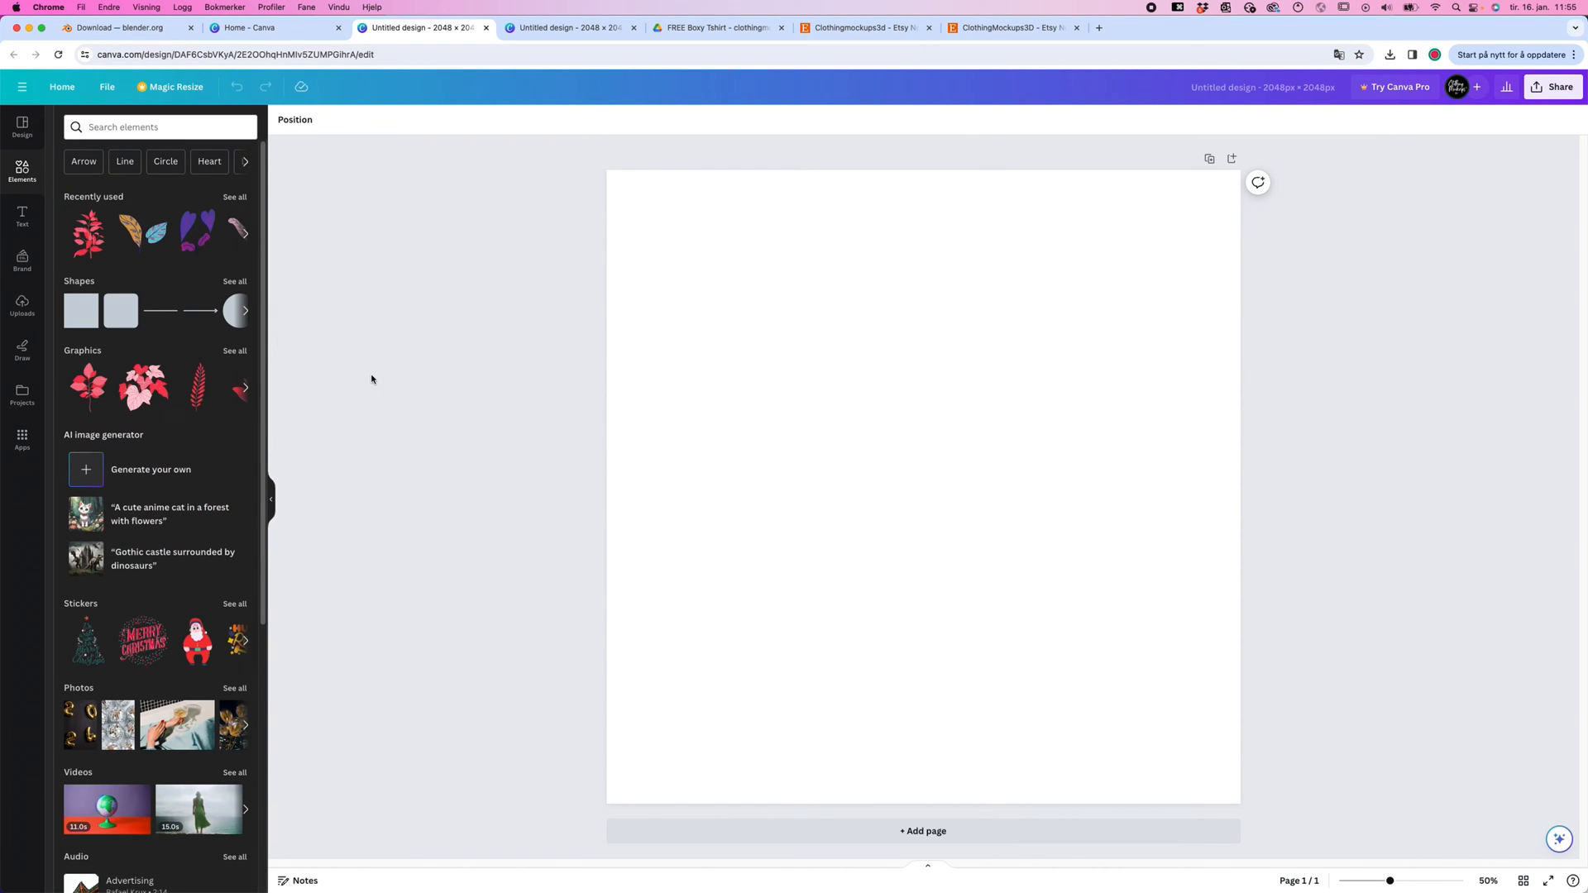
pyautogui.click(81, 310)
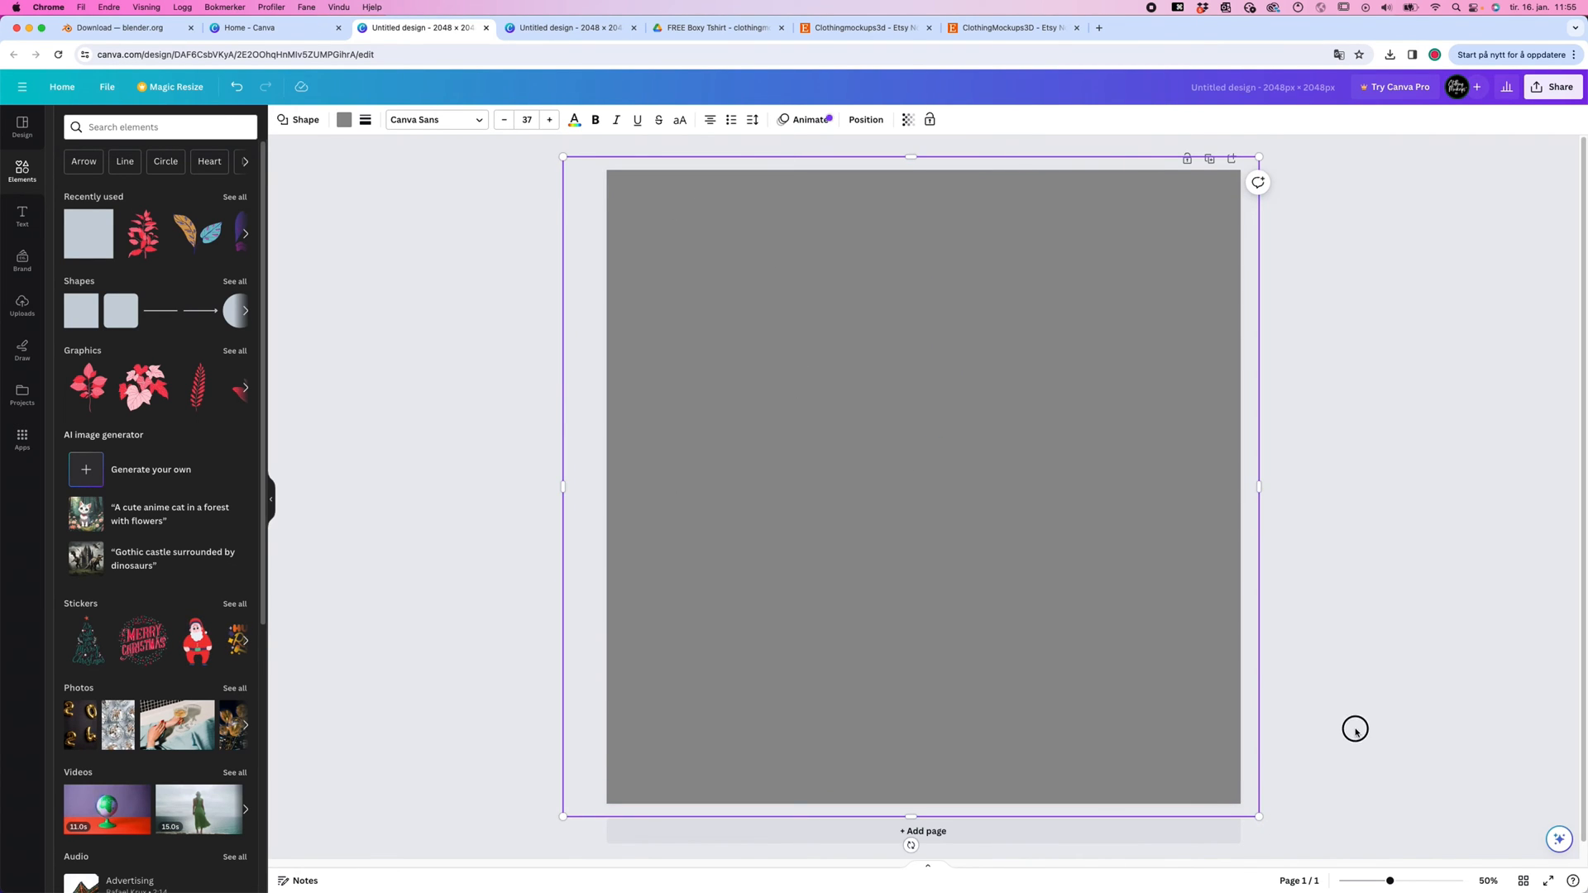
pyautogui.click(429, 355)
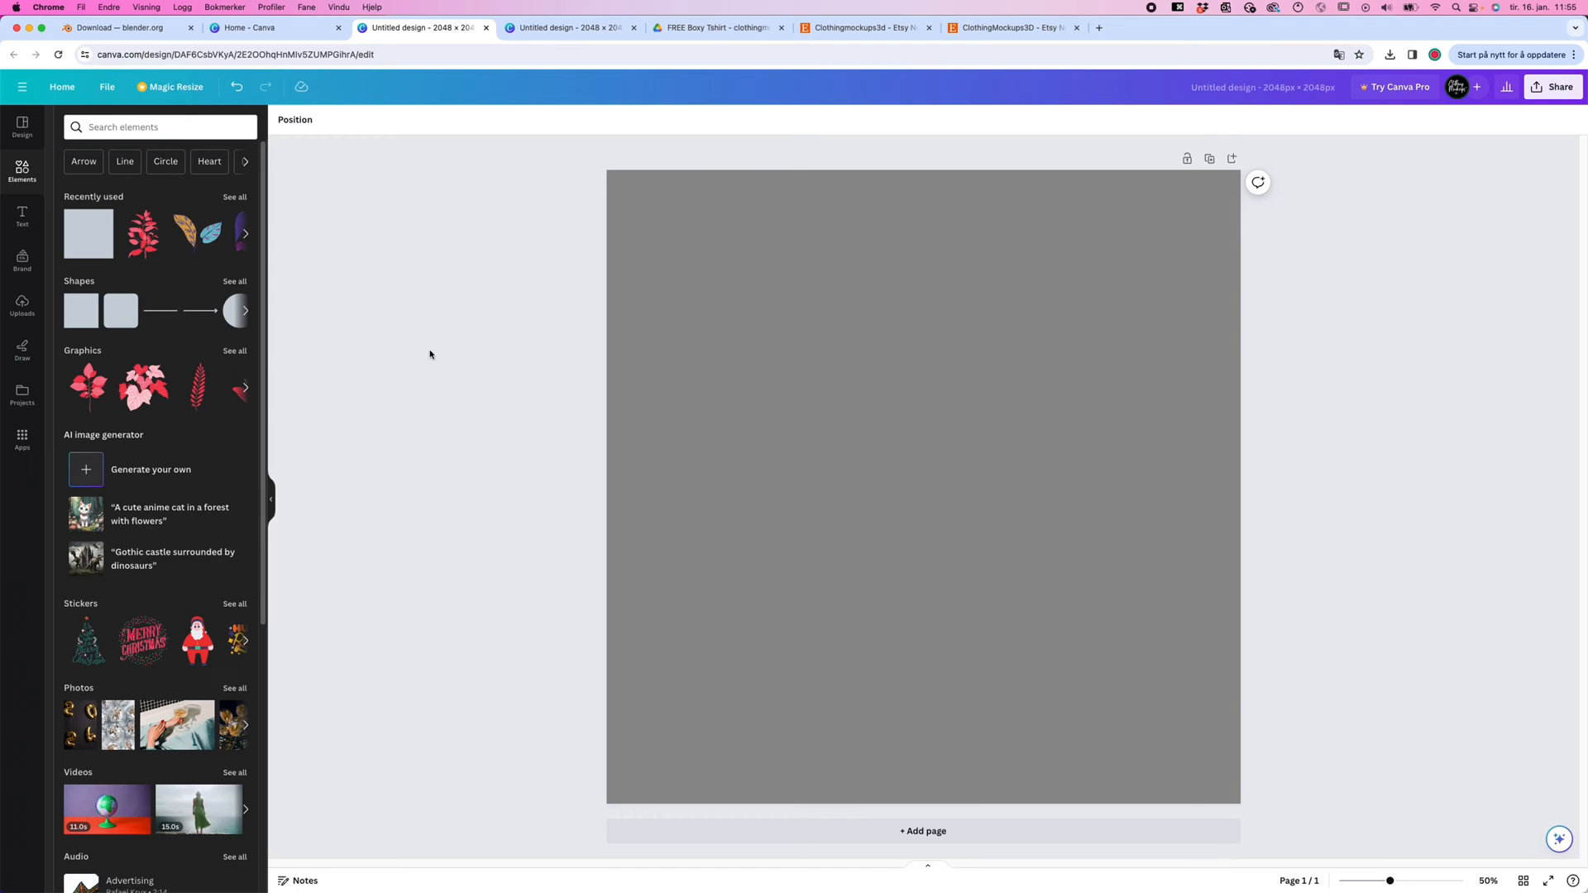
# Upload Clothingmockups3DBoxyTshirt_AddYourDesign.png to Canva's Uploads
pyautogui.click(22, 304)
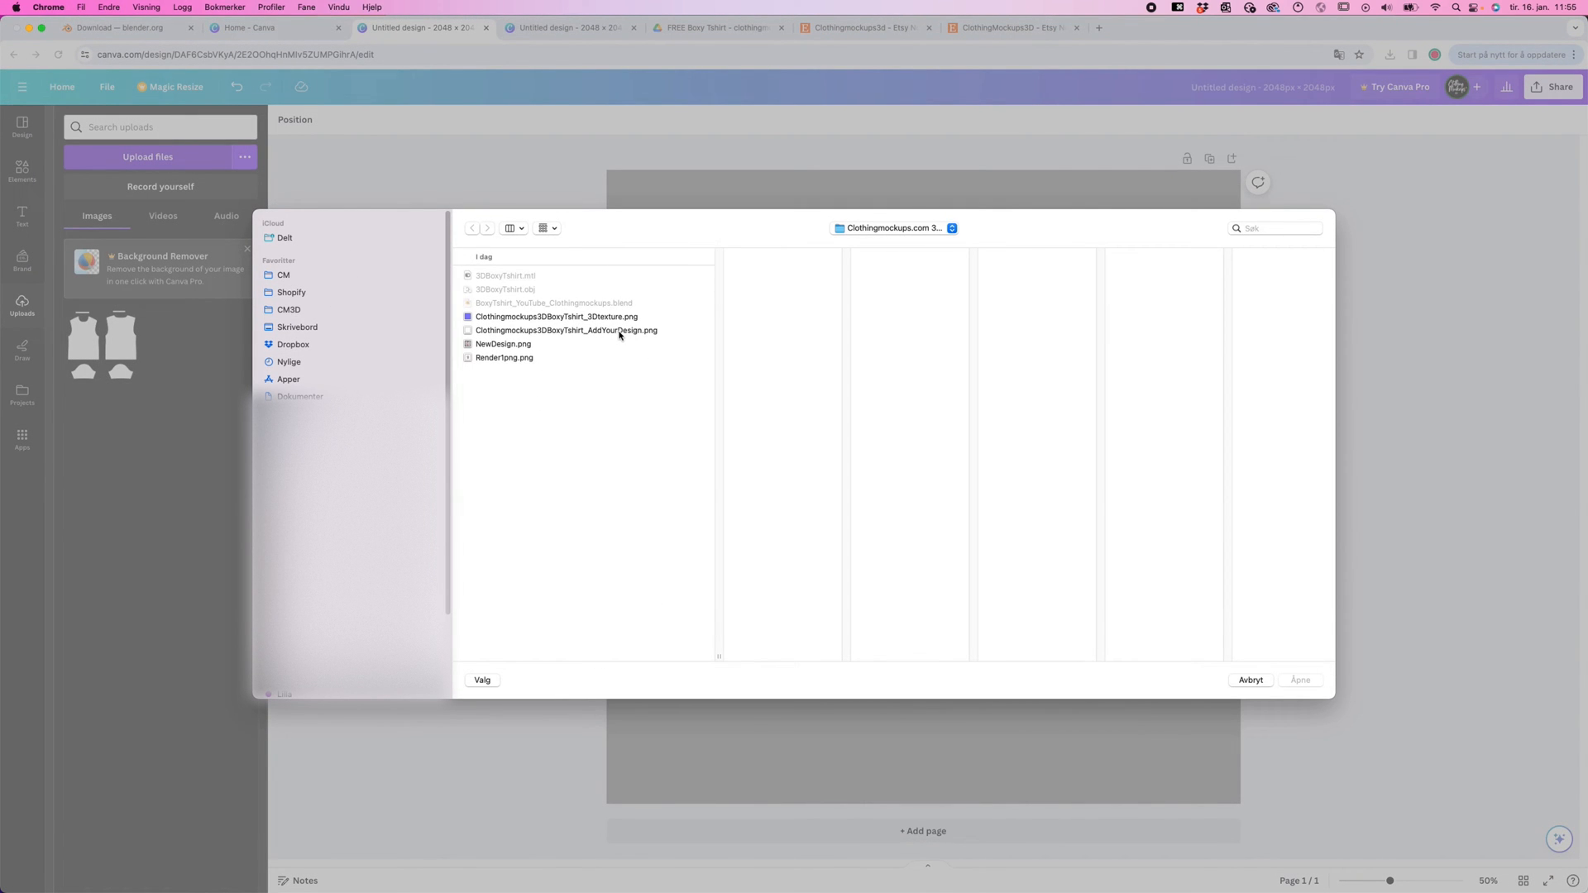
pyautogui.click(565, 330)
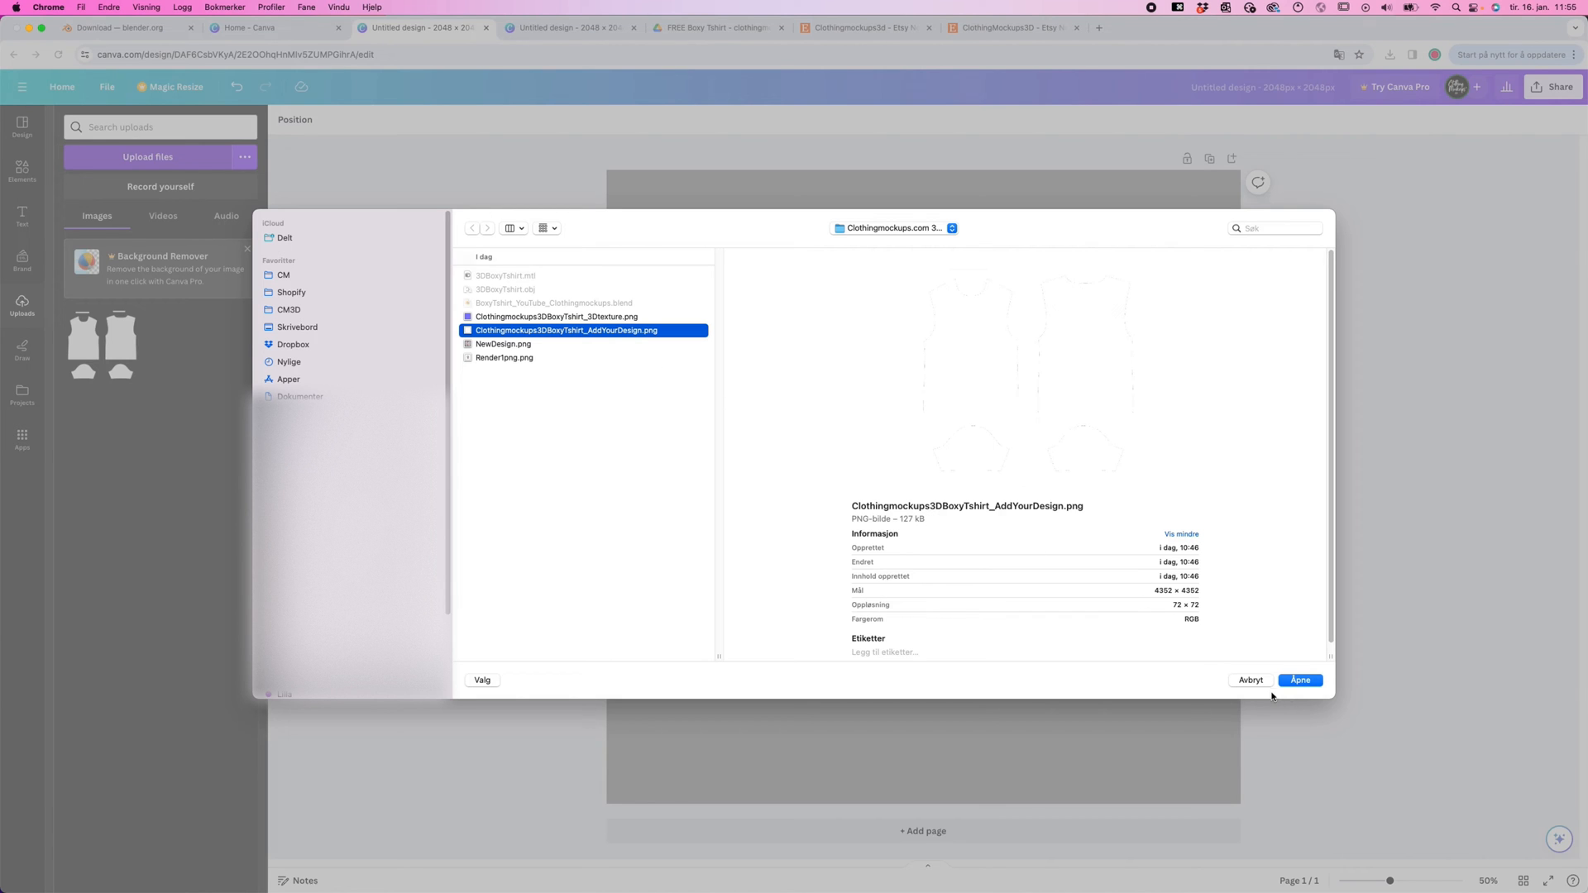
pyautogui.click(1300, 680)
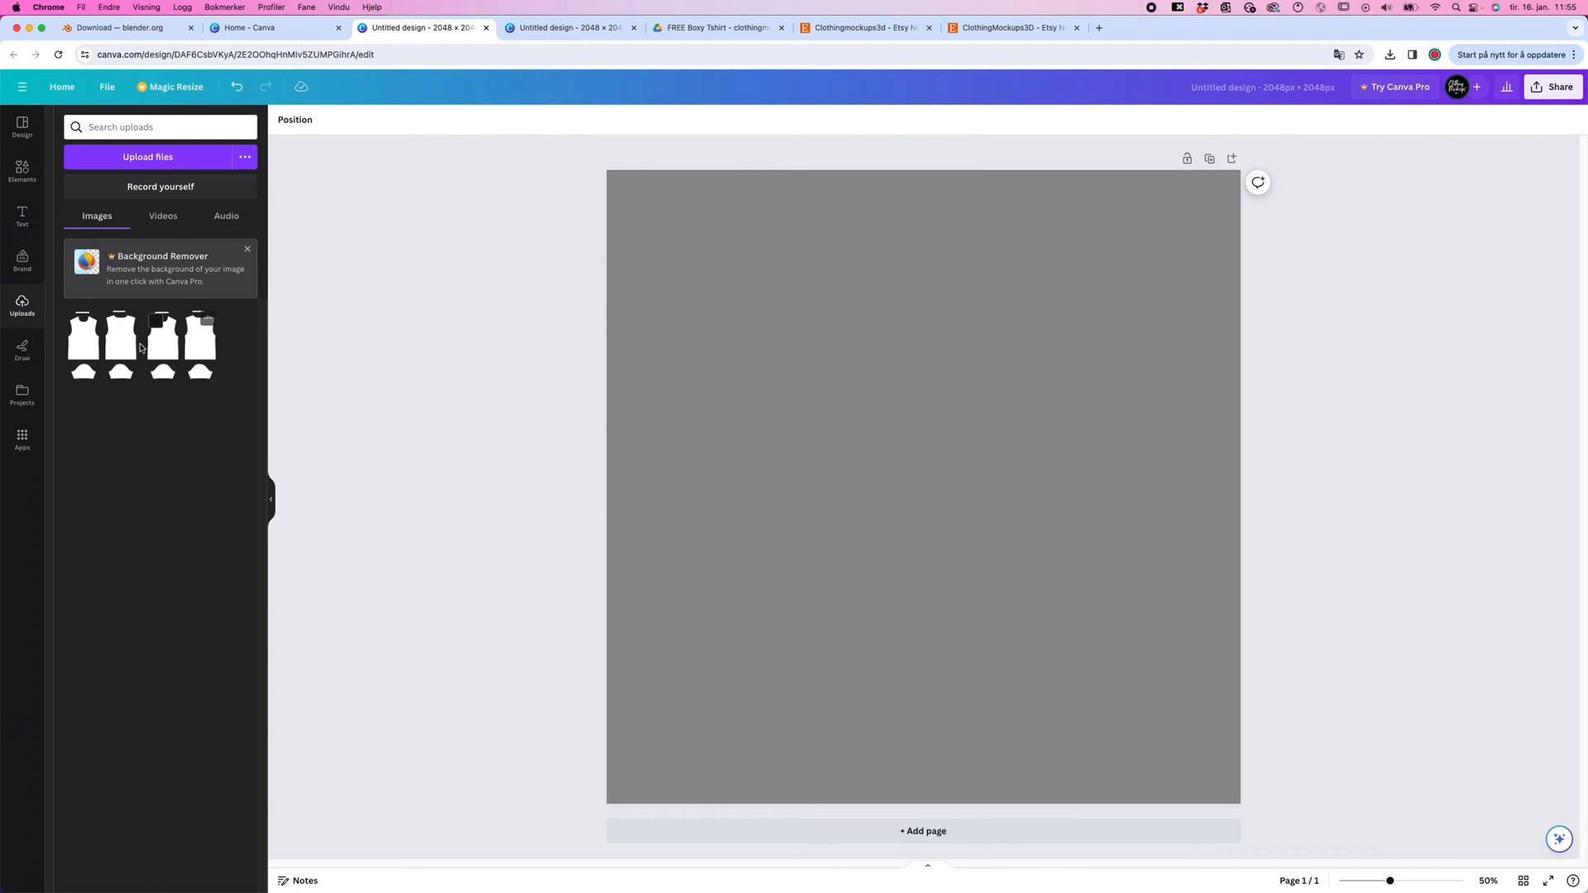
pyautogui.moveTo(199, 371)
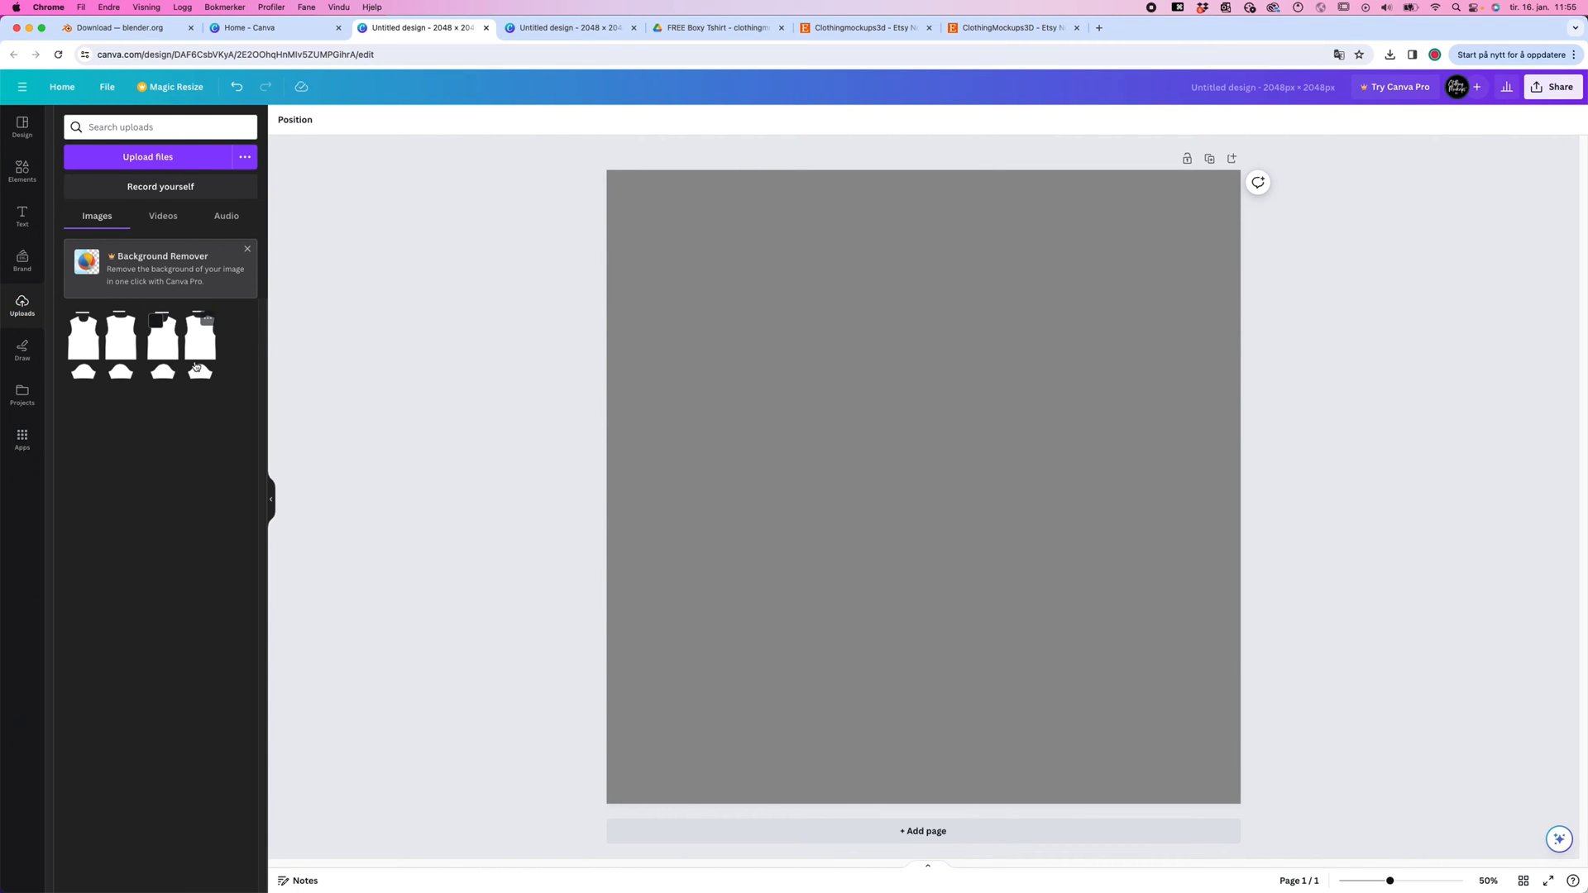
# Place the uploaded T-shirt pattern image on the page and scale it up to cover it
pyautogui.click(199, 345)
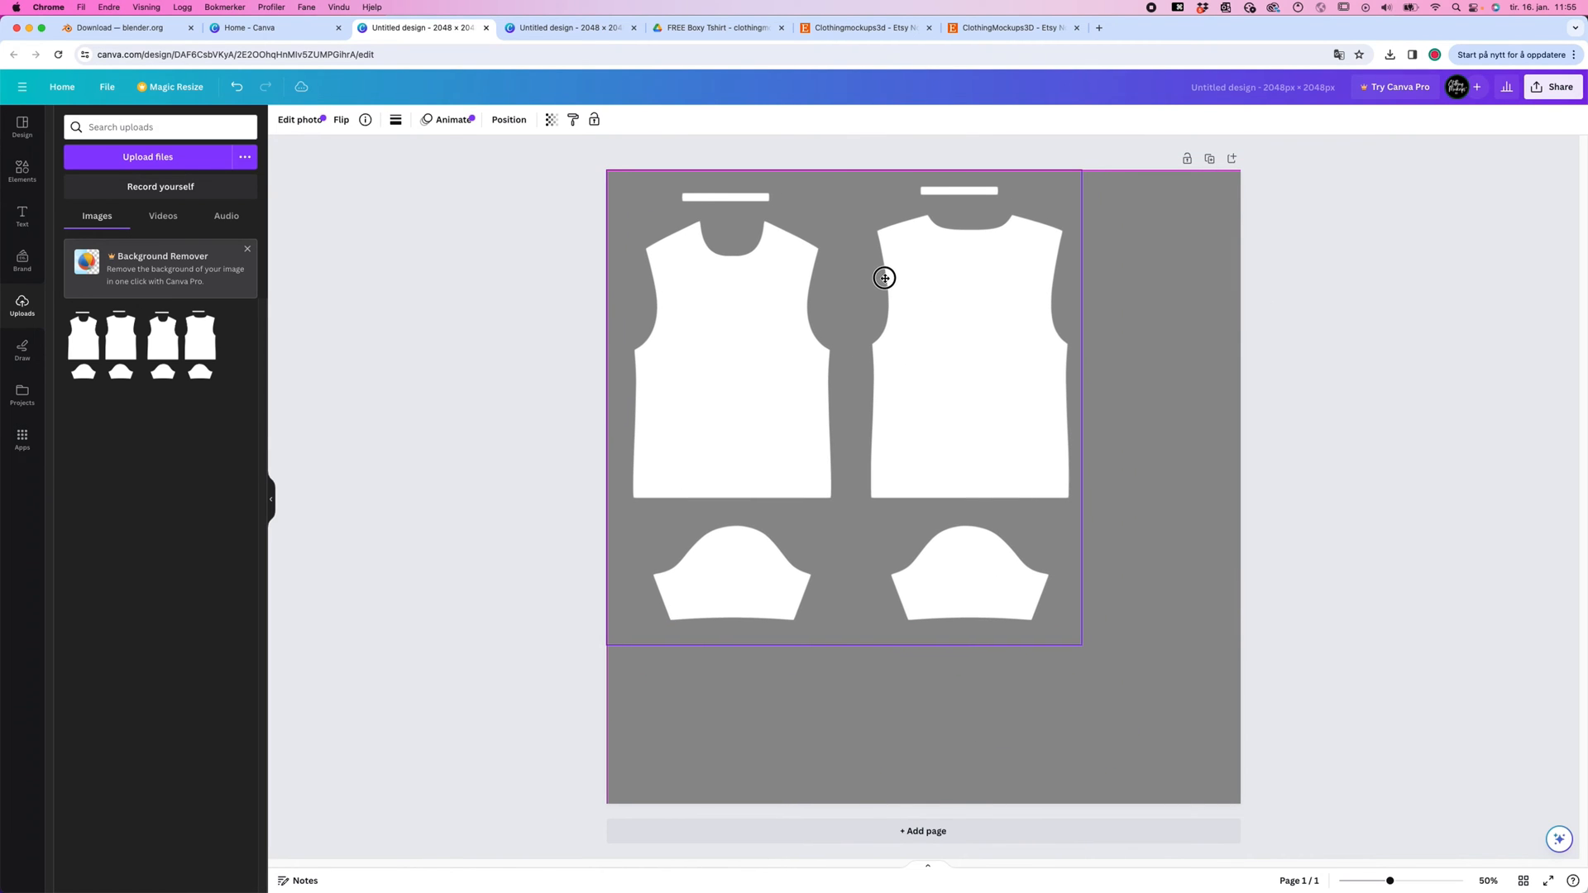
pyautogui.moveTo(1078, 644); pyautogui.dragTo(1122, 686)
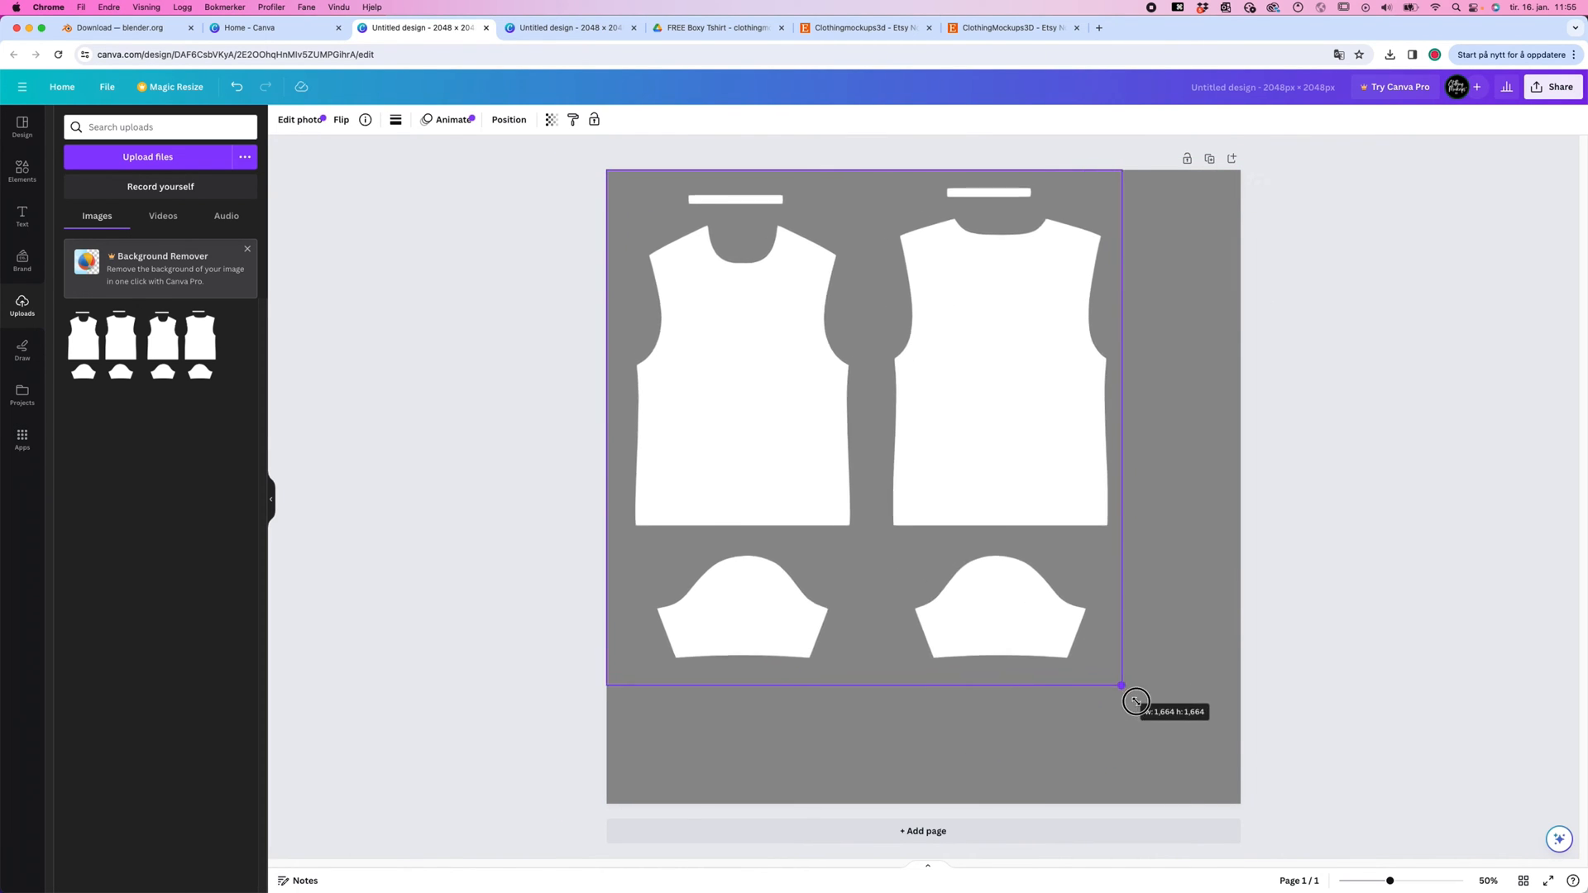
pyautogui.moveTo(1134, 700); pyautogui.dragTo(1247, 796)
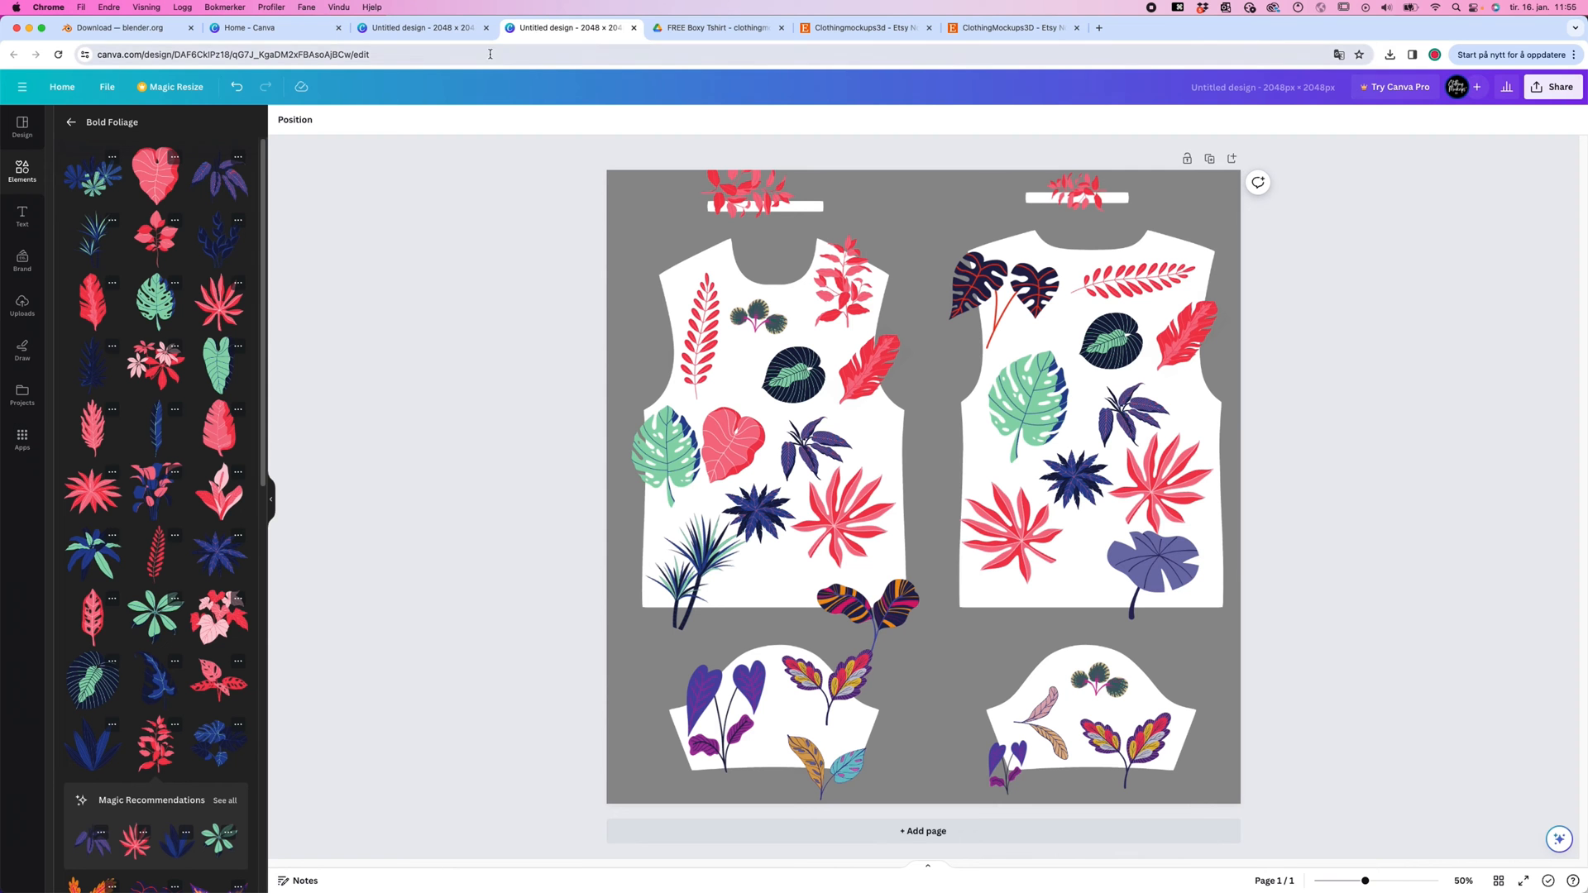
pyautogui.moveTo(432, 200)
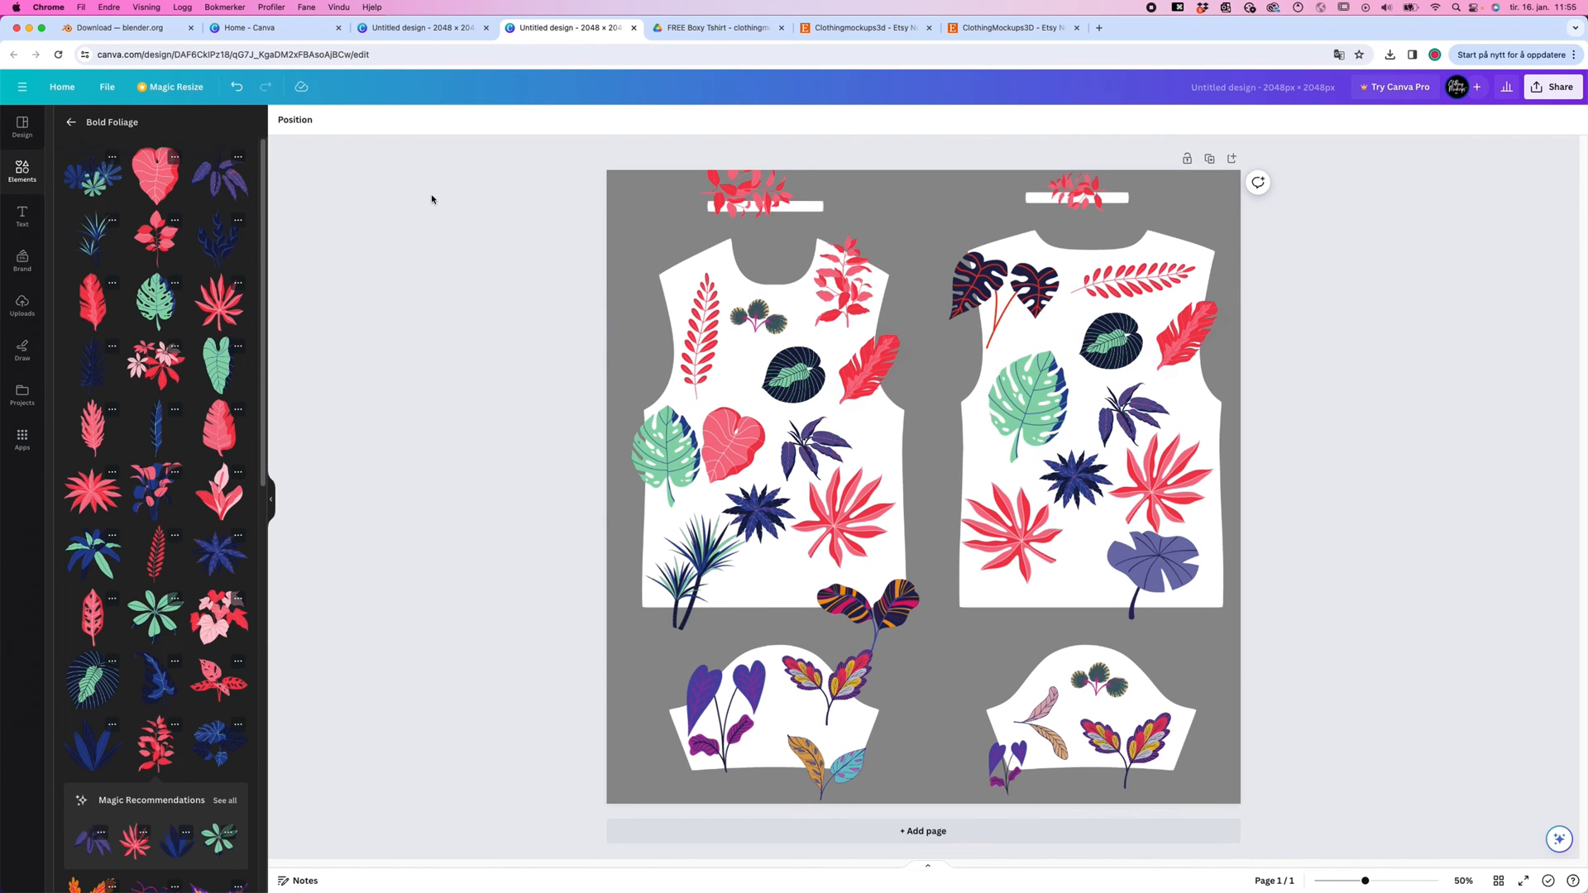
pyautogui.click(421, 28)
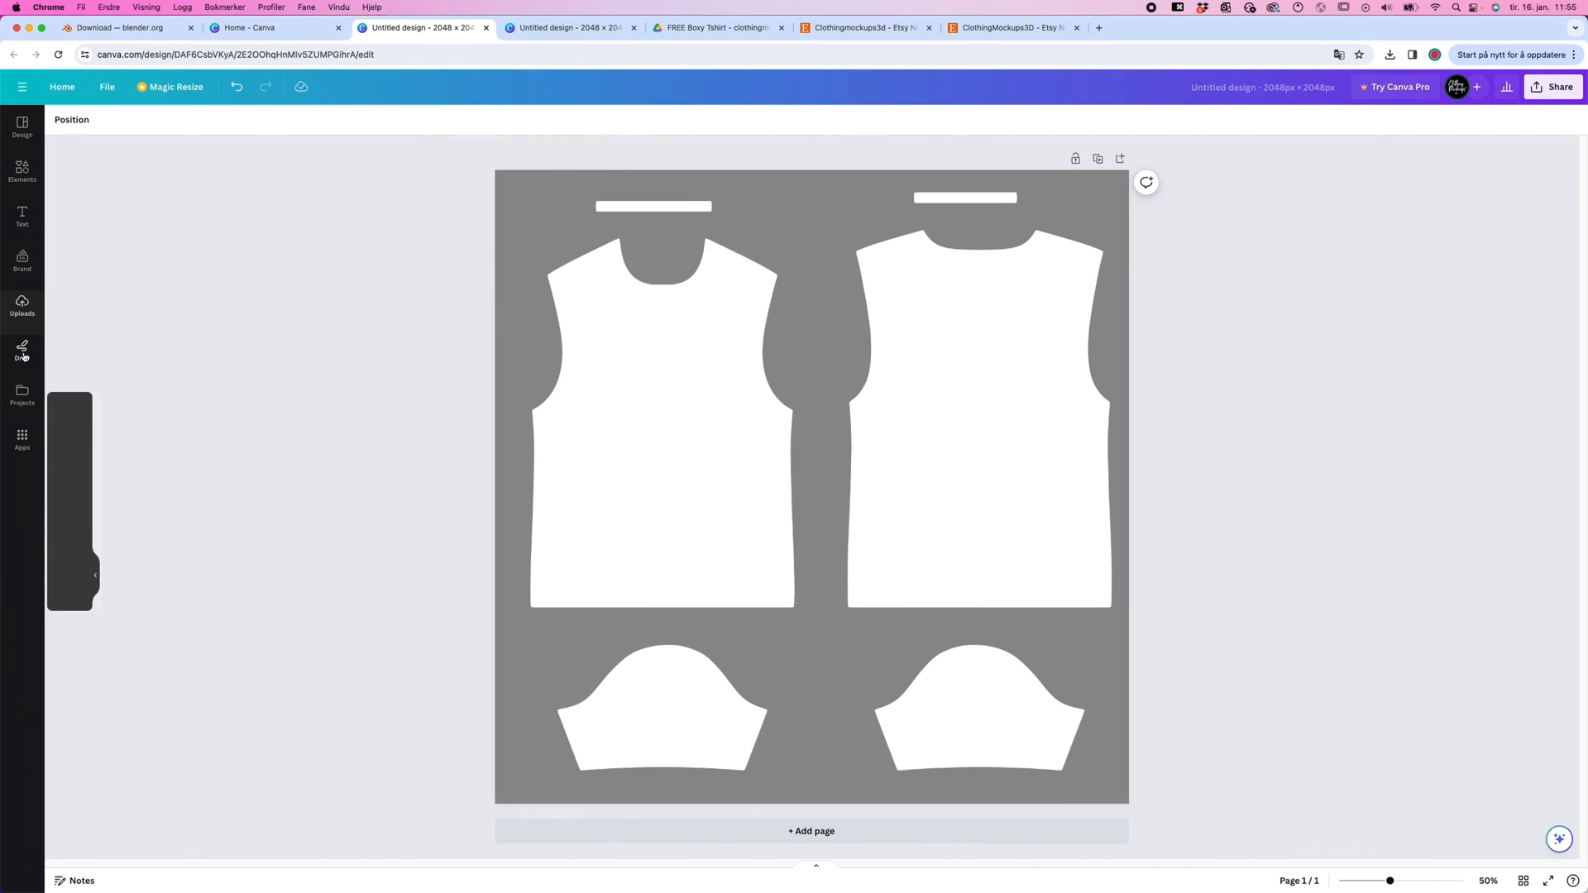
pyautogui.moveTo(658, 380); pyautogui.dragTo(704, 516)
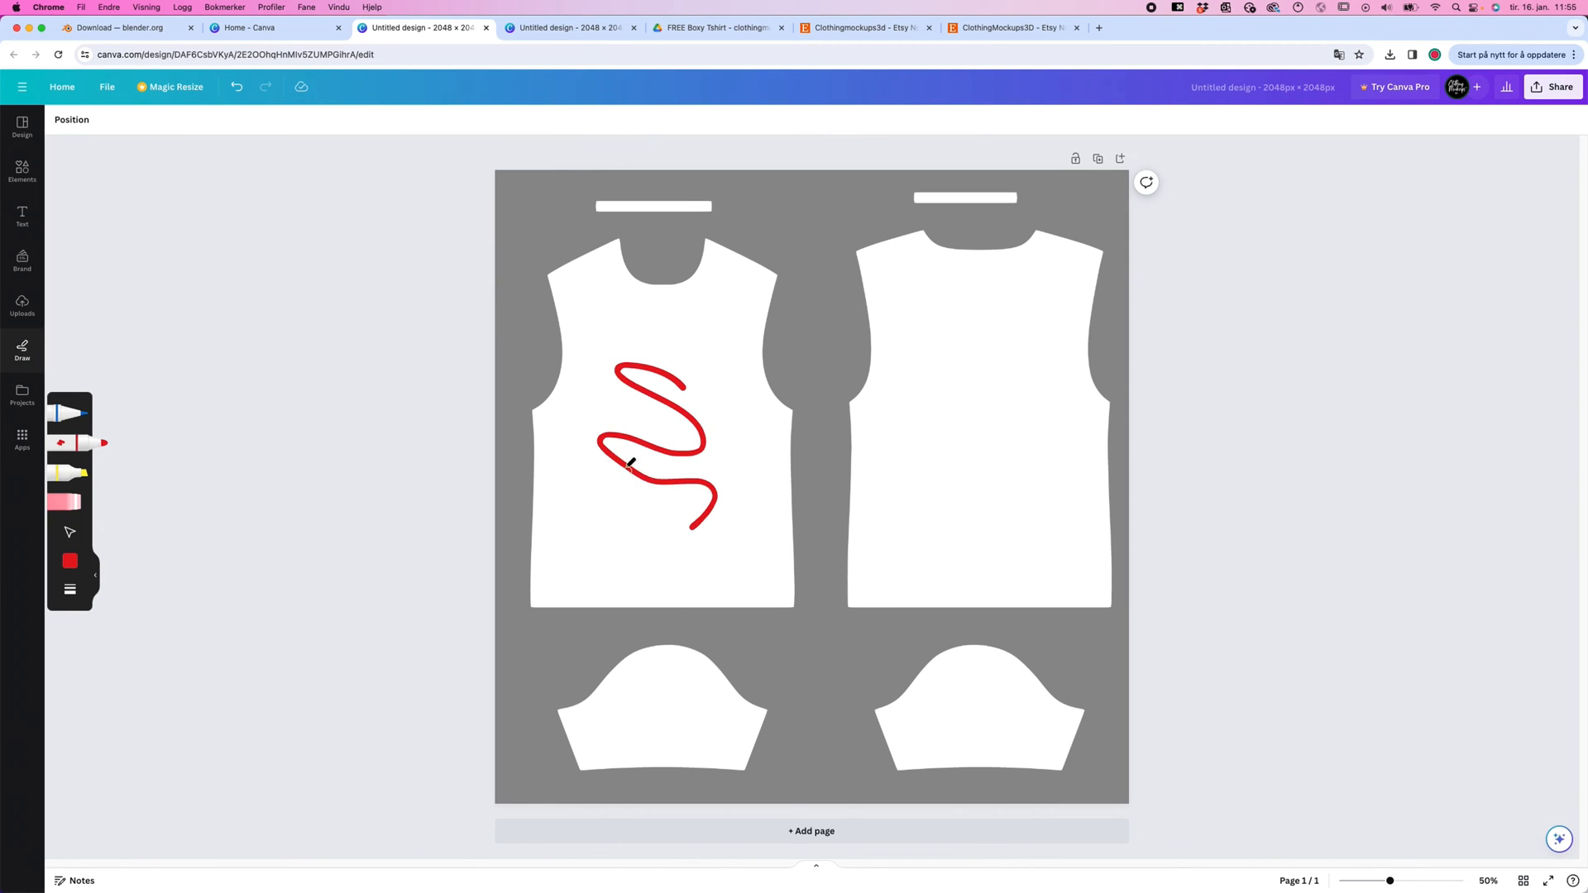
pyautogui.press('cmd+z')
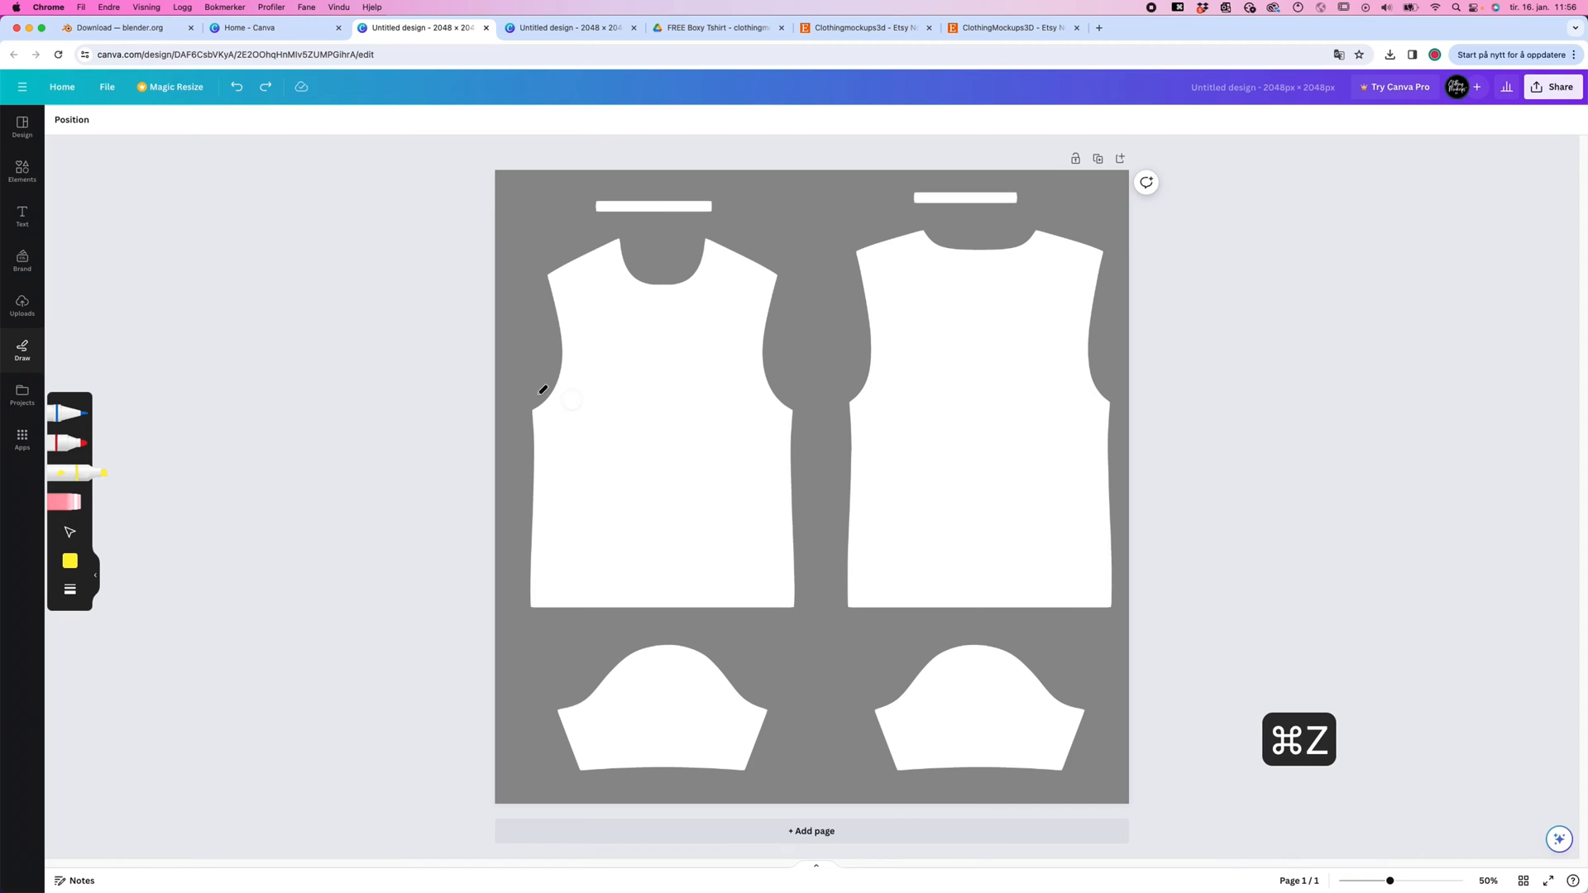
pyautogui.press('cmd+z')
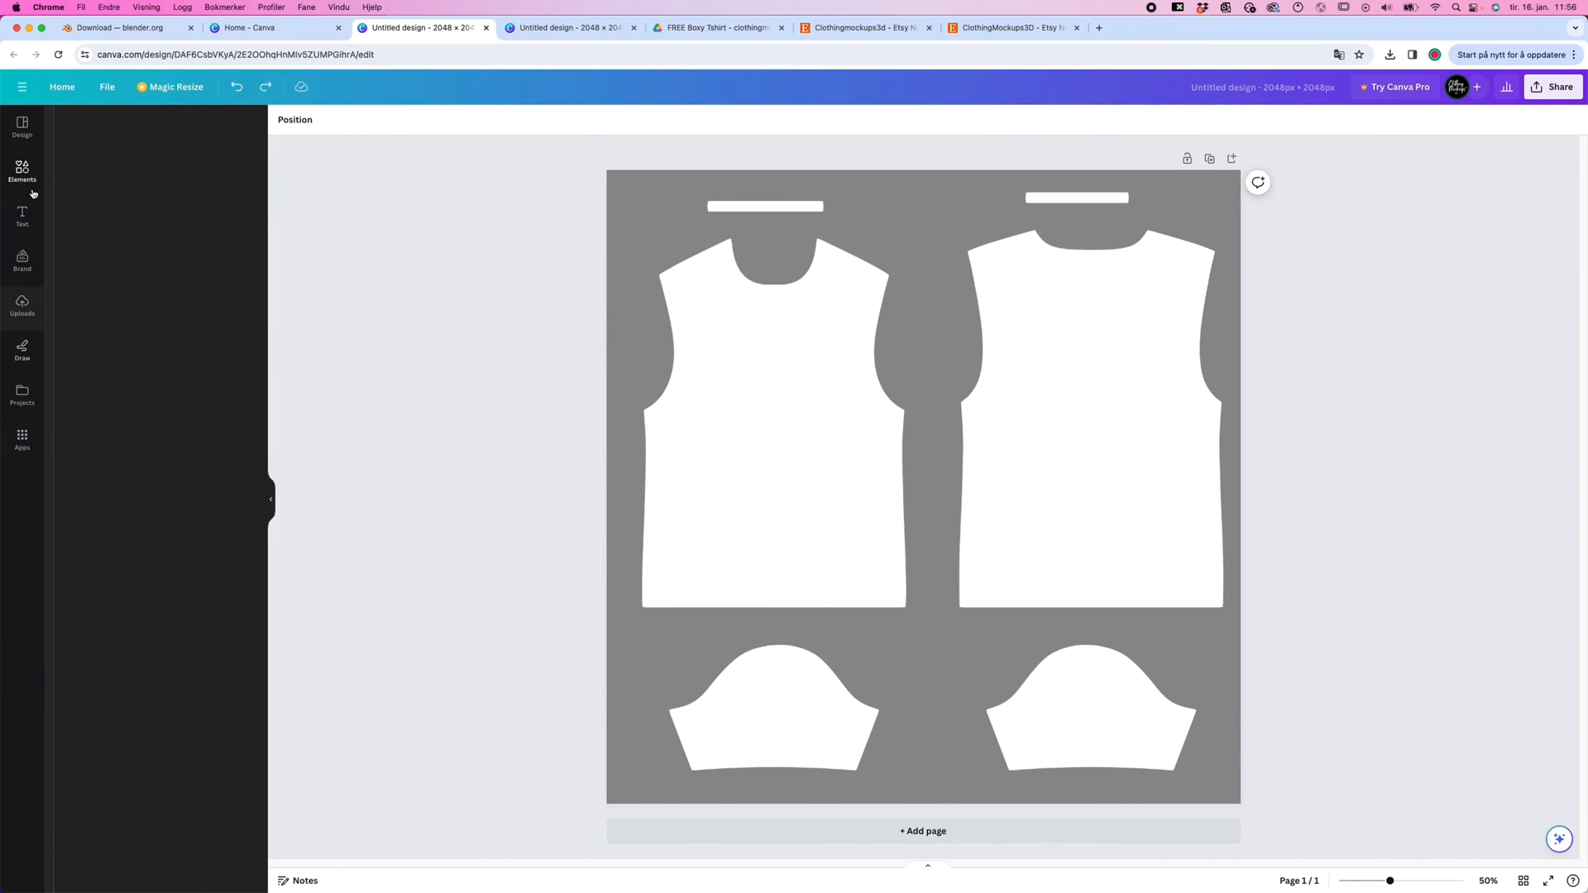
# Add the lying tiger graphic from the Handdrawn Animals collection in Elements
pyautogui.click(22, 172)
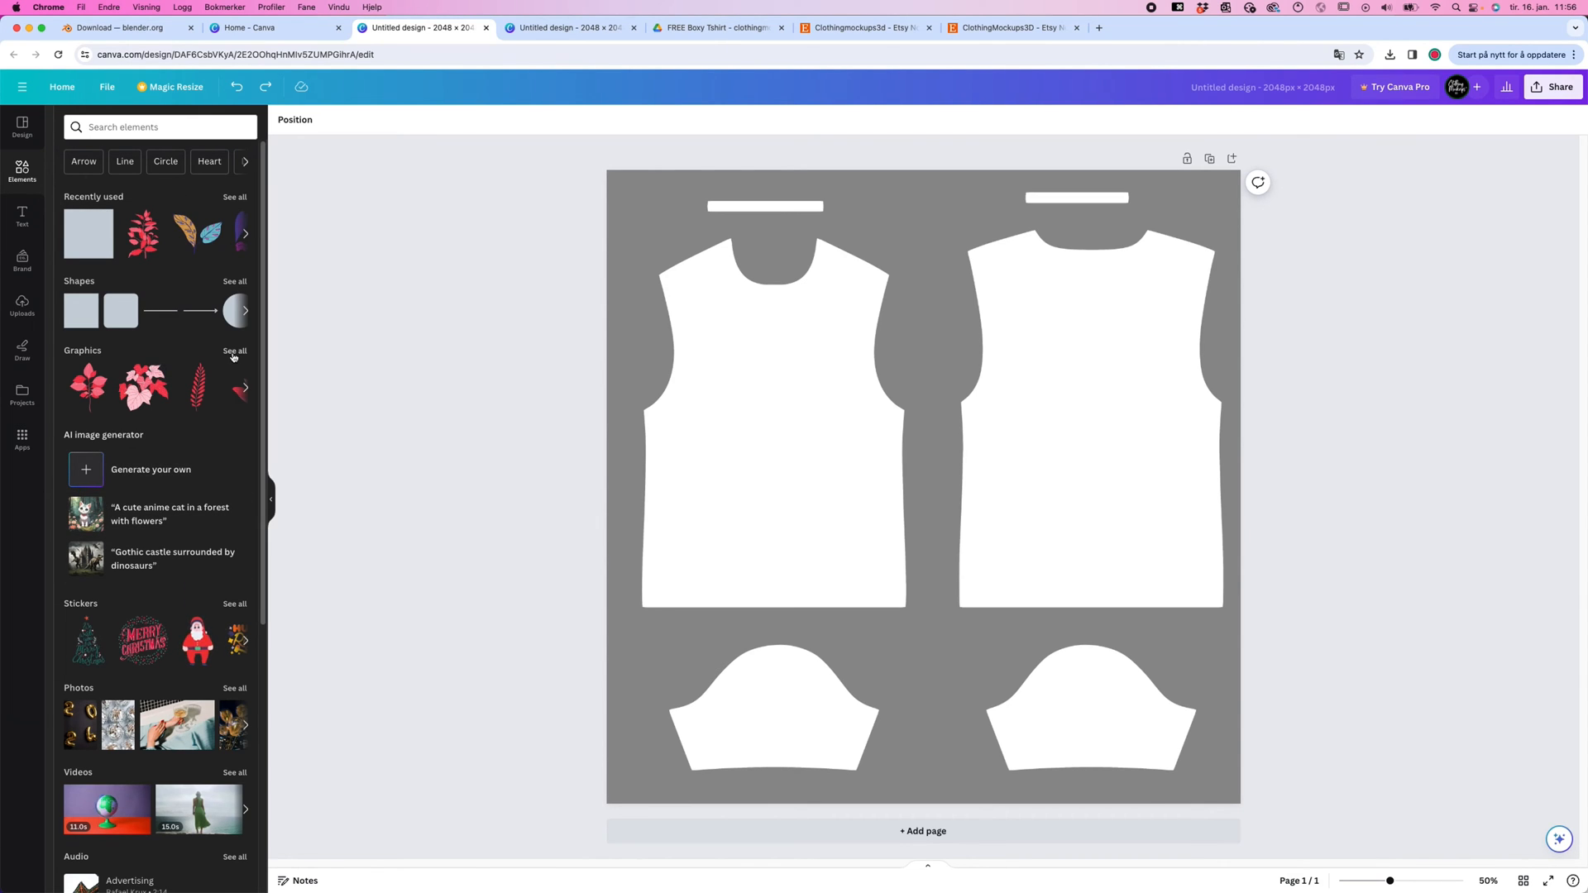
pyautogui.click(235, 352)
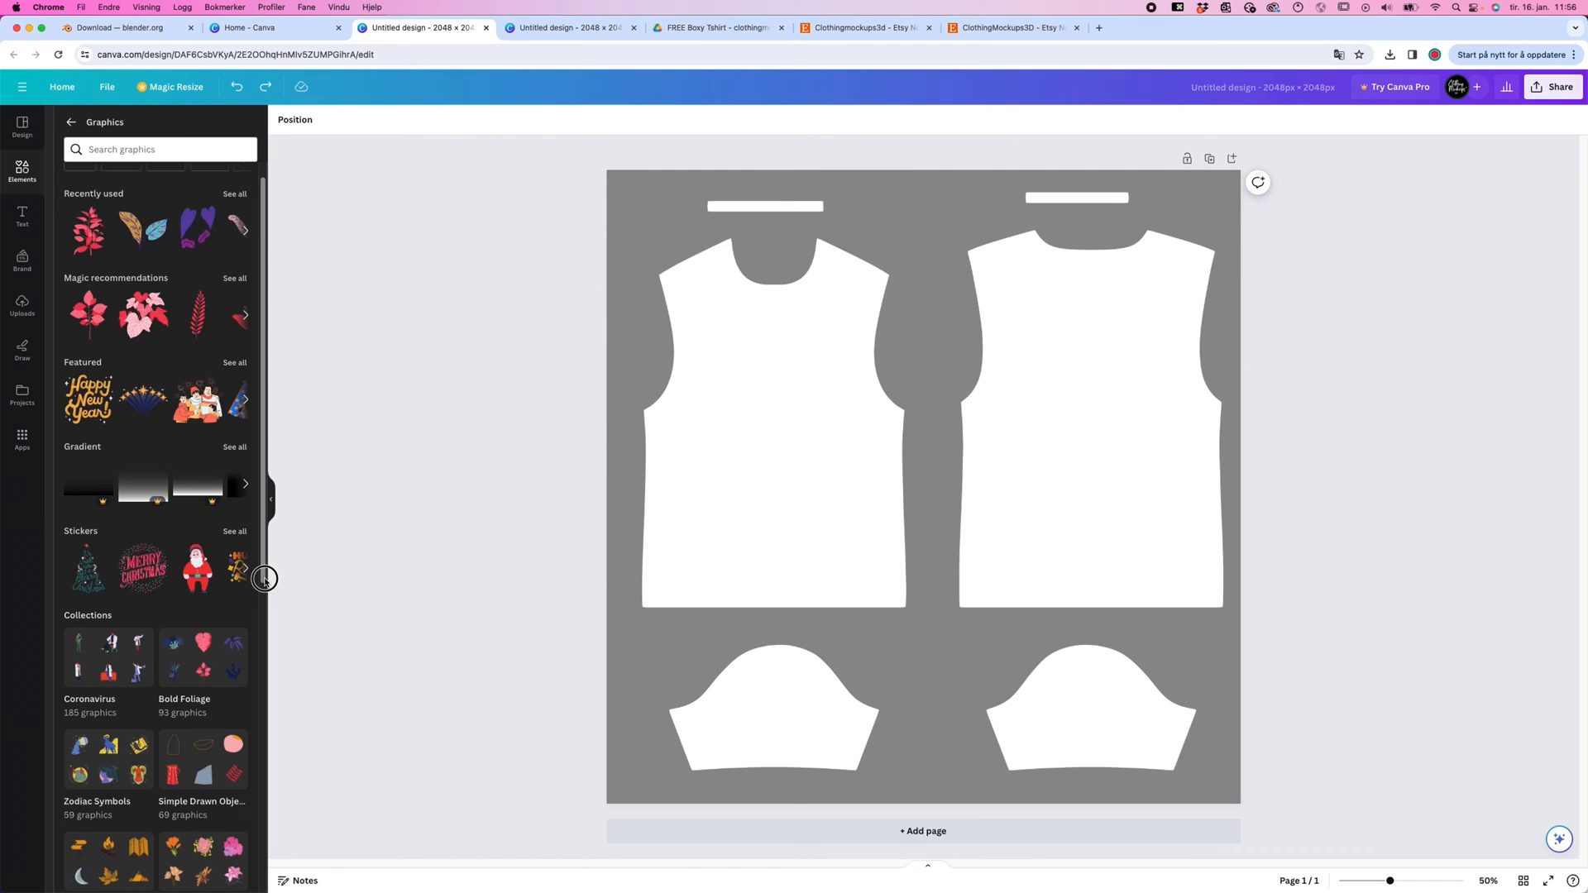
pyautogui.scroll(-3)
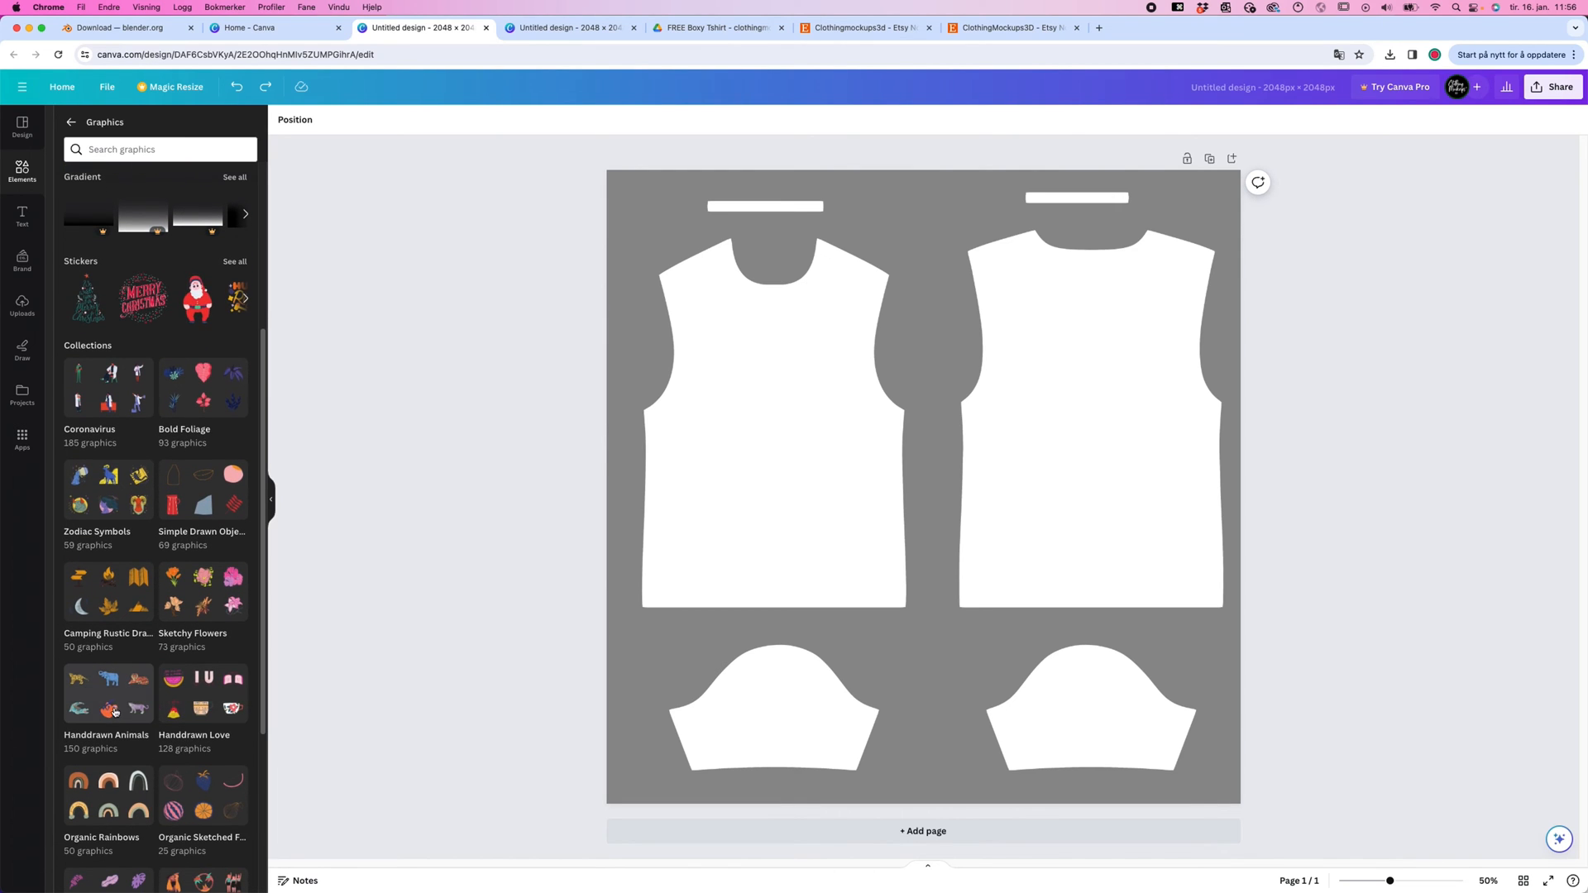
pyautogui.click(107, 735)
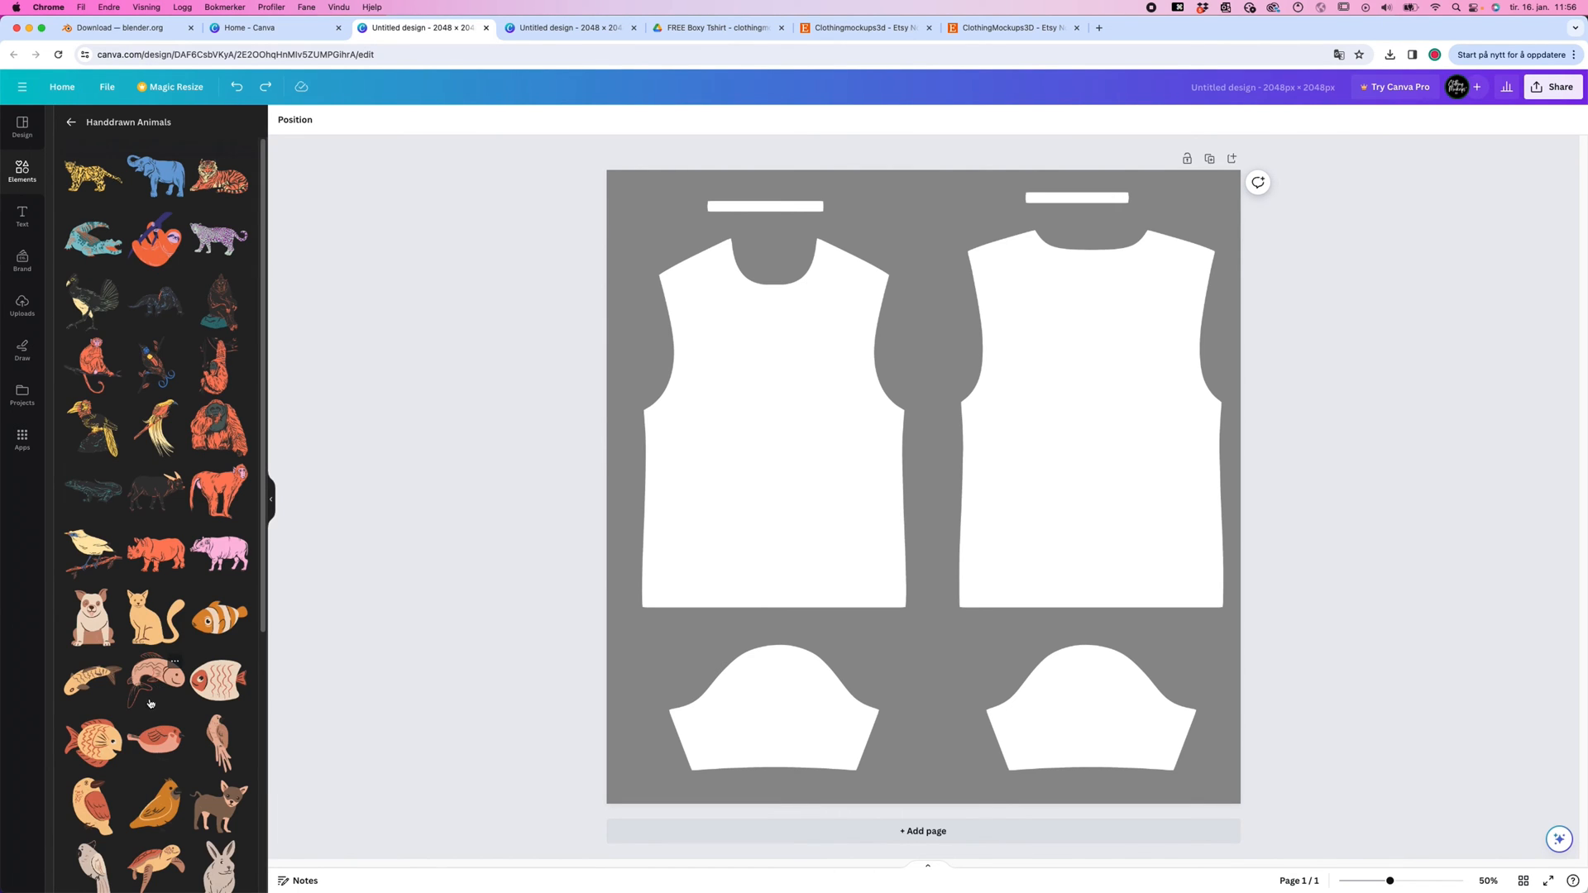
pyautogui.moveTo(216, 186)
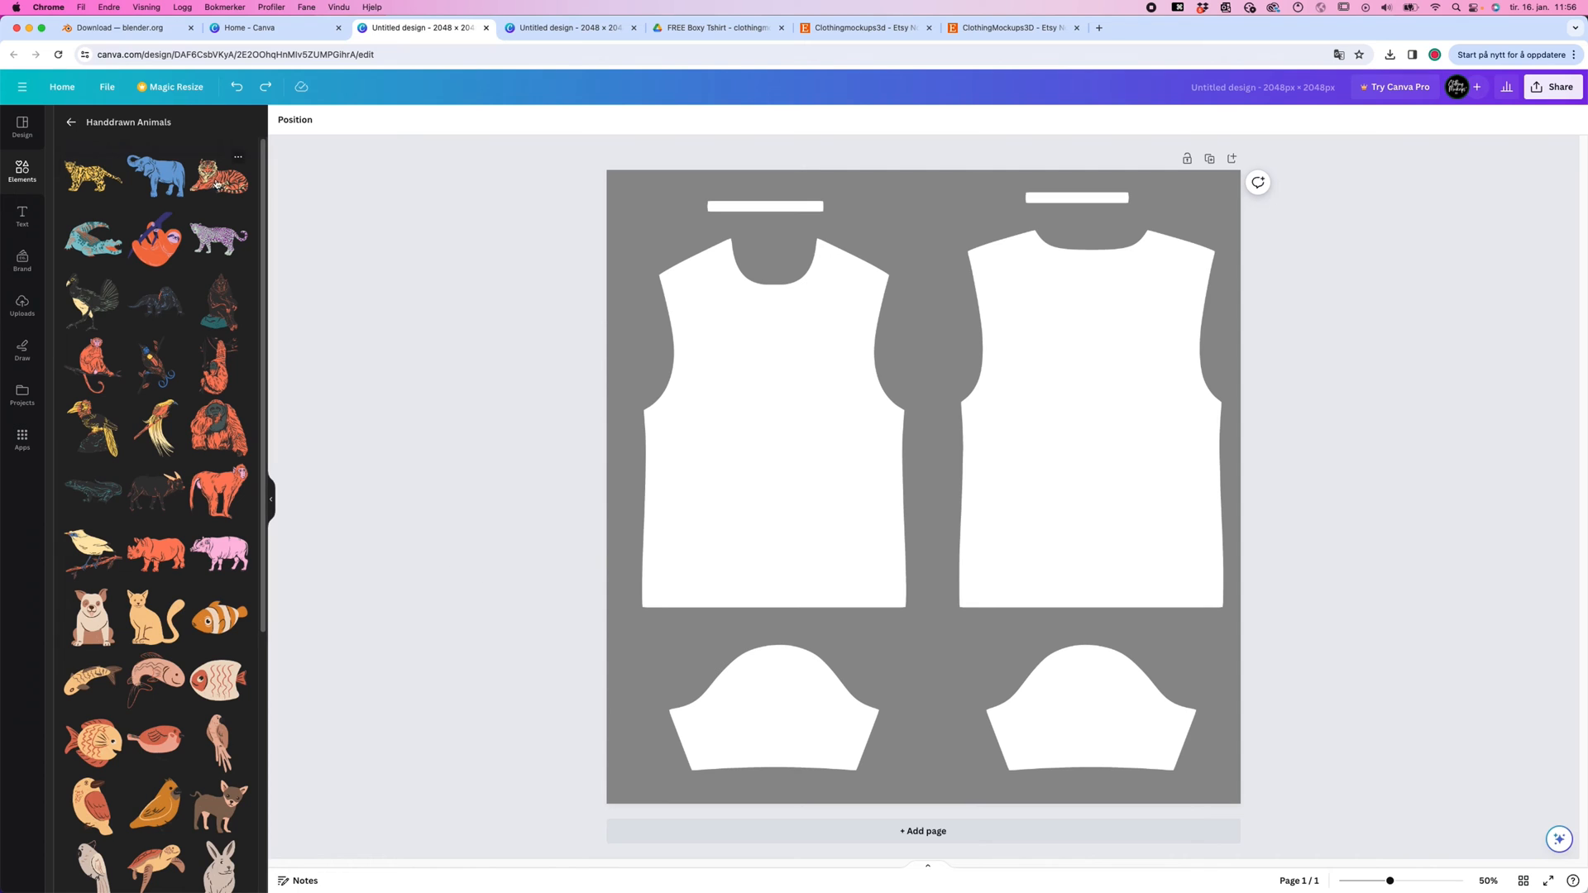
pyautogui.click(218, 177)
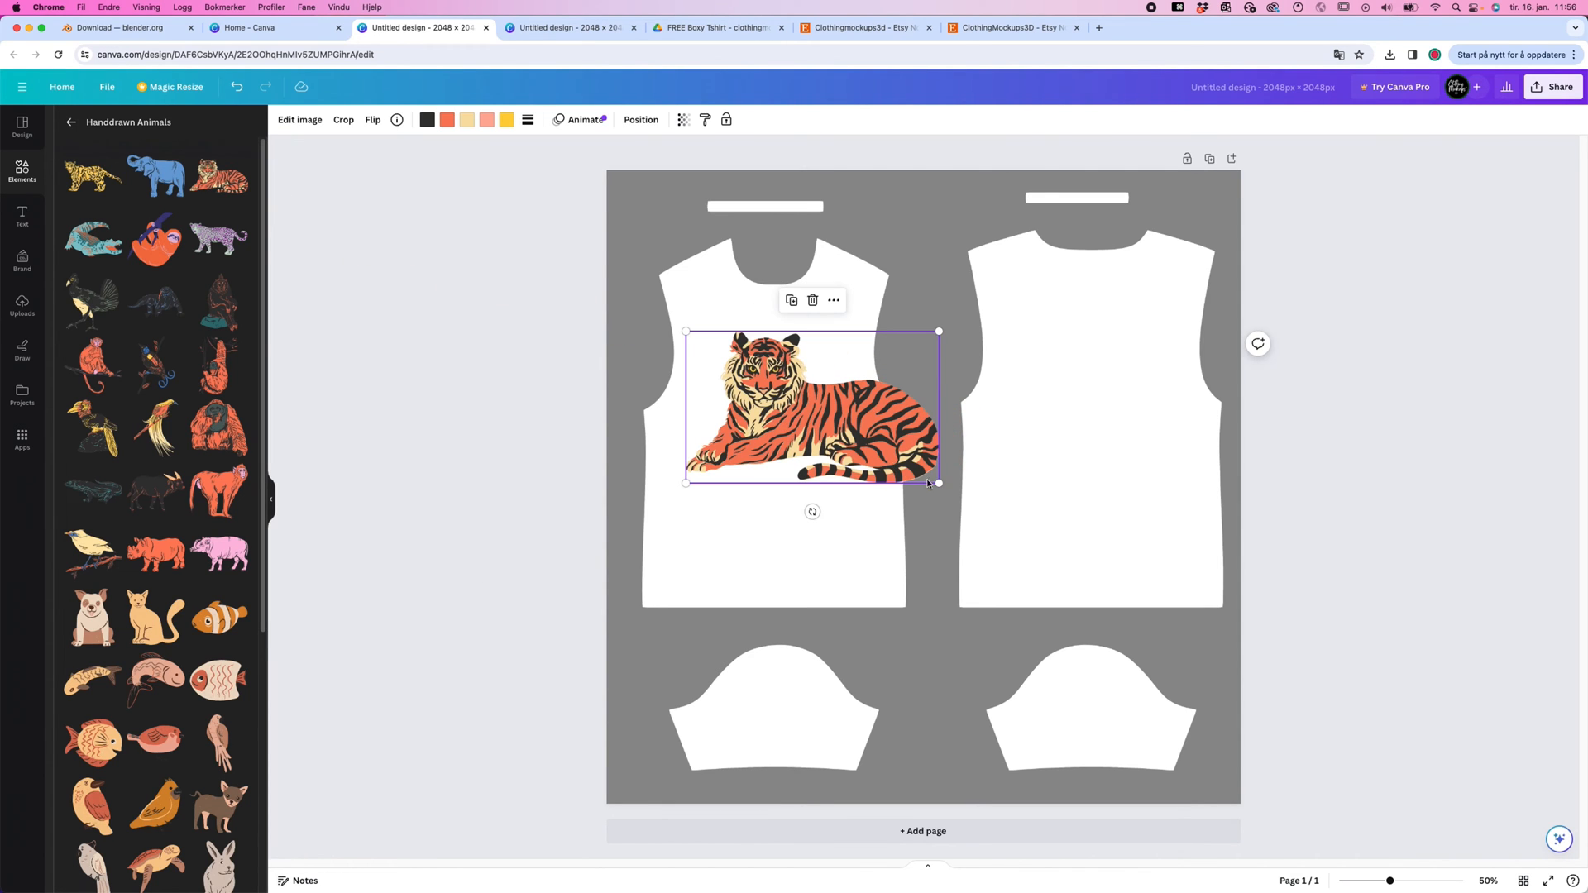
# Shrink the tiger, keep it level, and position it on the left piece's upper chest
pyautogui.moveTo(937, 483); pyautogui.dragTo(821, 395)
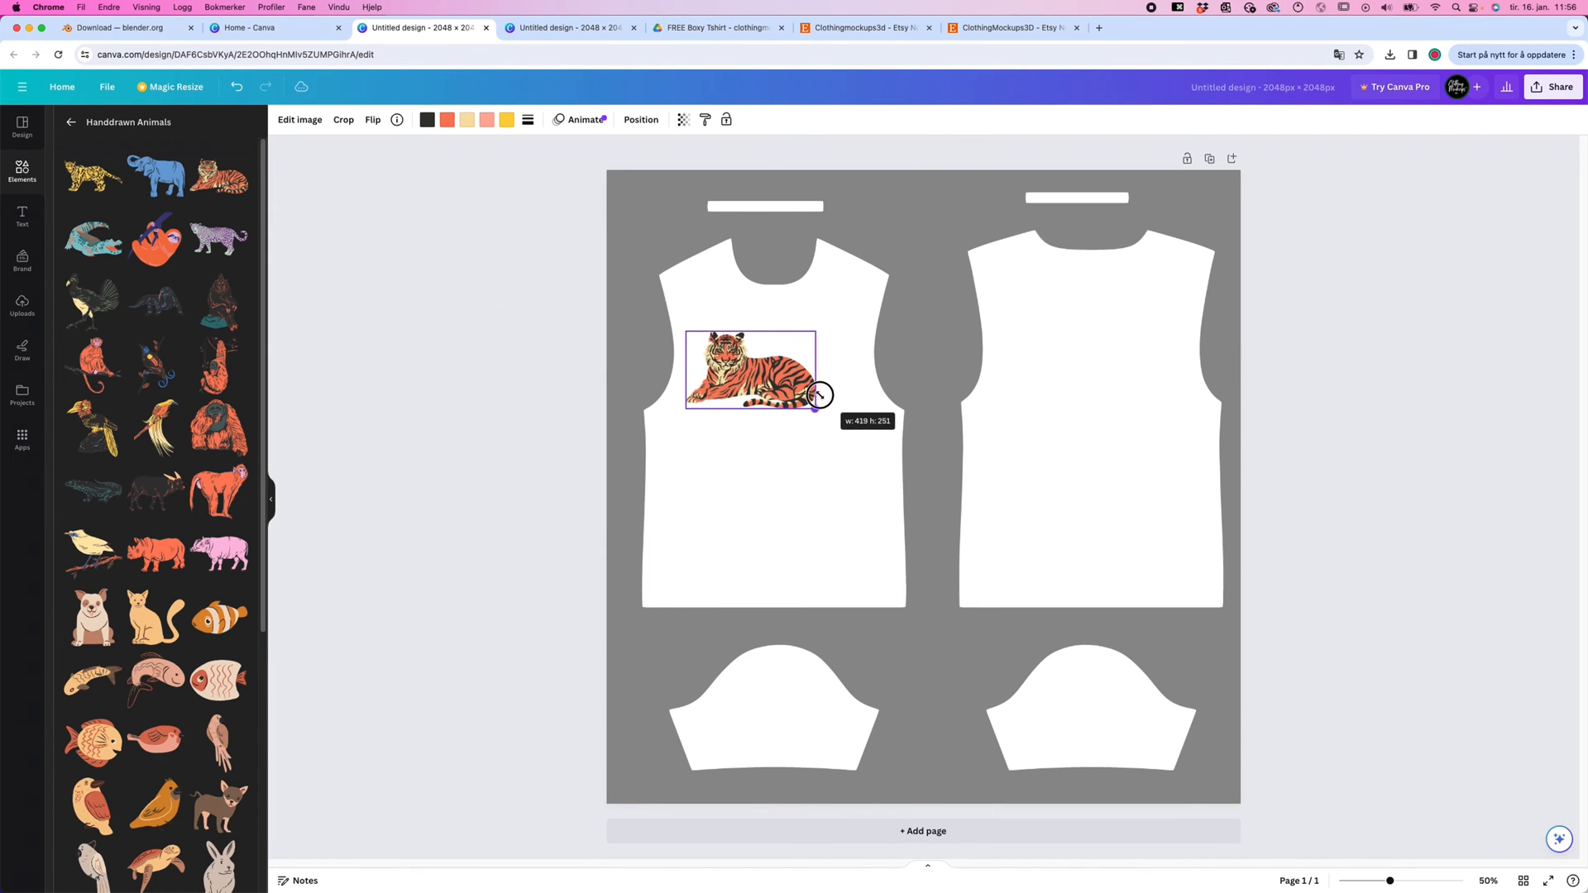
pyautogui.moveTo(818, 396); pyautogui.dragTo(752, 419)
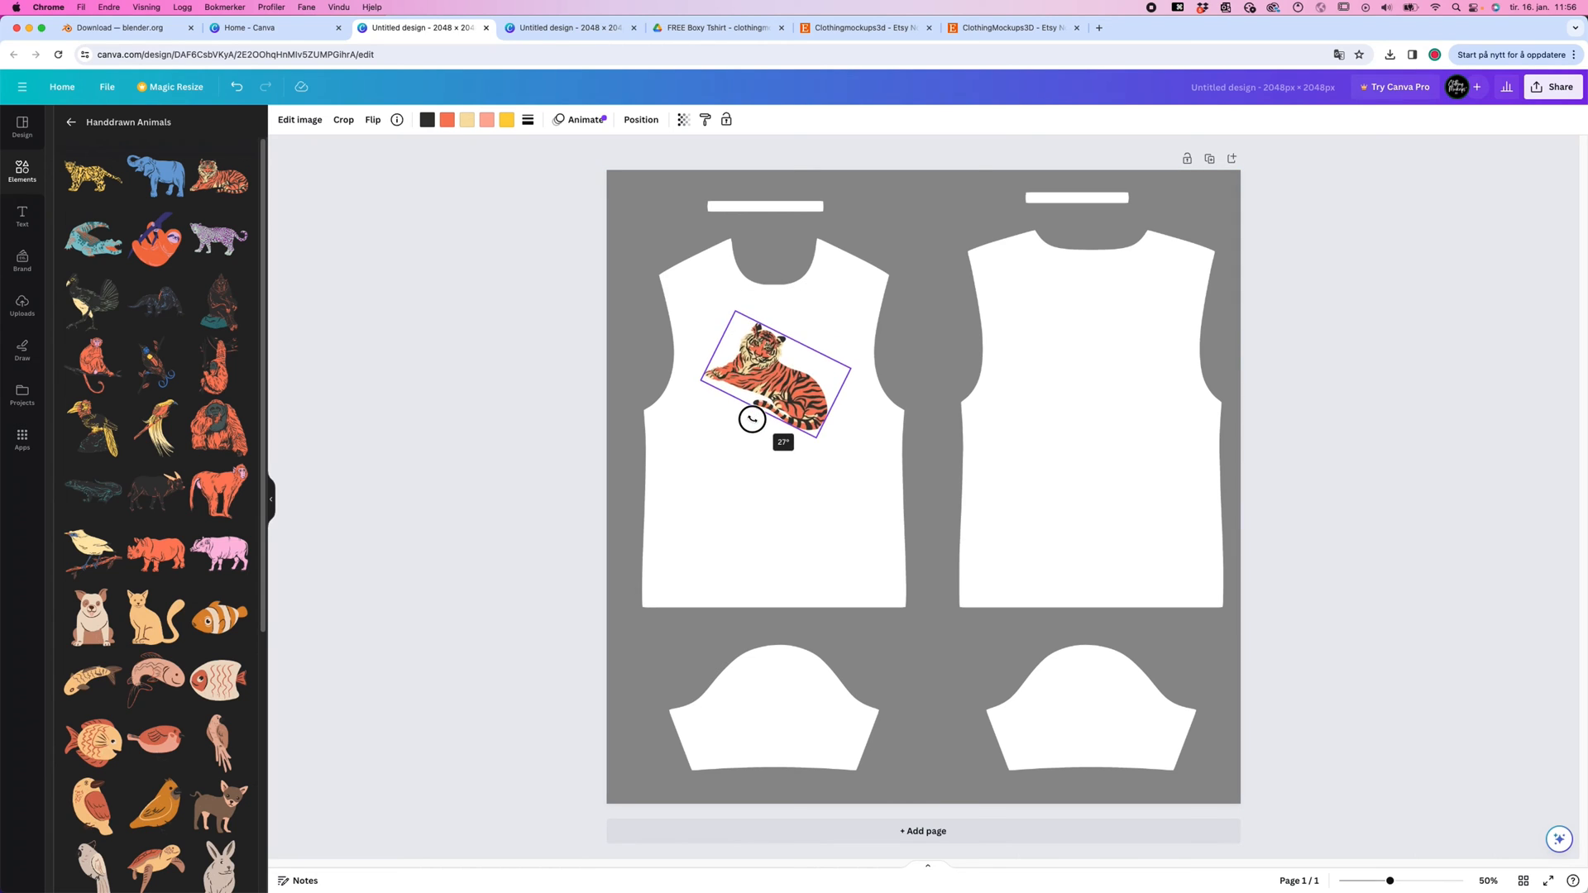
pyautogui.moveTo(752, 420); pyautogui.dragTo(777, 441)
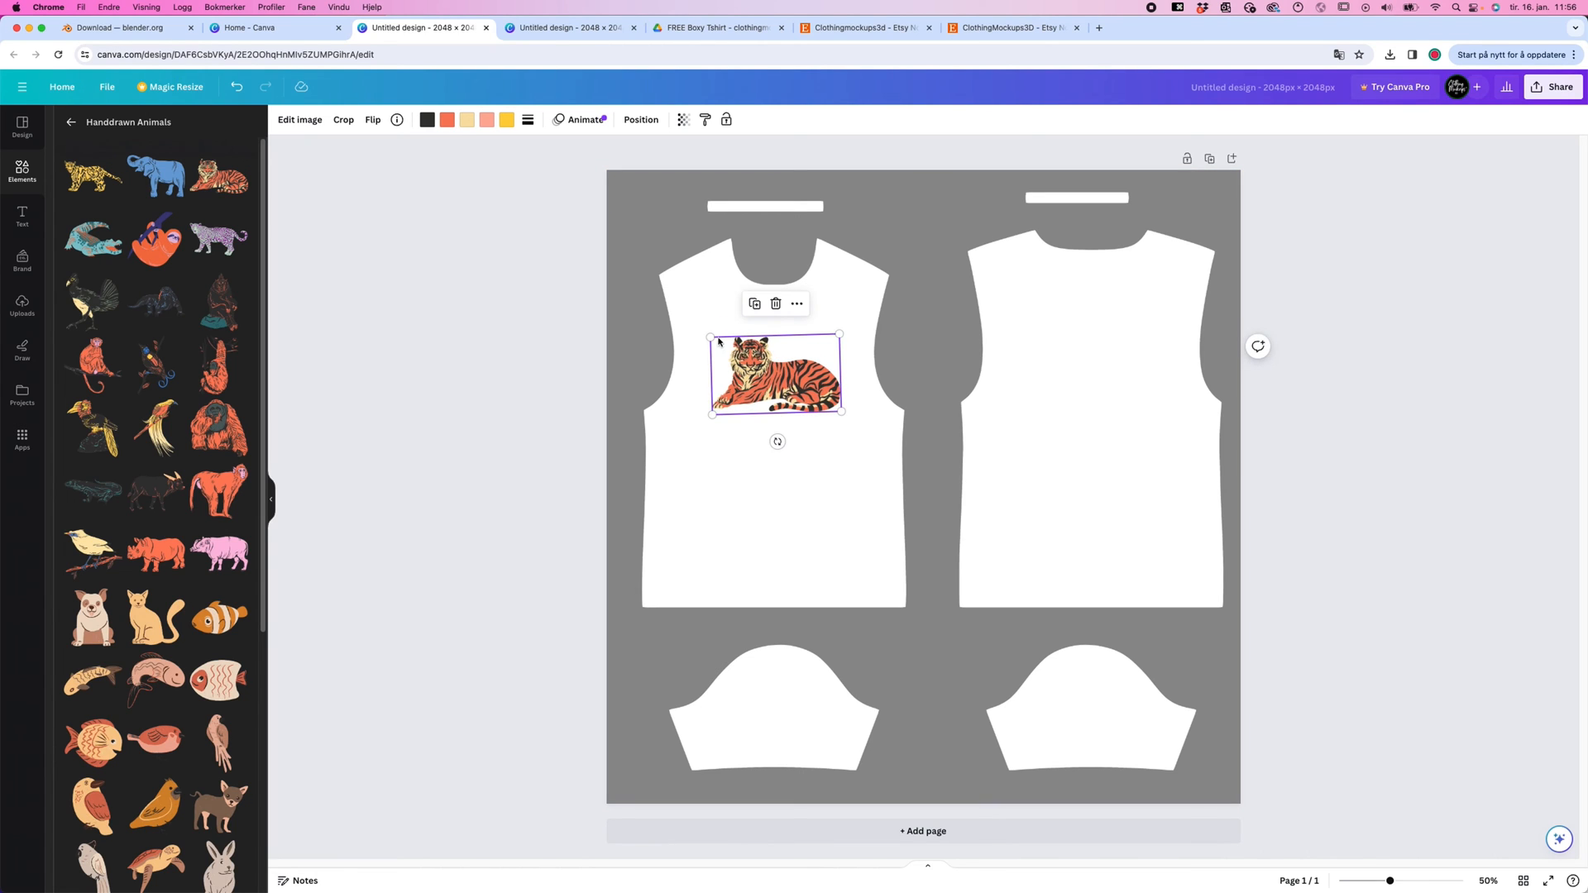
pyautogui.moveTo(775, 374); pyautogui.dragTo(770, 373)
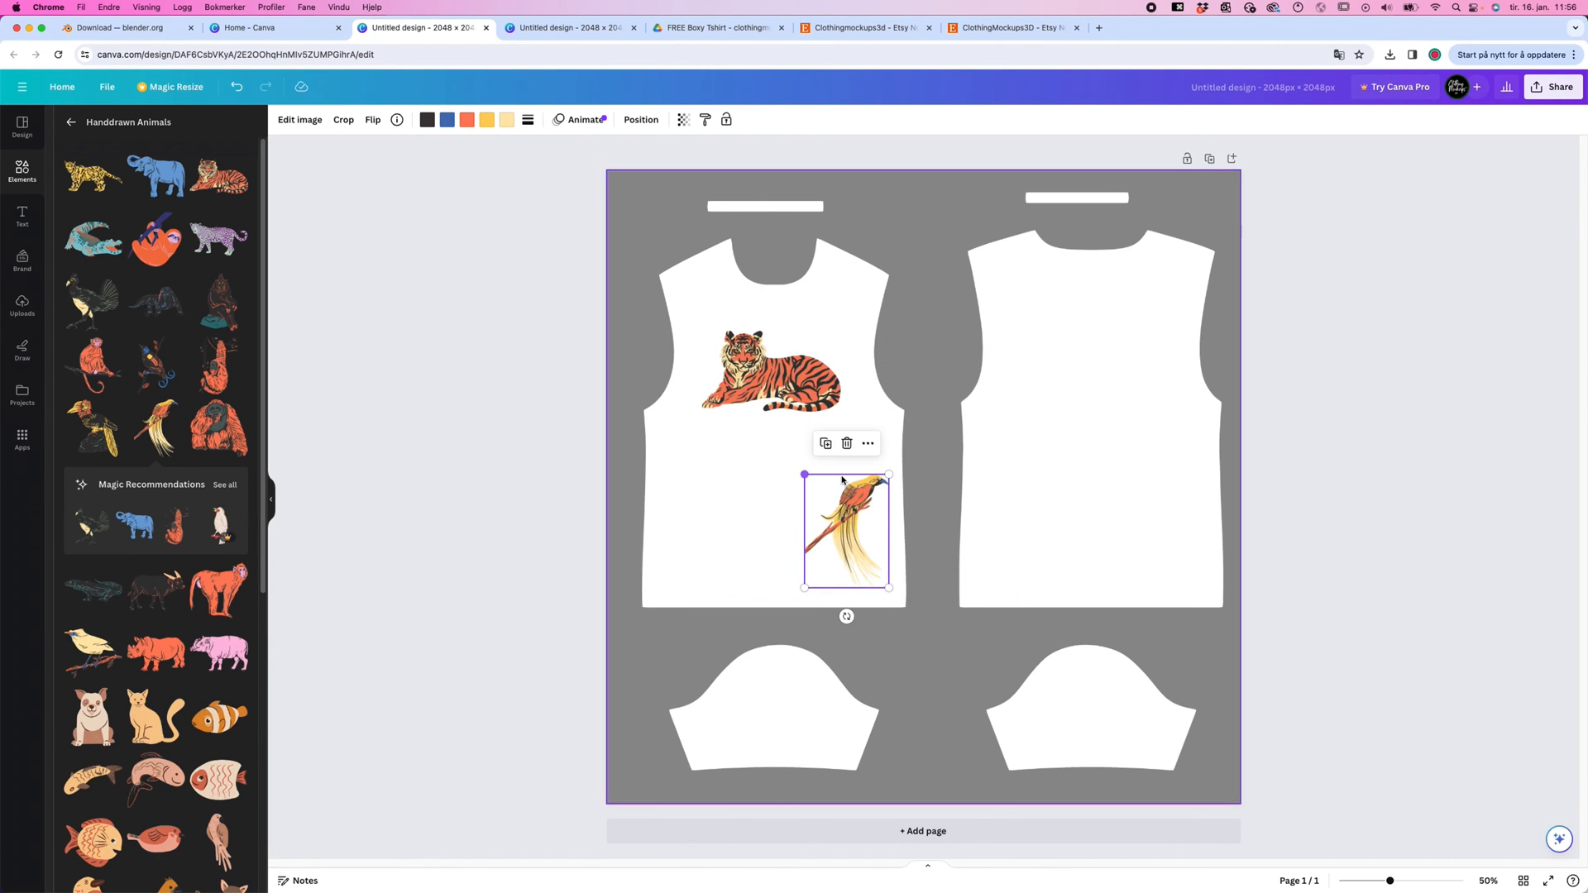
# Move the long-tailed bird and black bird onto the tiger's back on the front panel
pyautogui.moveTo(846, 534); pyautogui.dragTo(811, 421)
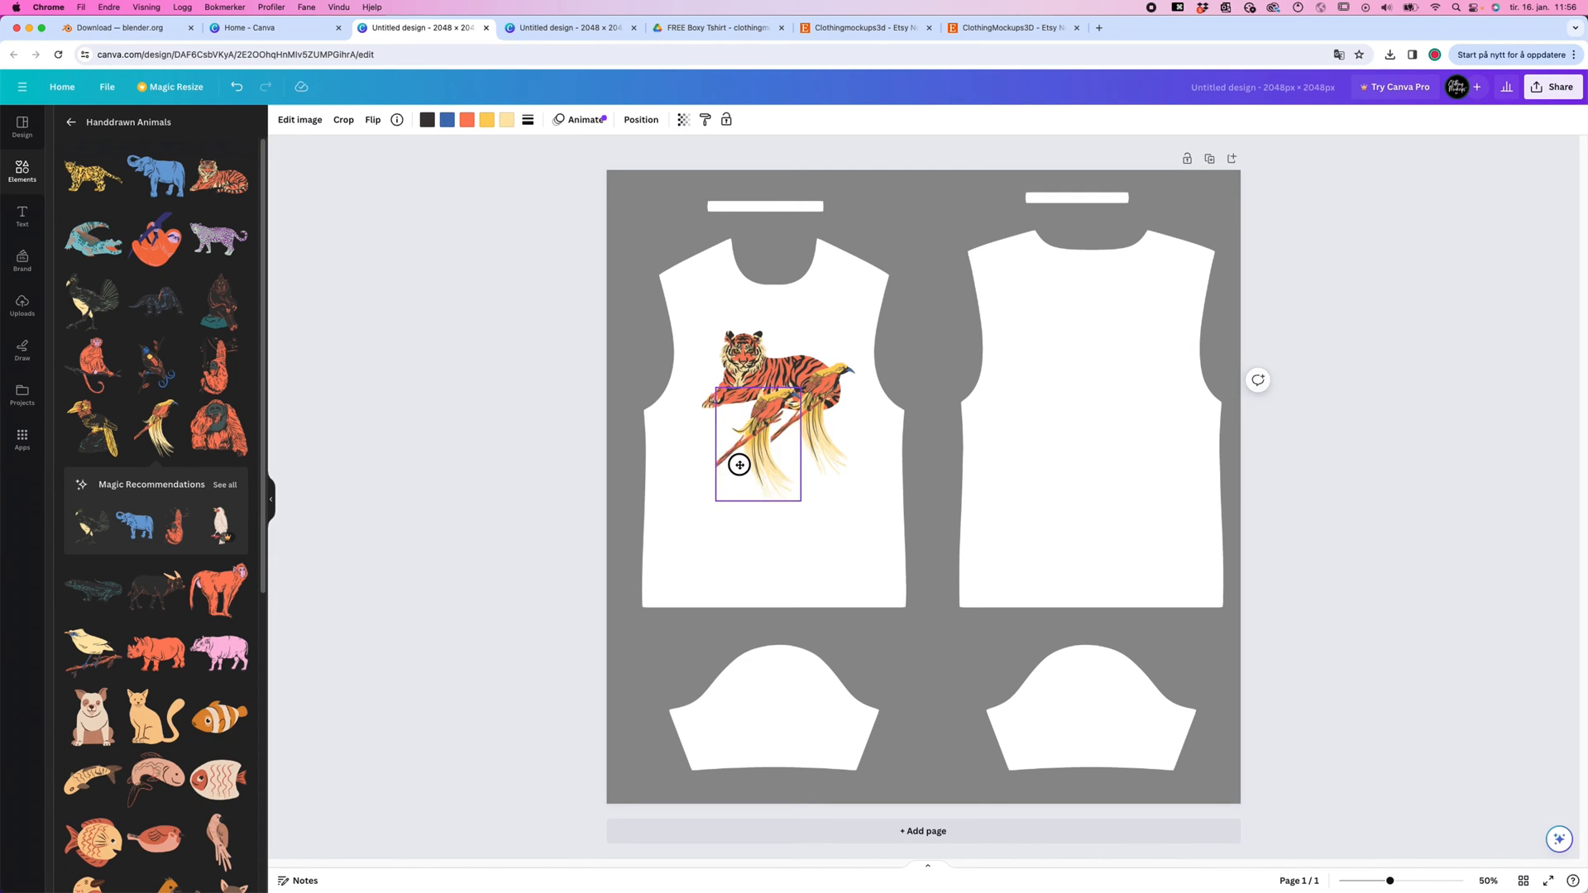
pyautogui.moveTo(758, 446); pyautogui.dragTo(811, 420)
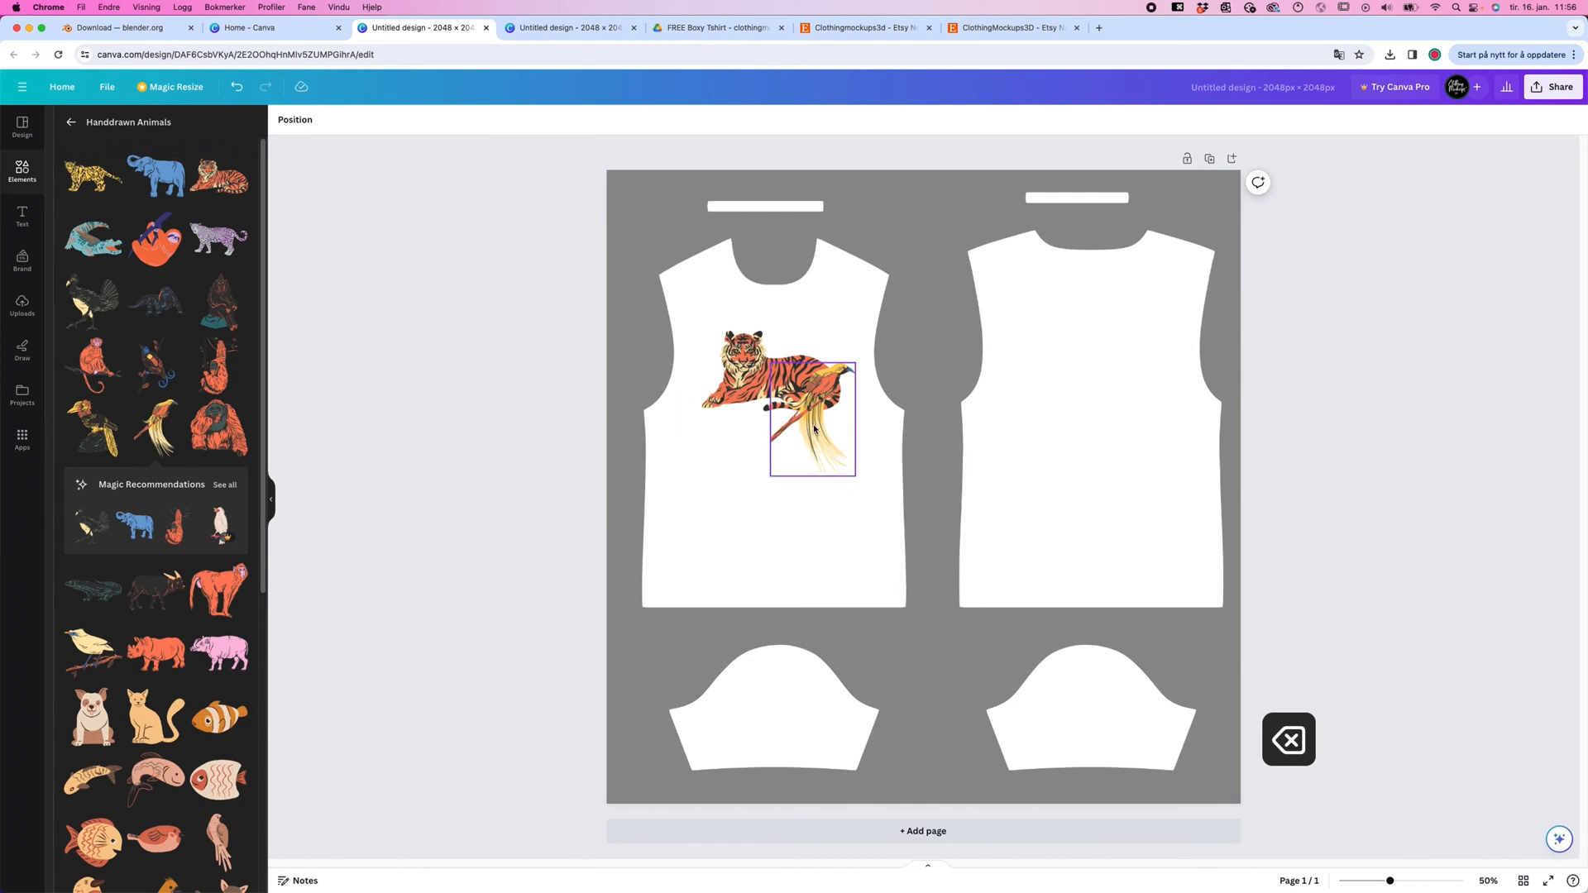
pyautogui.rightClick(810, 420)
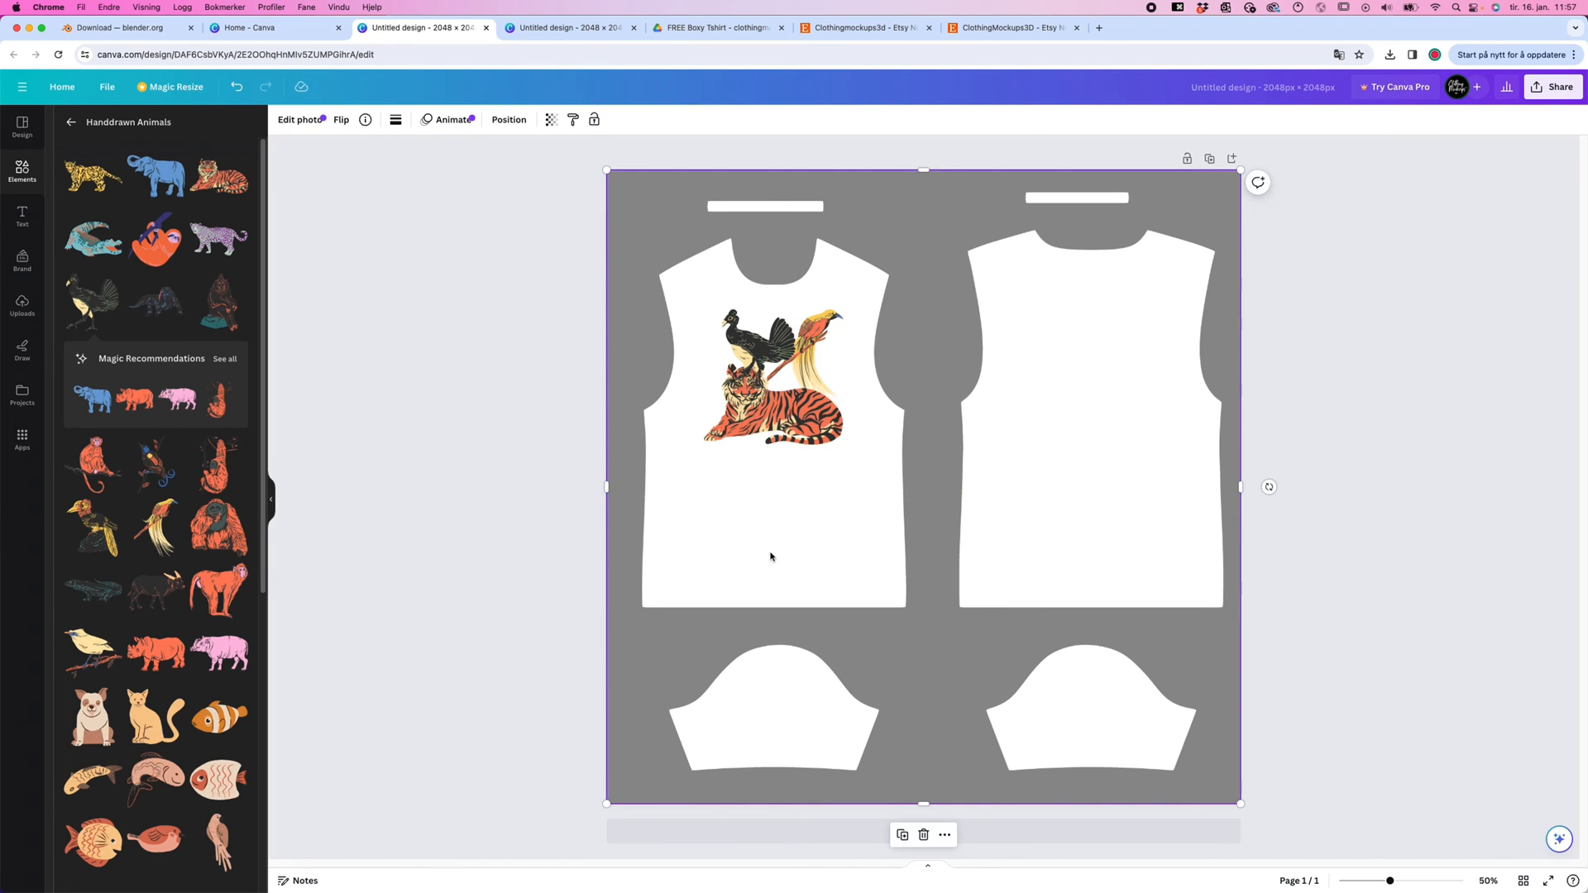
pyautogui.moveTo(1025, 216)
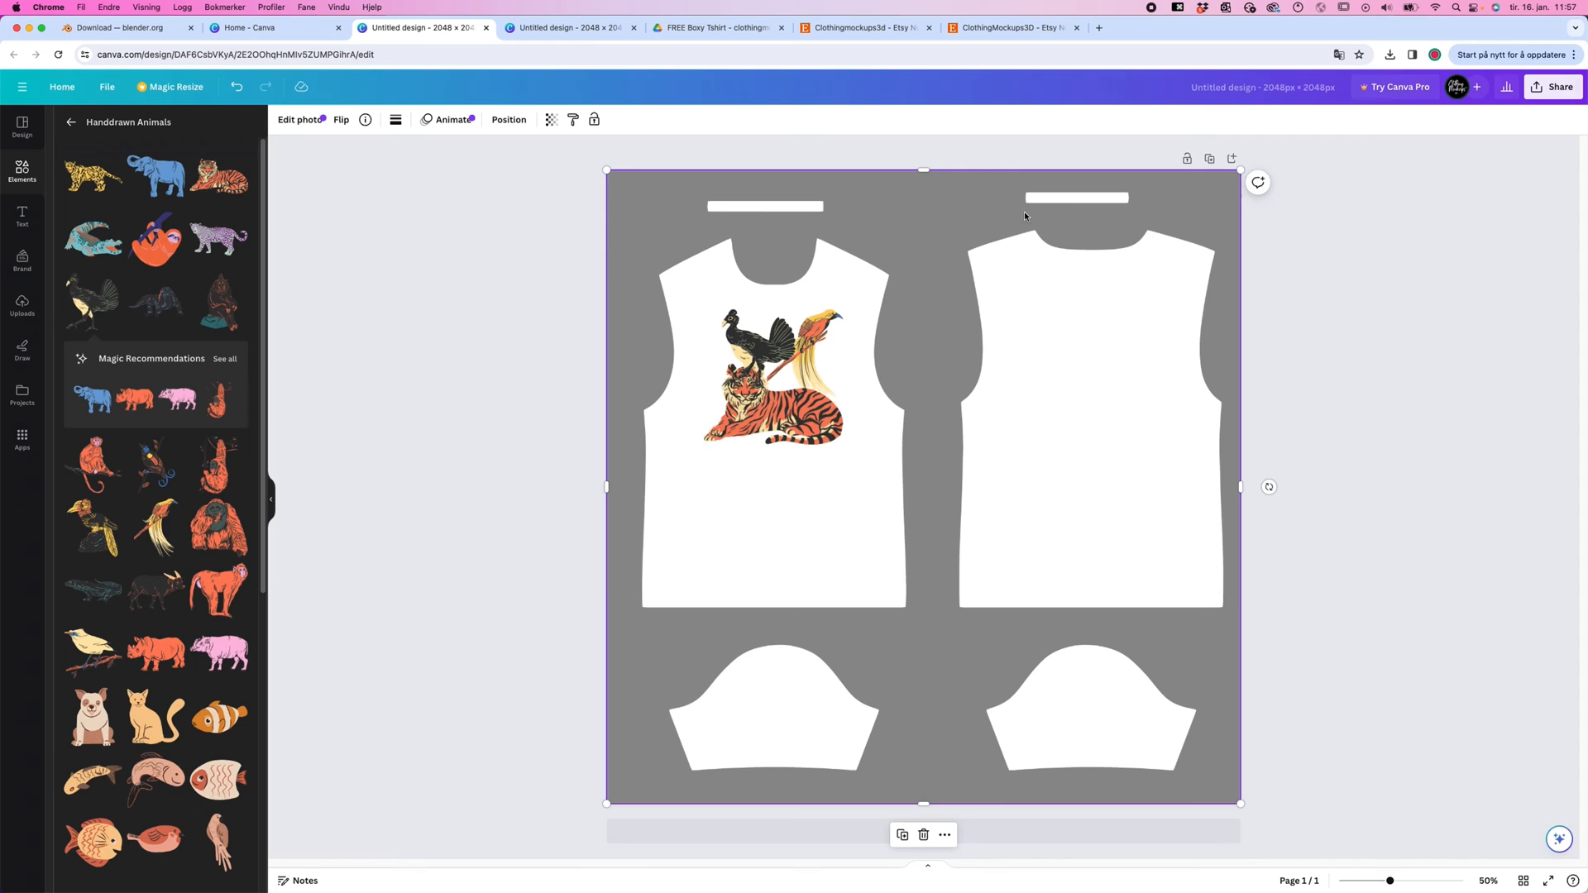
# Download the T-shirt design from Share > Download as a PNG file
pyautogui.click(1558, 86)
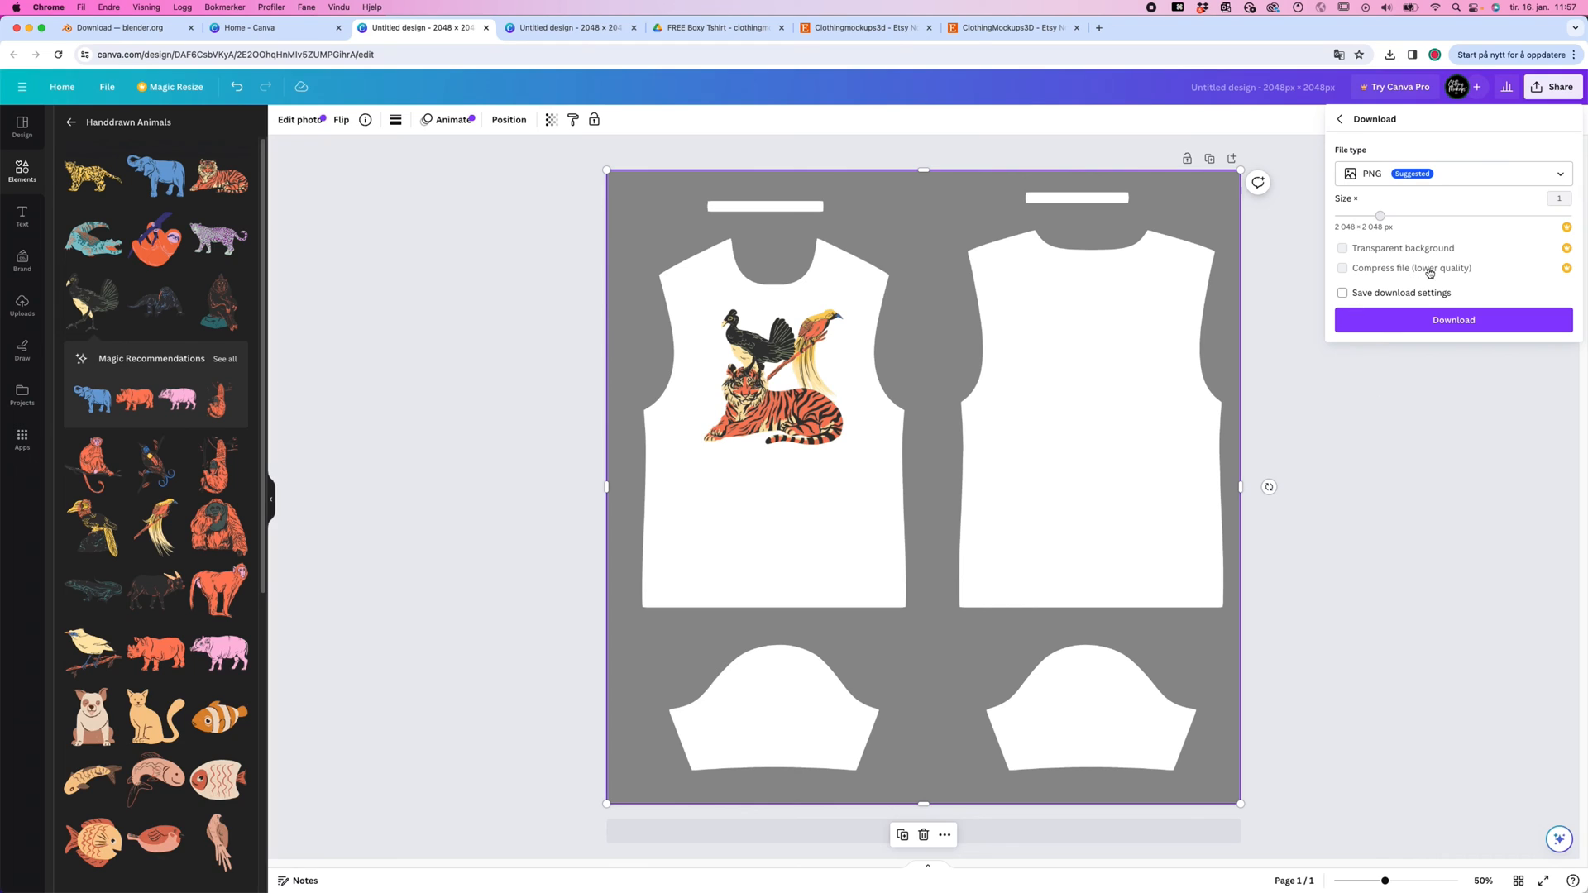
pyautogui.moveTo(1368, 235)
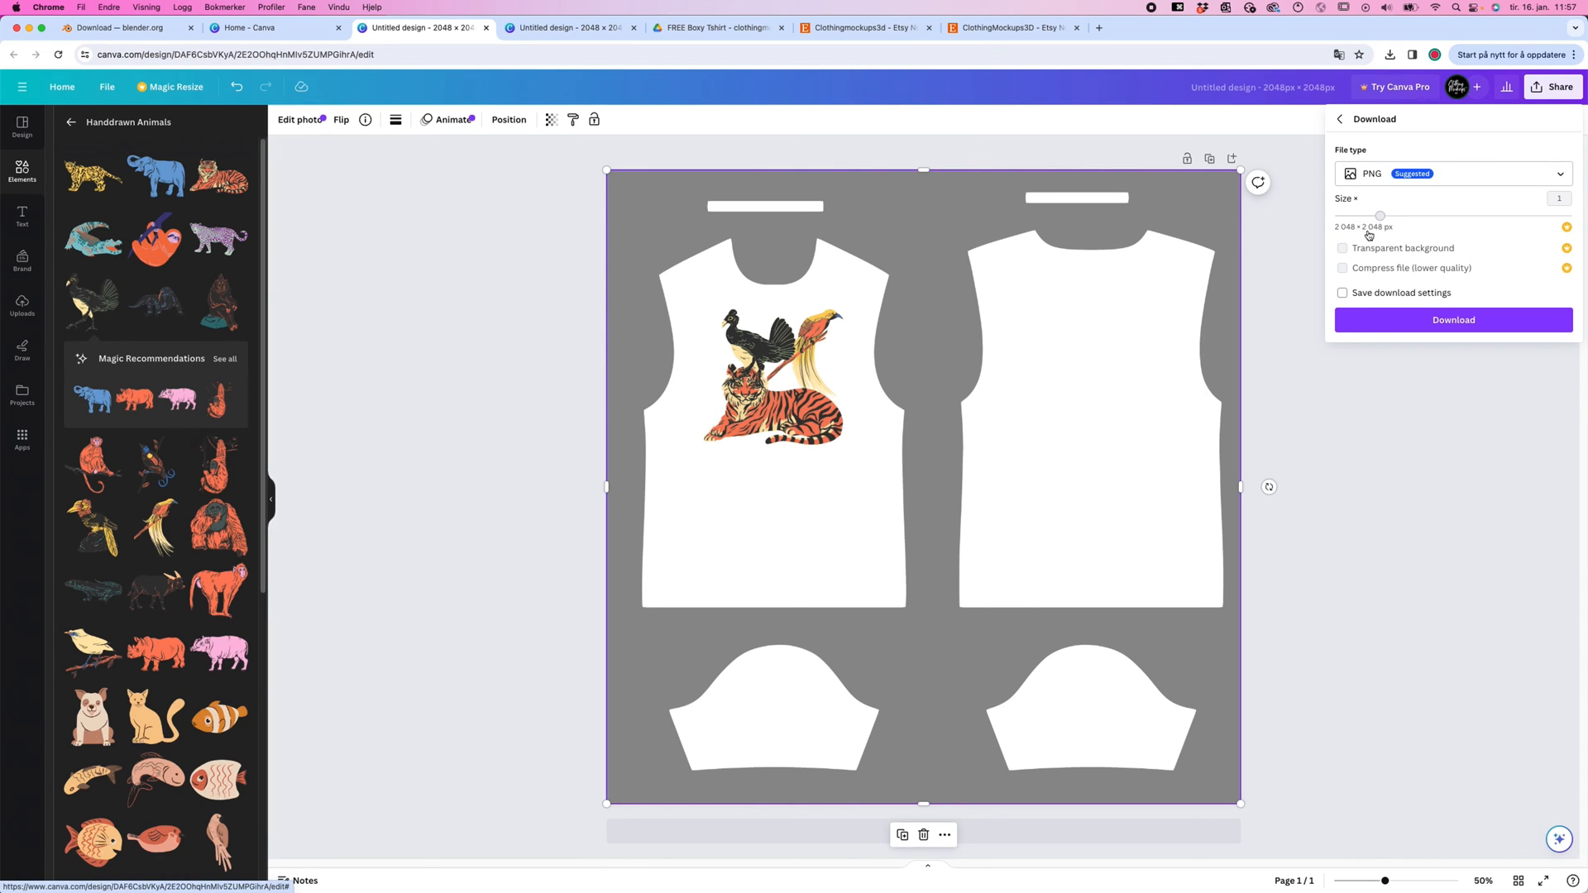
pyautogui.click(1453, 320)
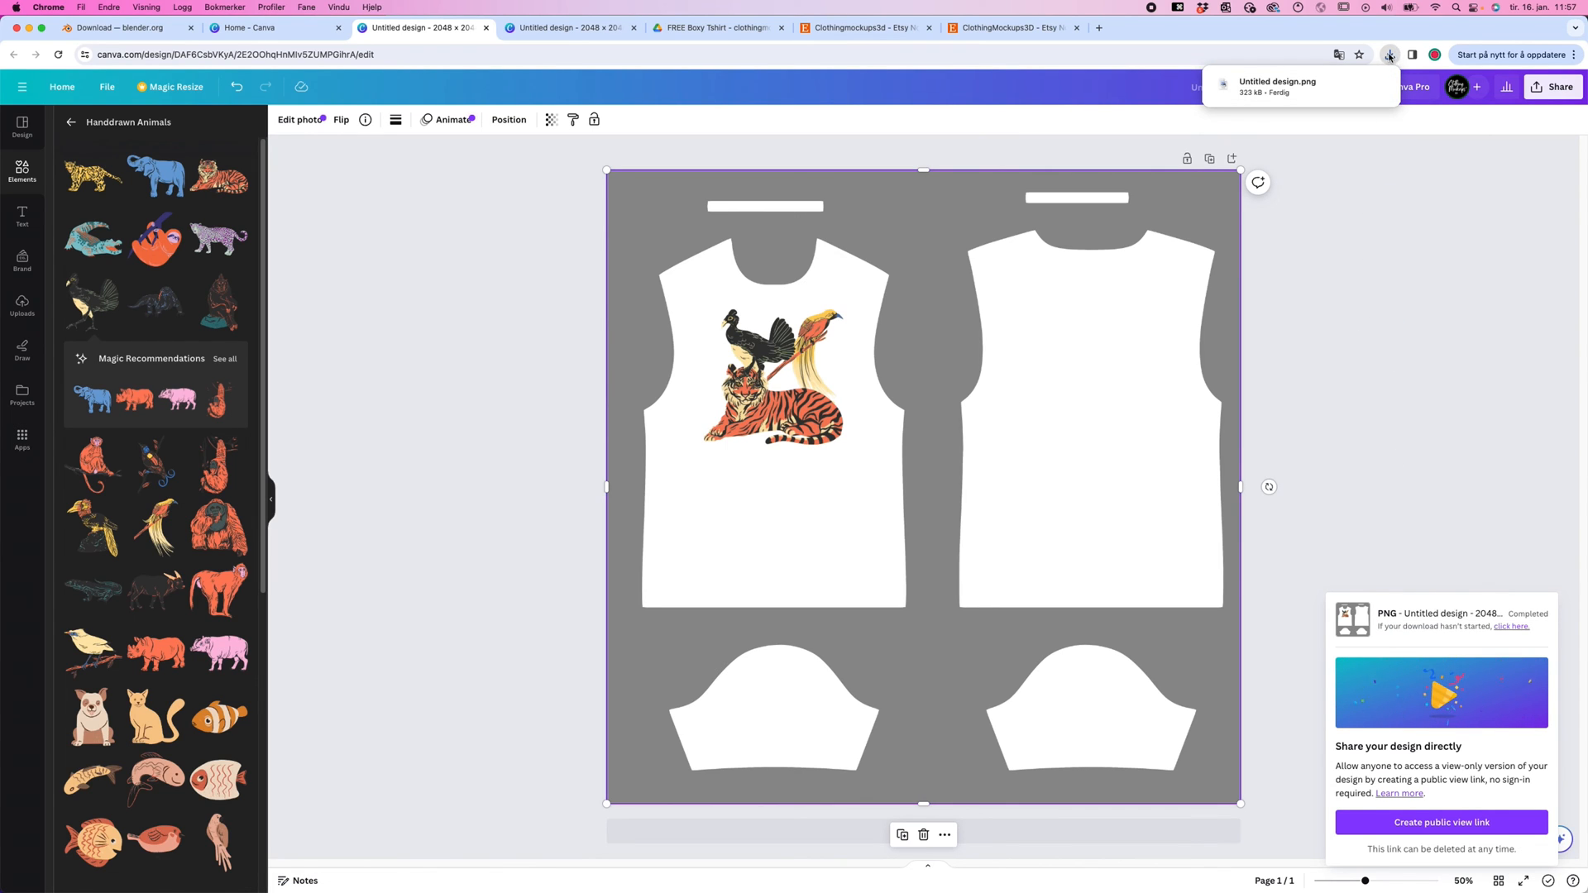
pyautogui.click(1391, 54)
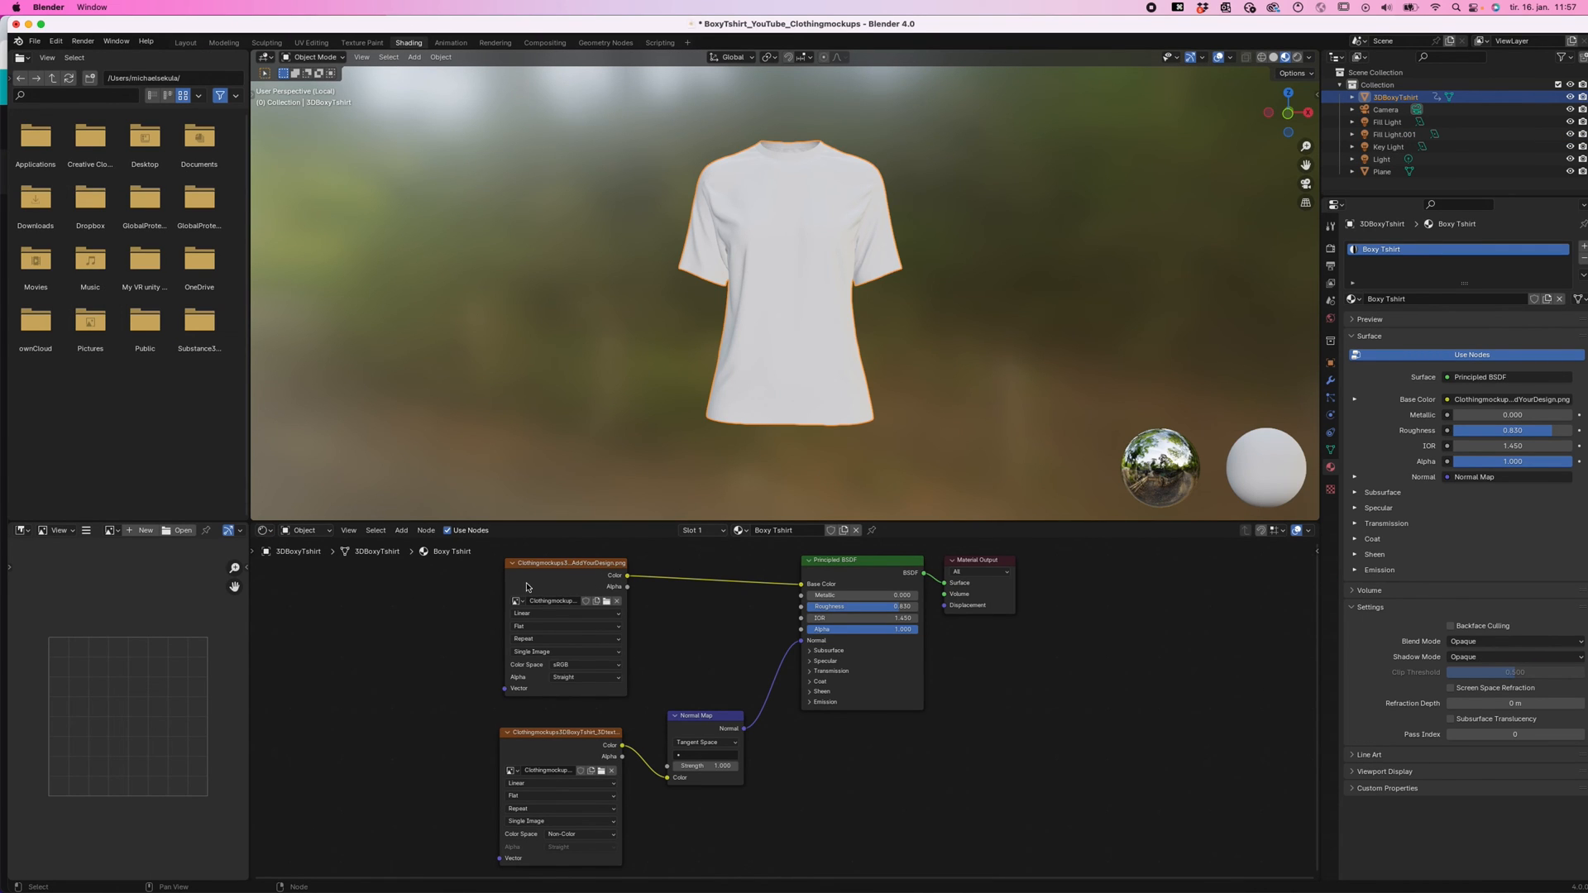
pyautogui.moveTo(605, 605)
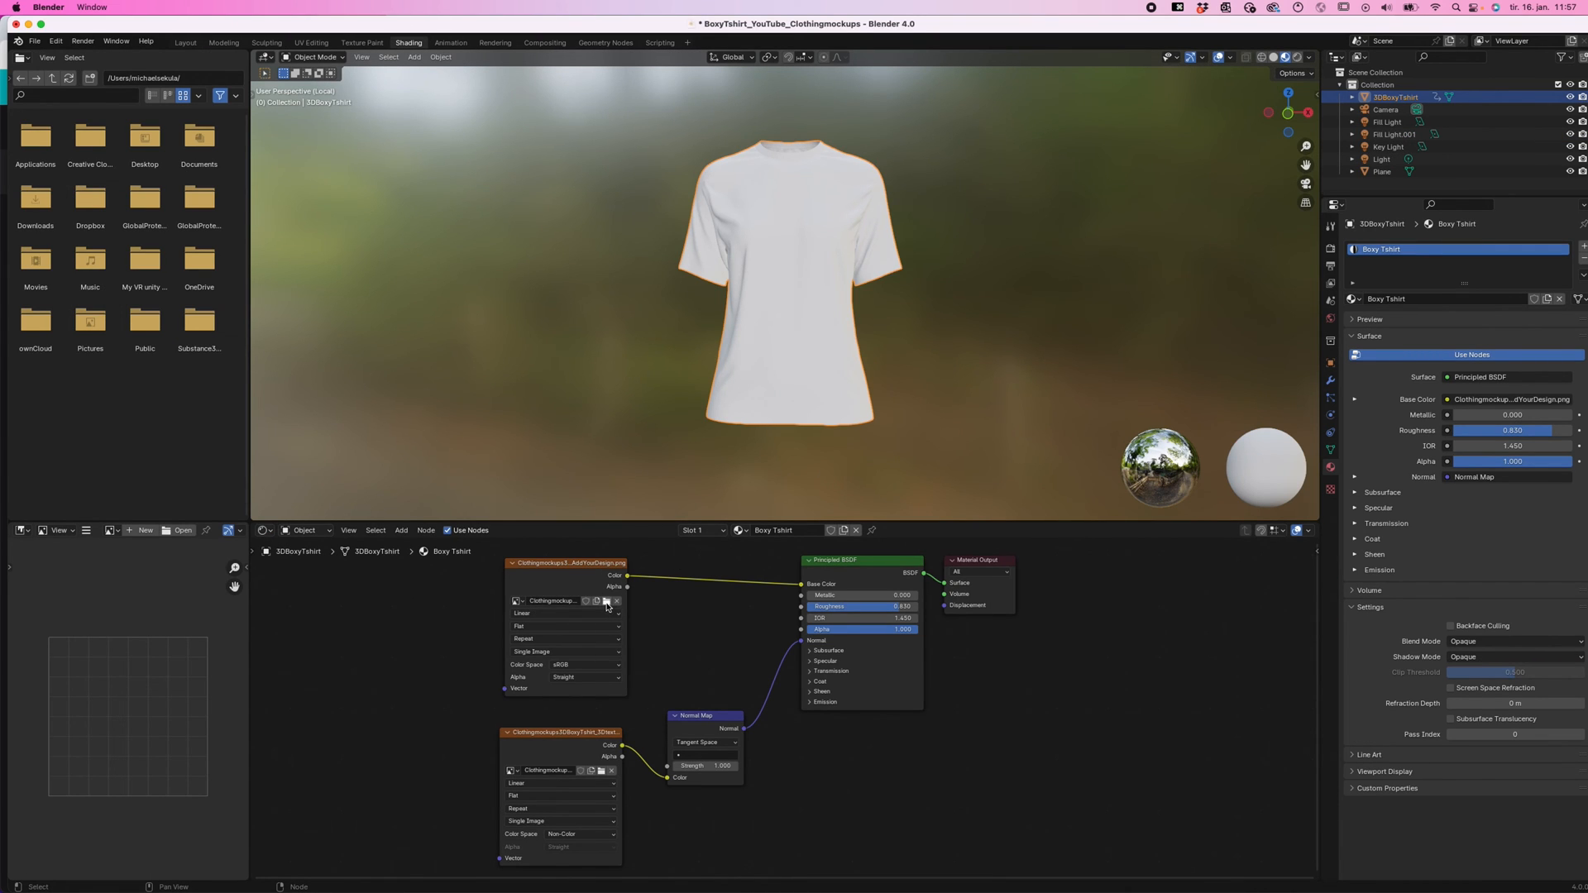
# Load Untitled design.png into the Image Texture node as the shirt's base colour
pyautogui.click(605, 600)
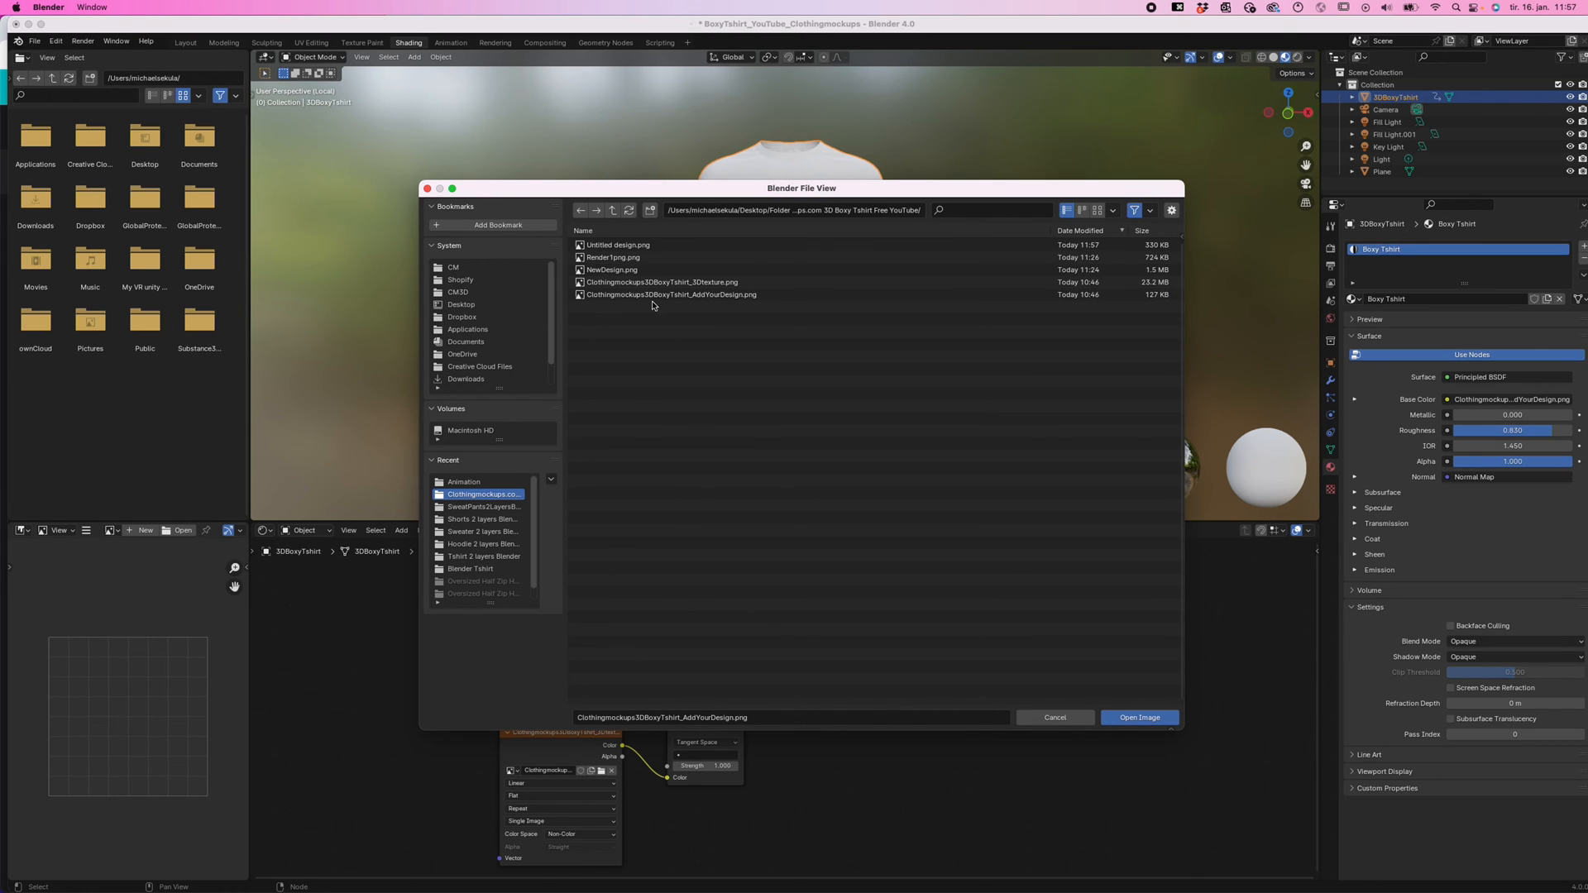
pyautogui.click(618, 245)
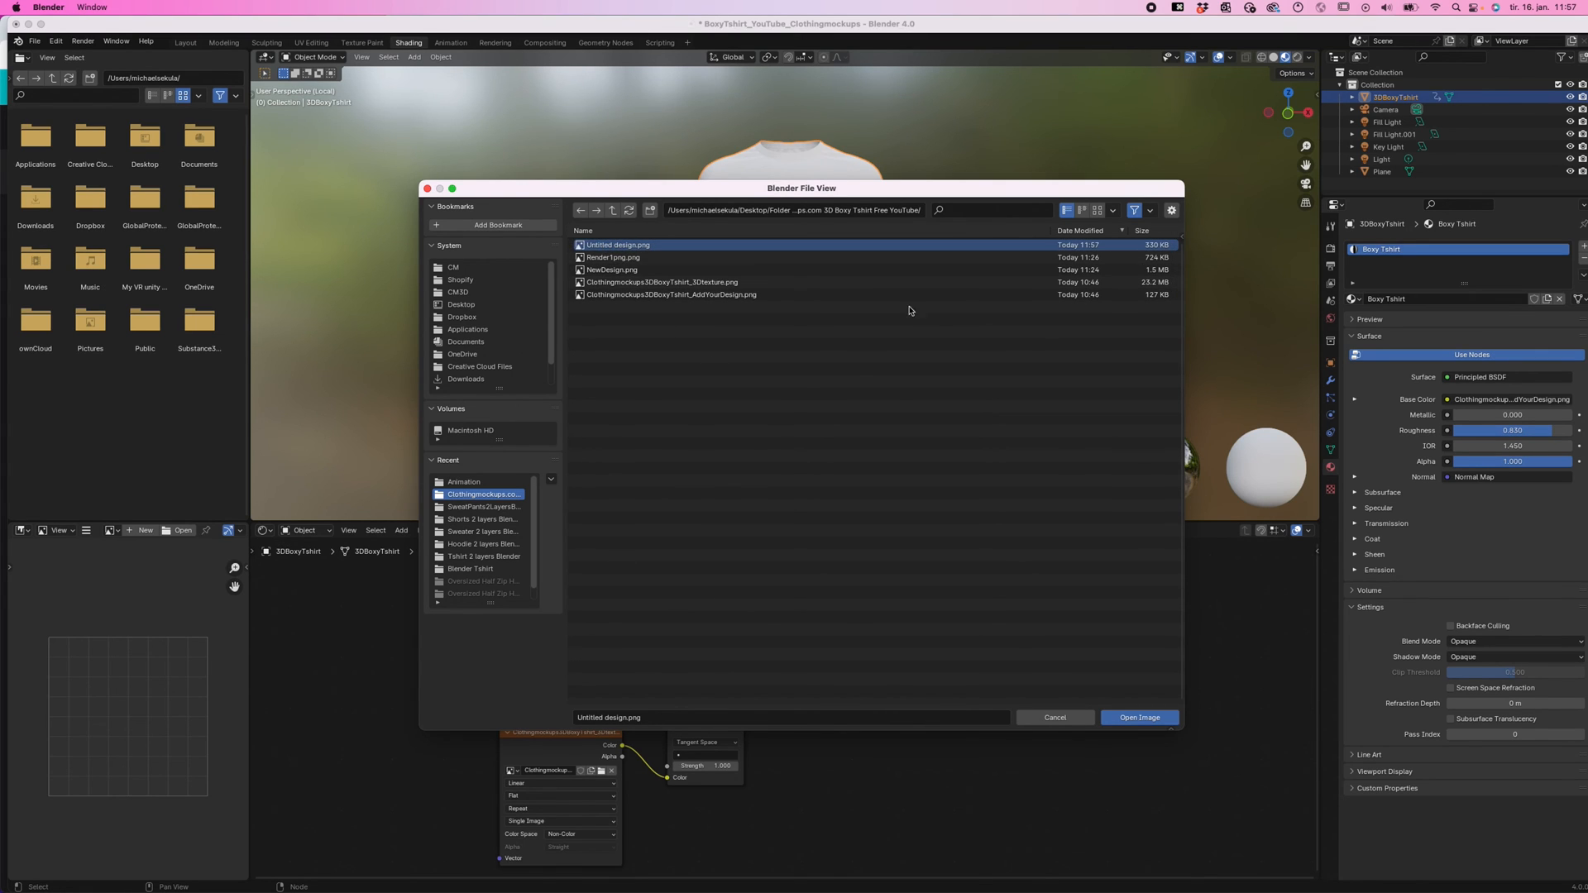
pyautogui.click(1138, 717)
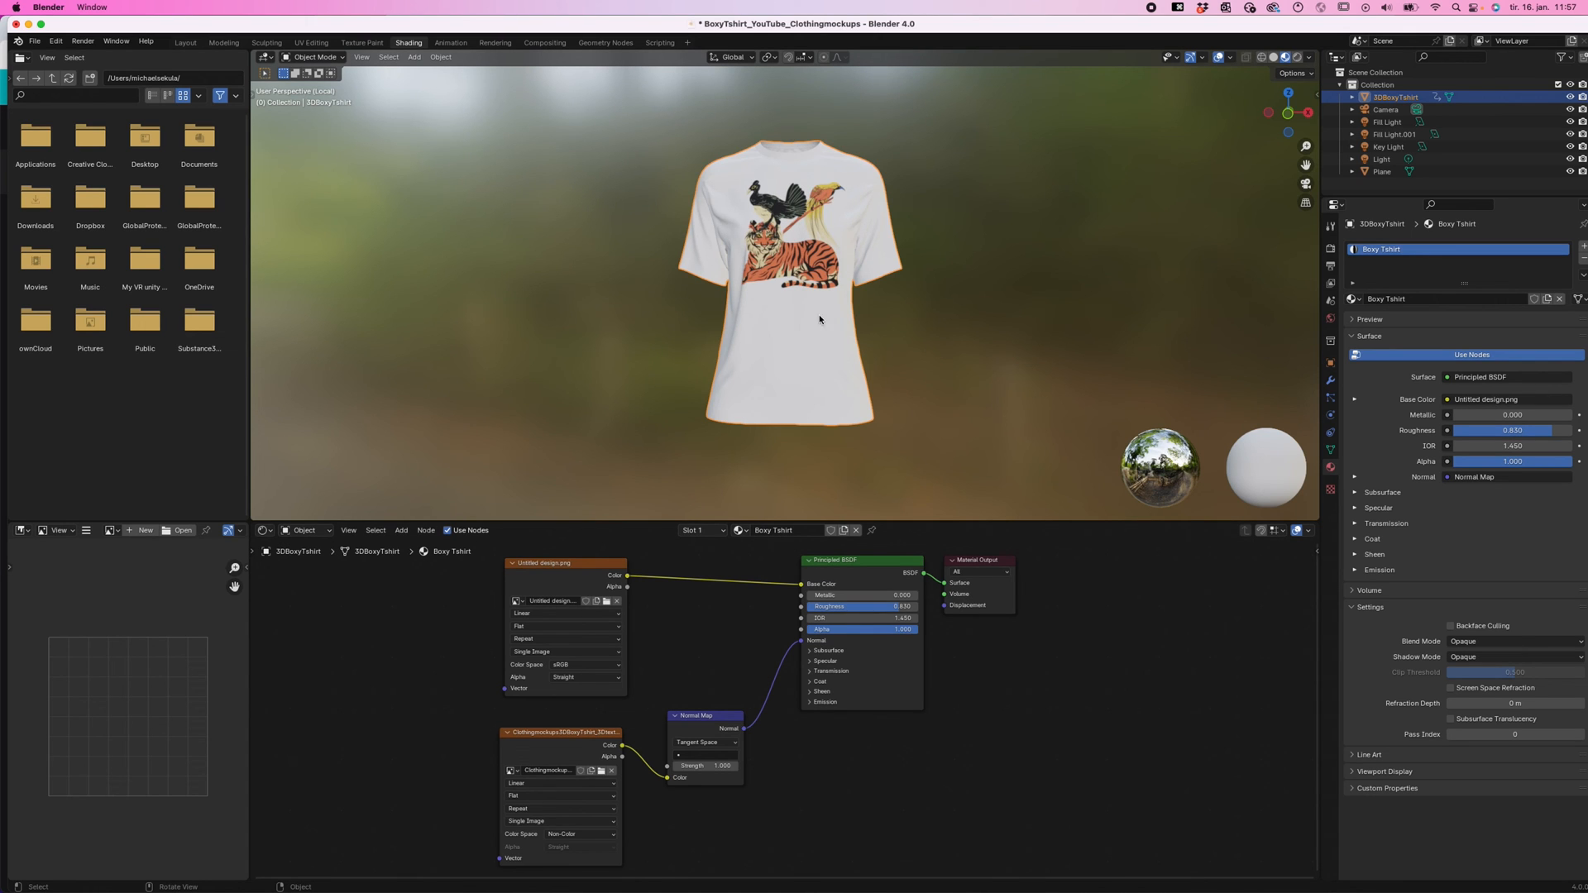
pyautogui.click(184, 42)
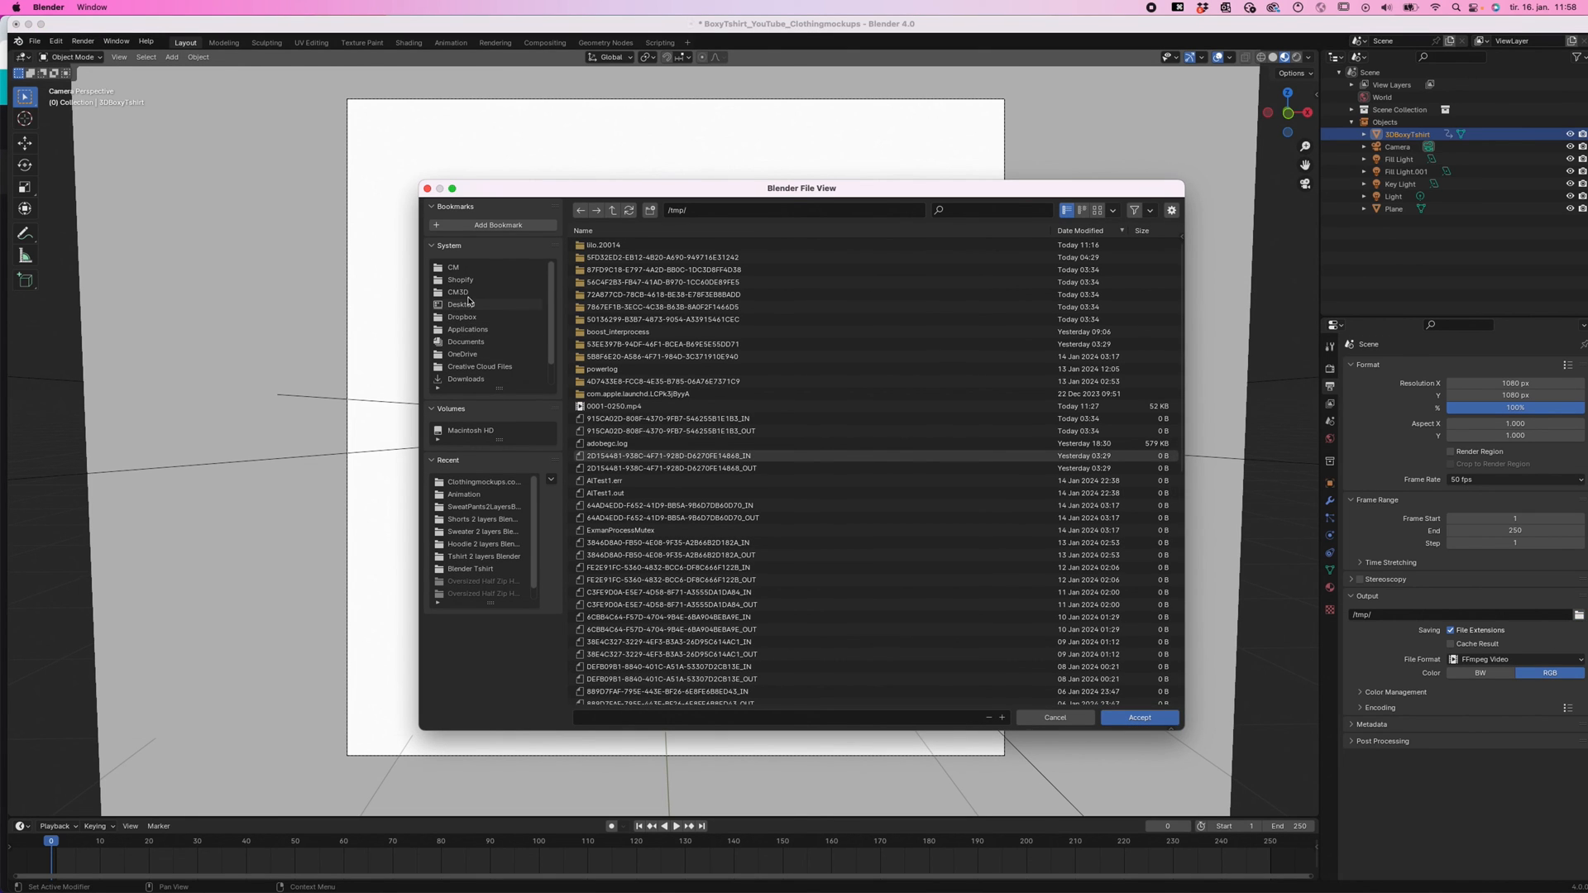
# Set the render output to a file named animalAnimation on the Desktop
pyautogui.click(461, 304)
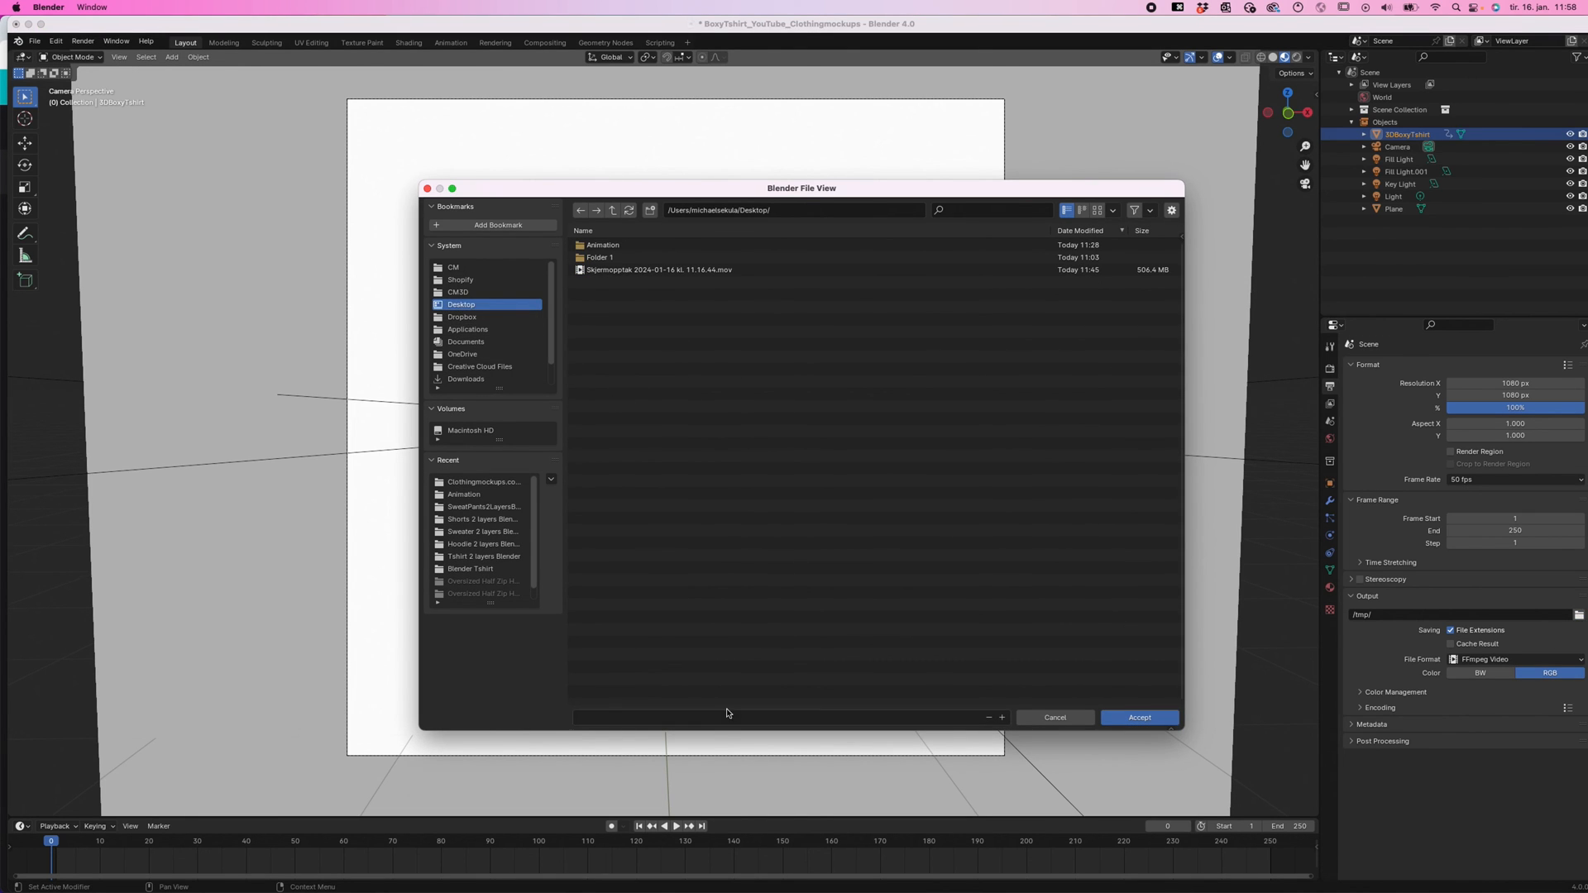
pyautogui.write('anaim')
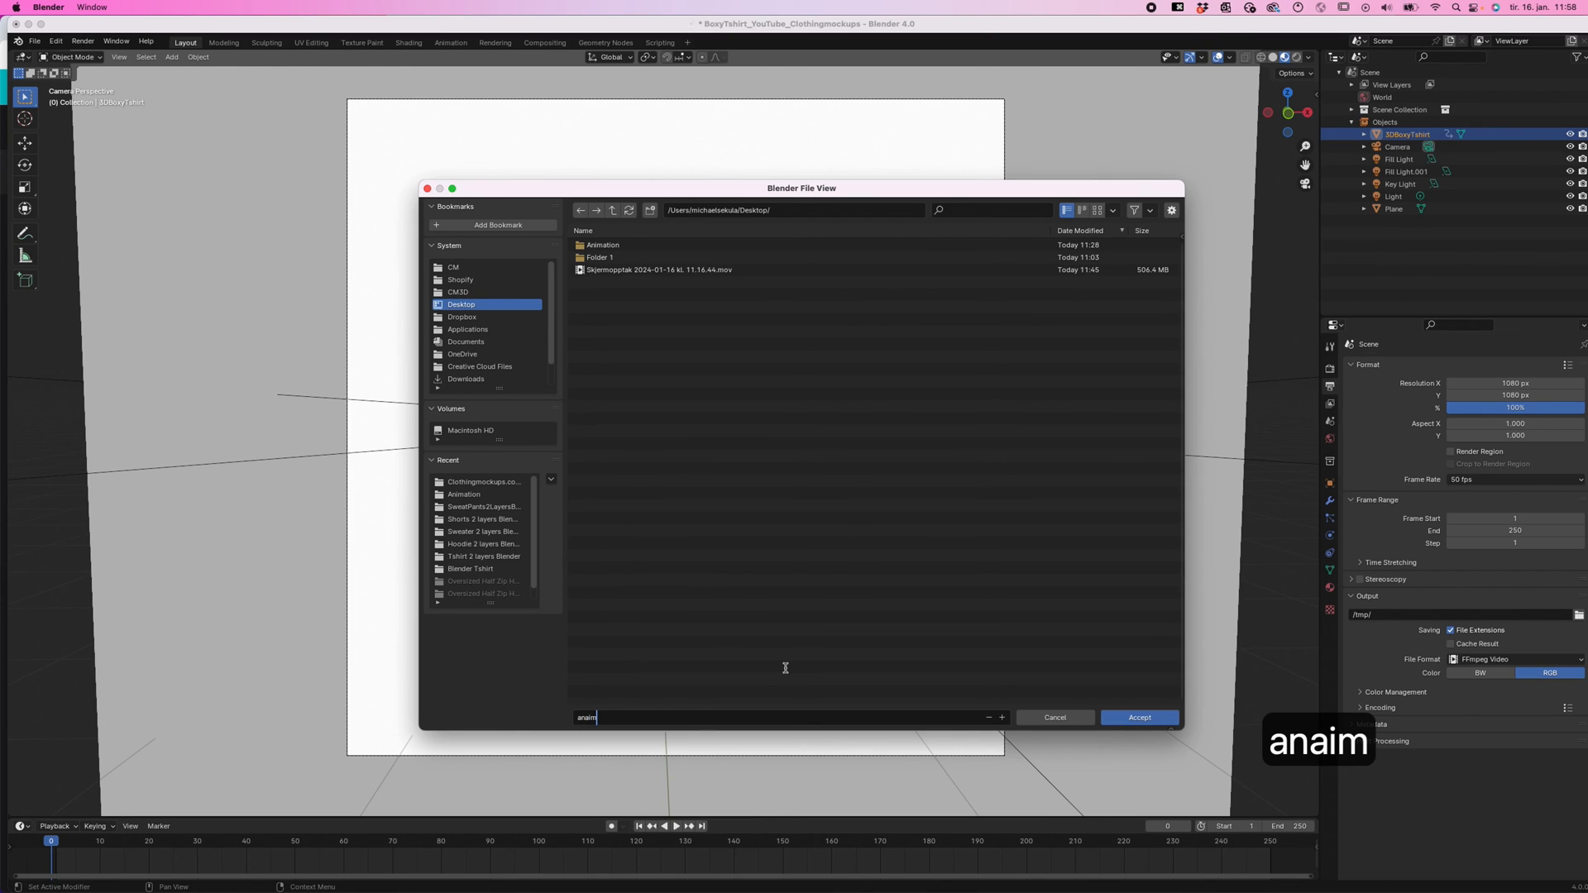
pyautogui.press('backspace')
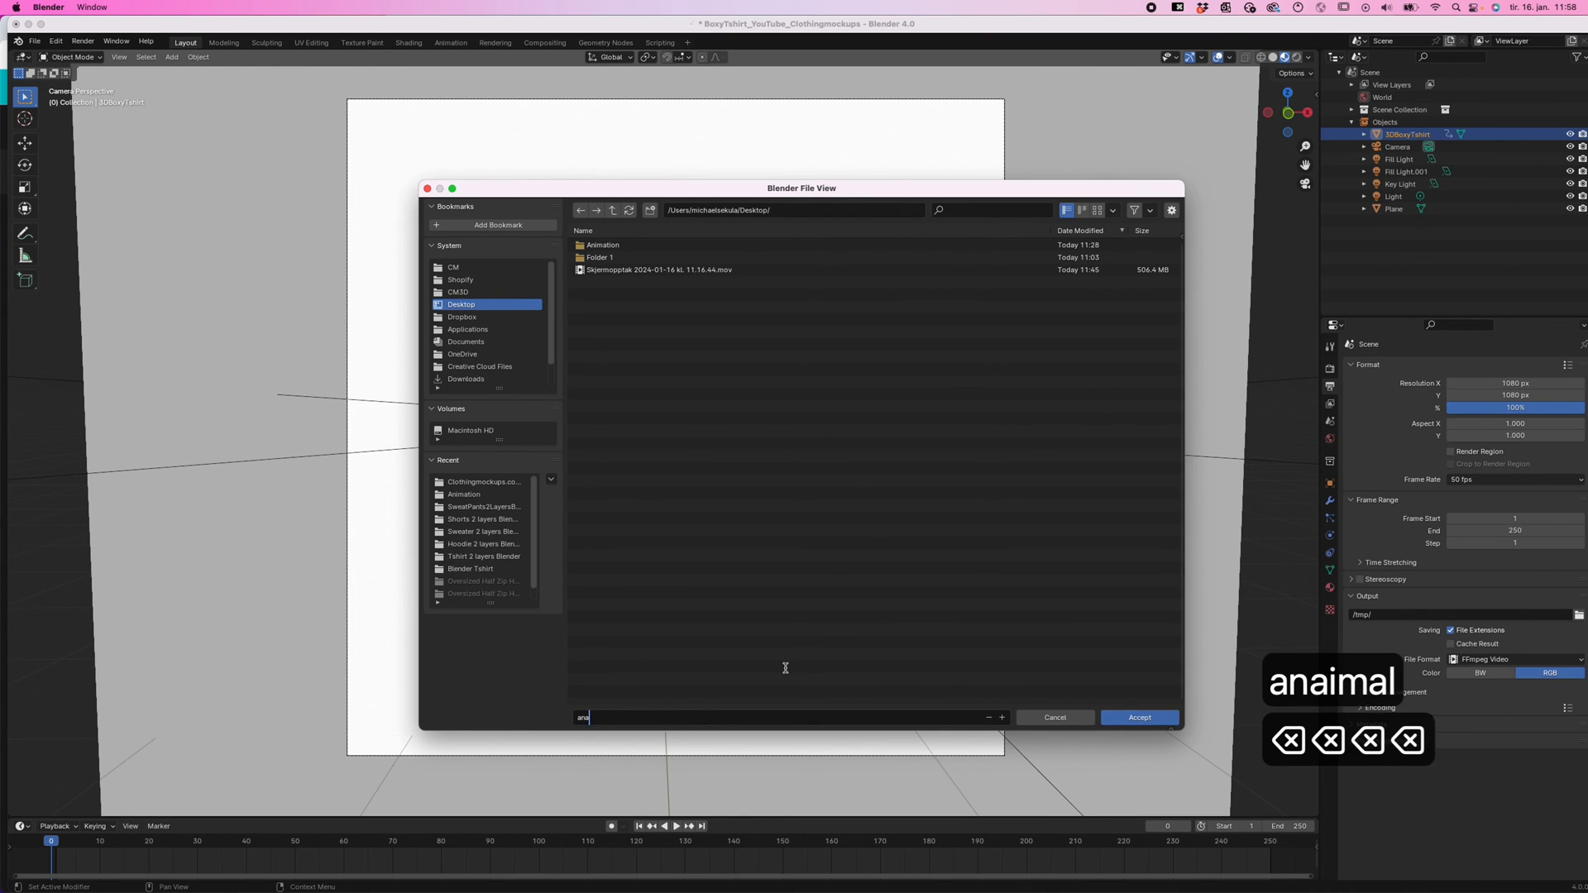
pyautogui.write('nimalAnimation')
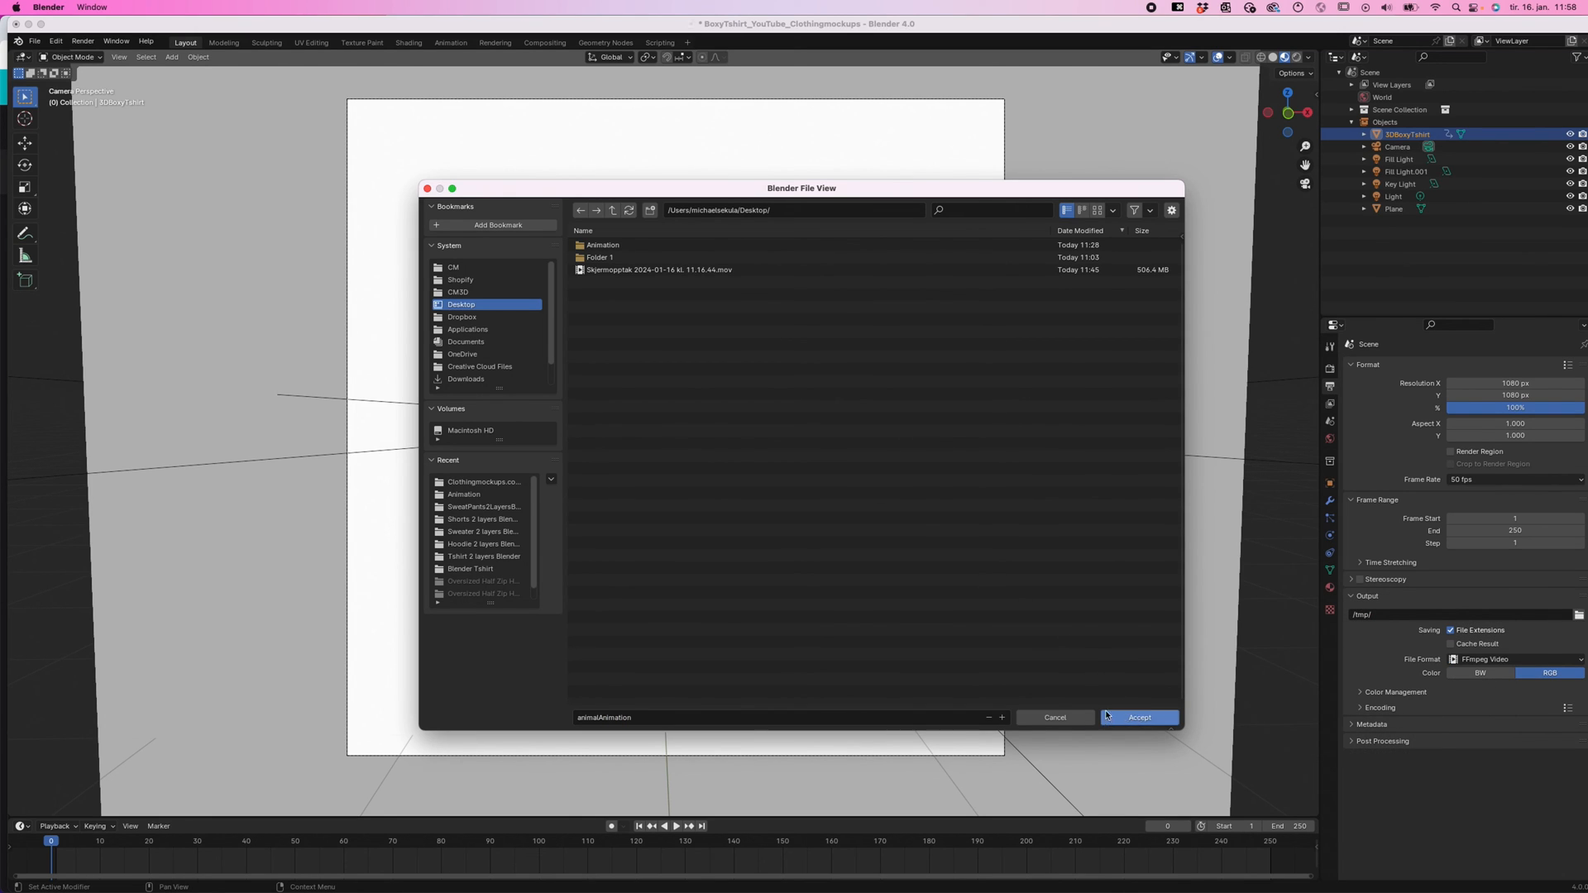
pyautogui.click(1138, 717)
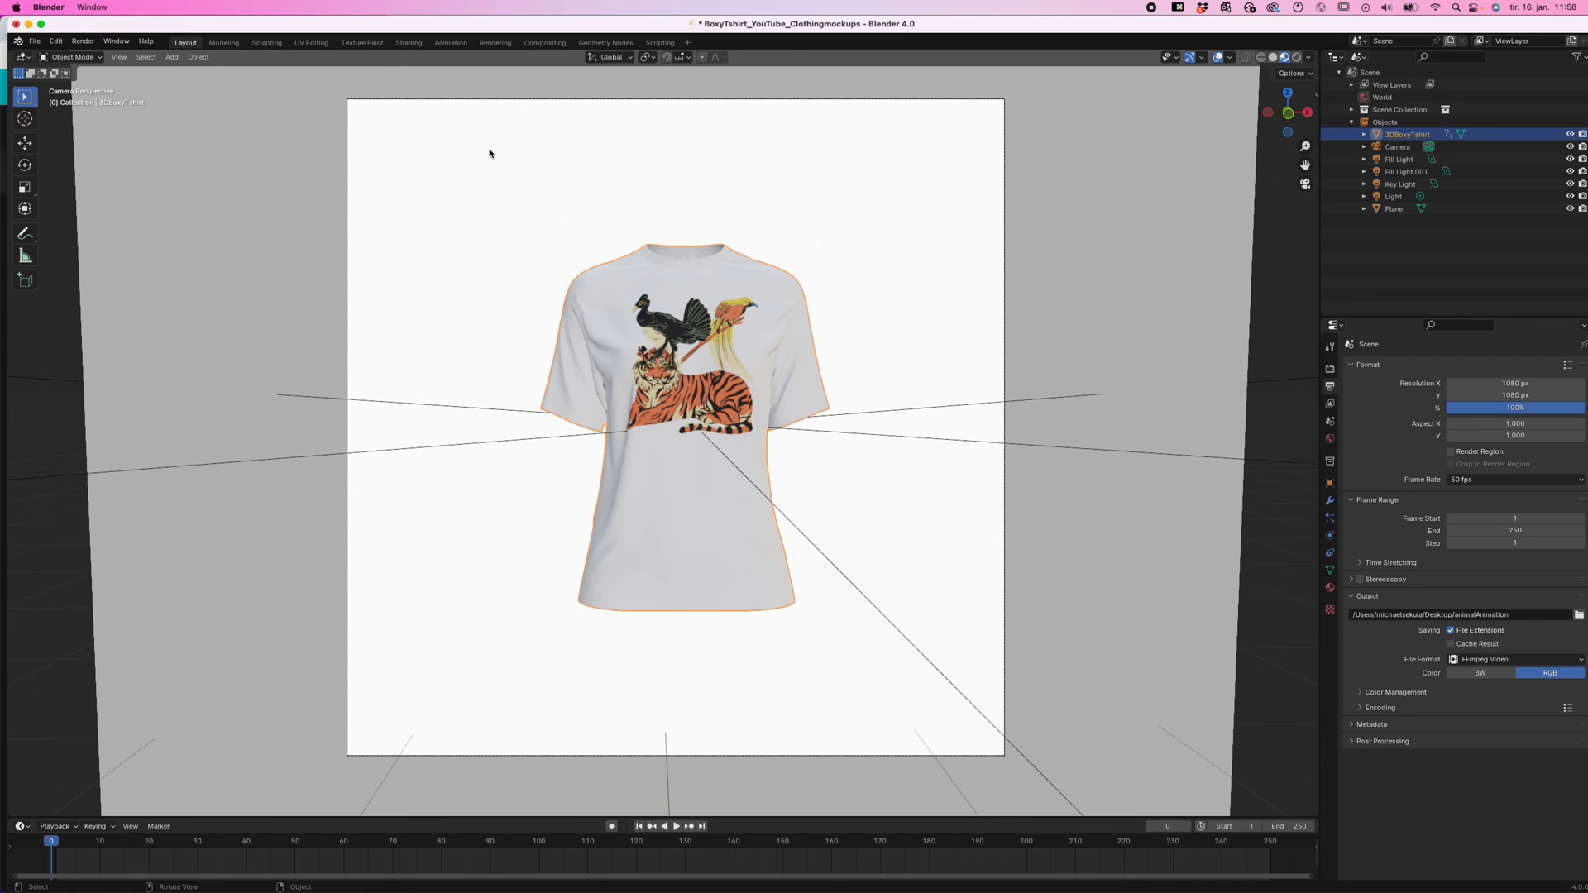
# Render the tiger-and-birds shirt as a still image and save the render to disk
pyautogui.click(82, 41)
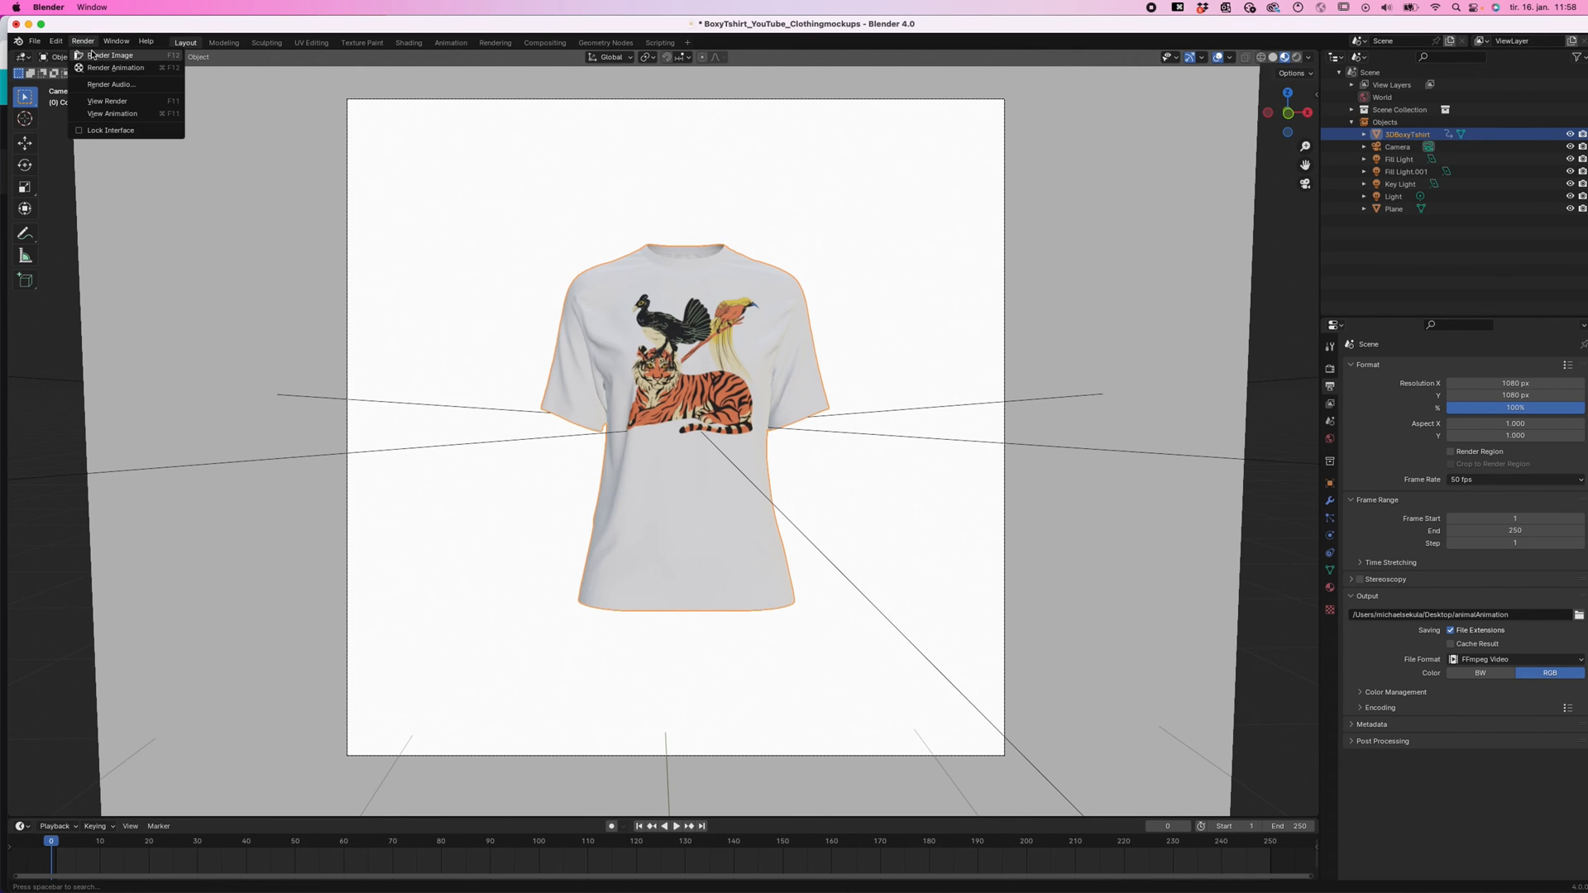
pyautogui.click(111, 55)
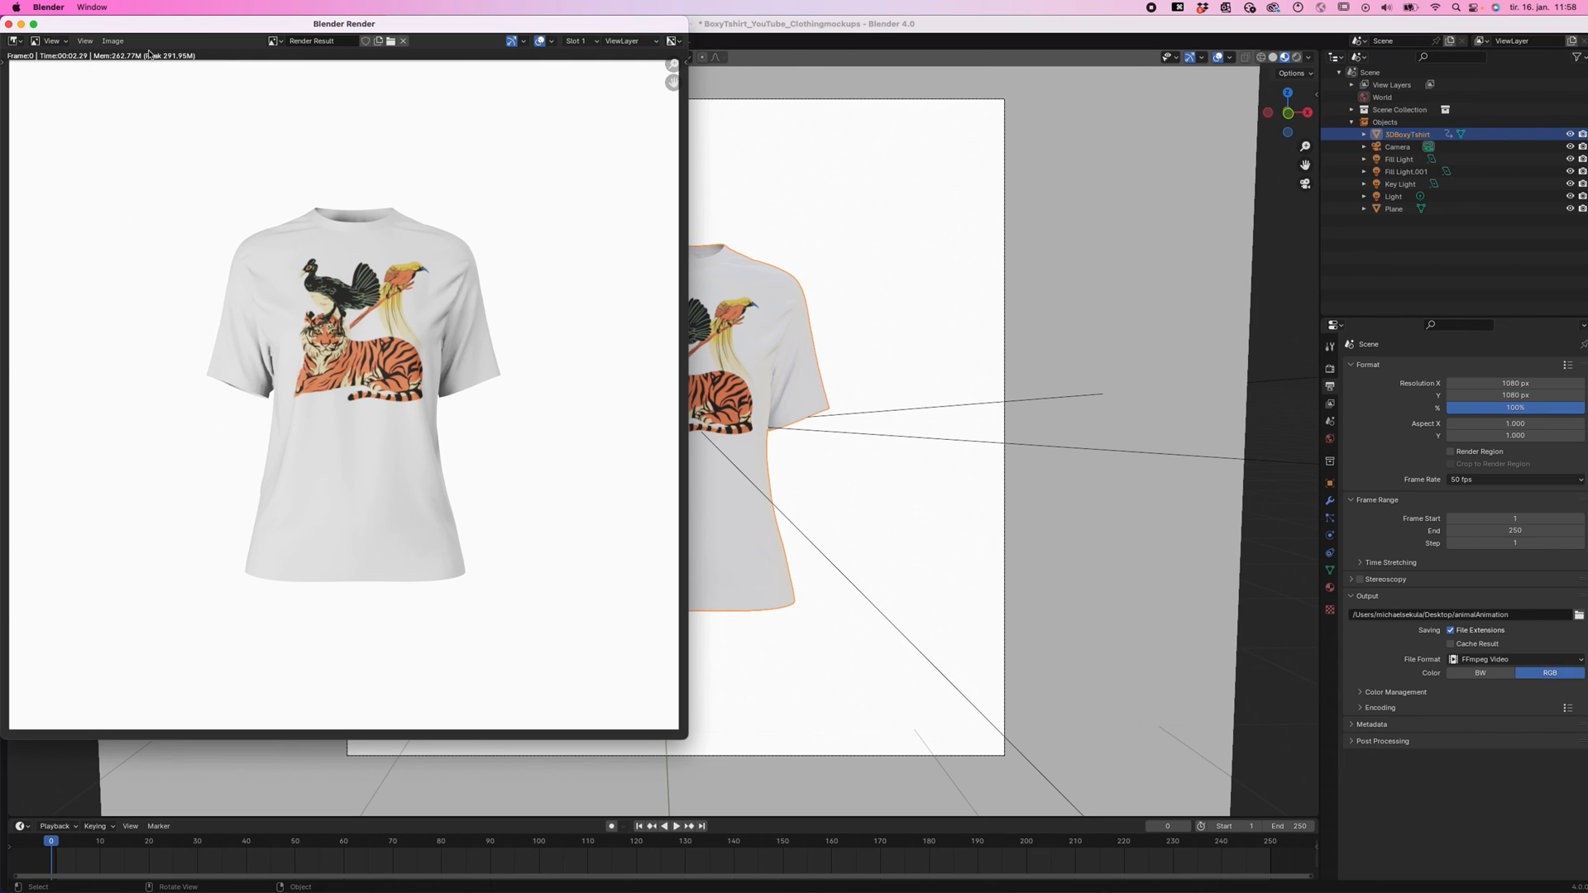
pyautogui.click(112, 41)
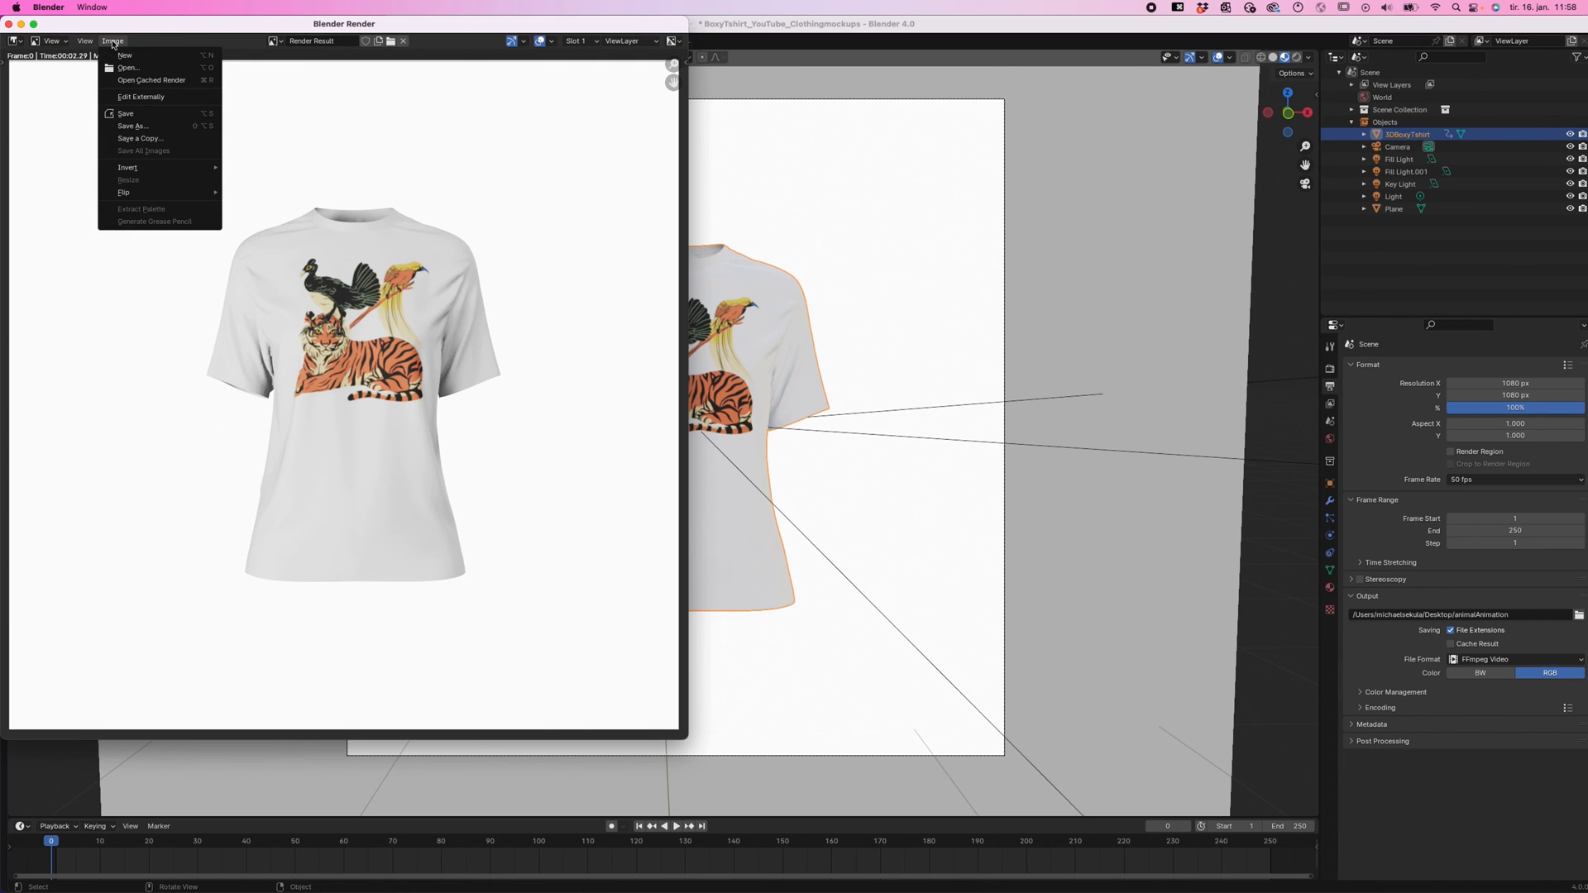
pyautogui.click(132, 126)
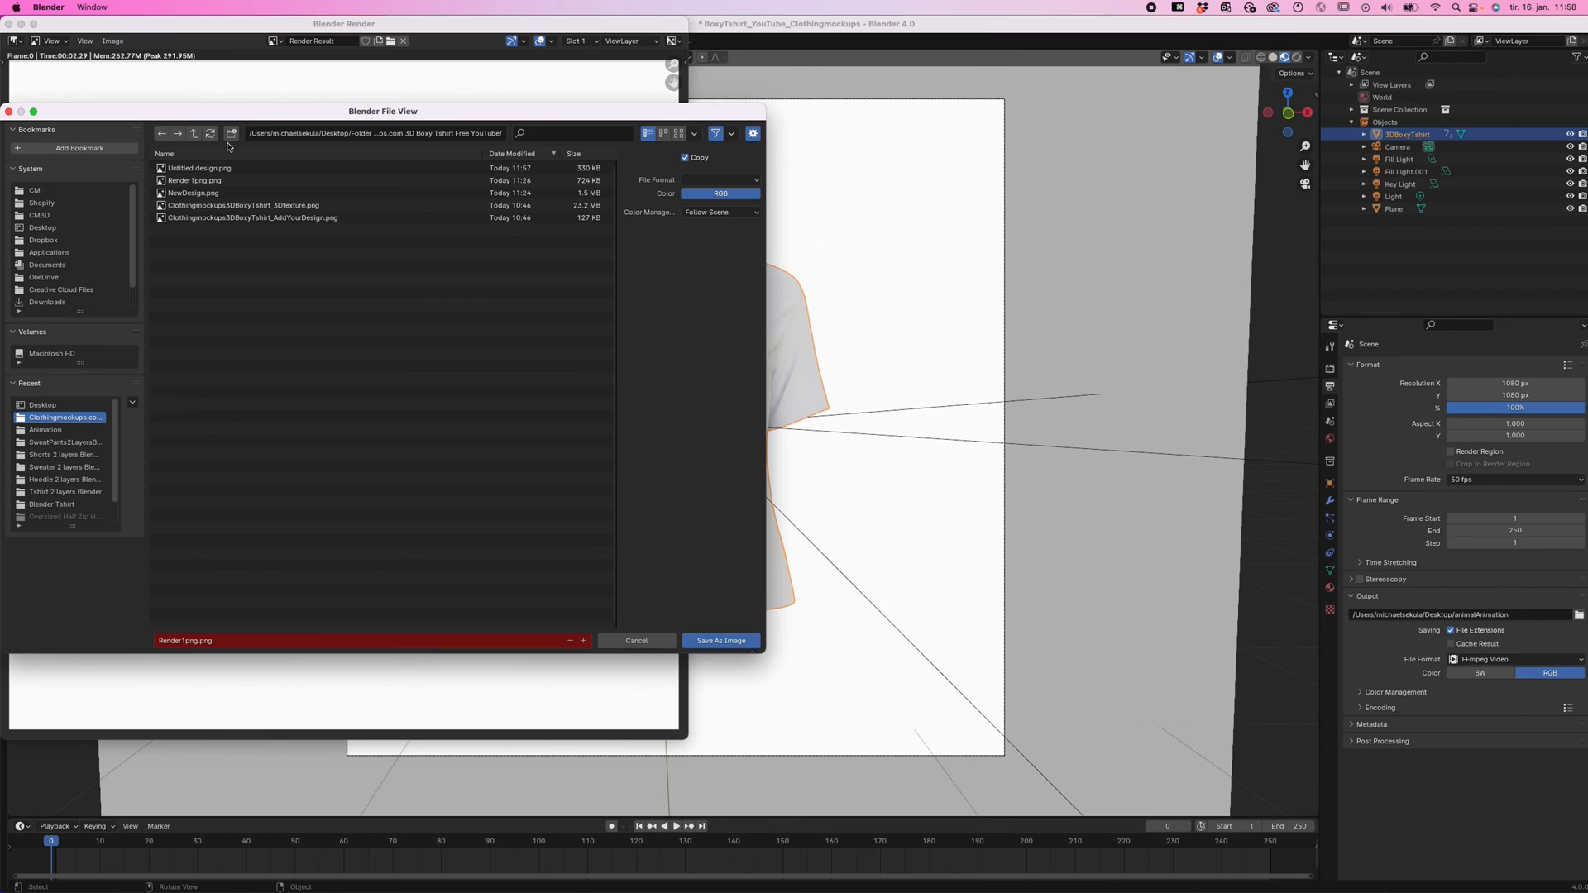
pyautogui.moveTo(526, 351)
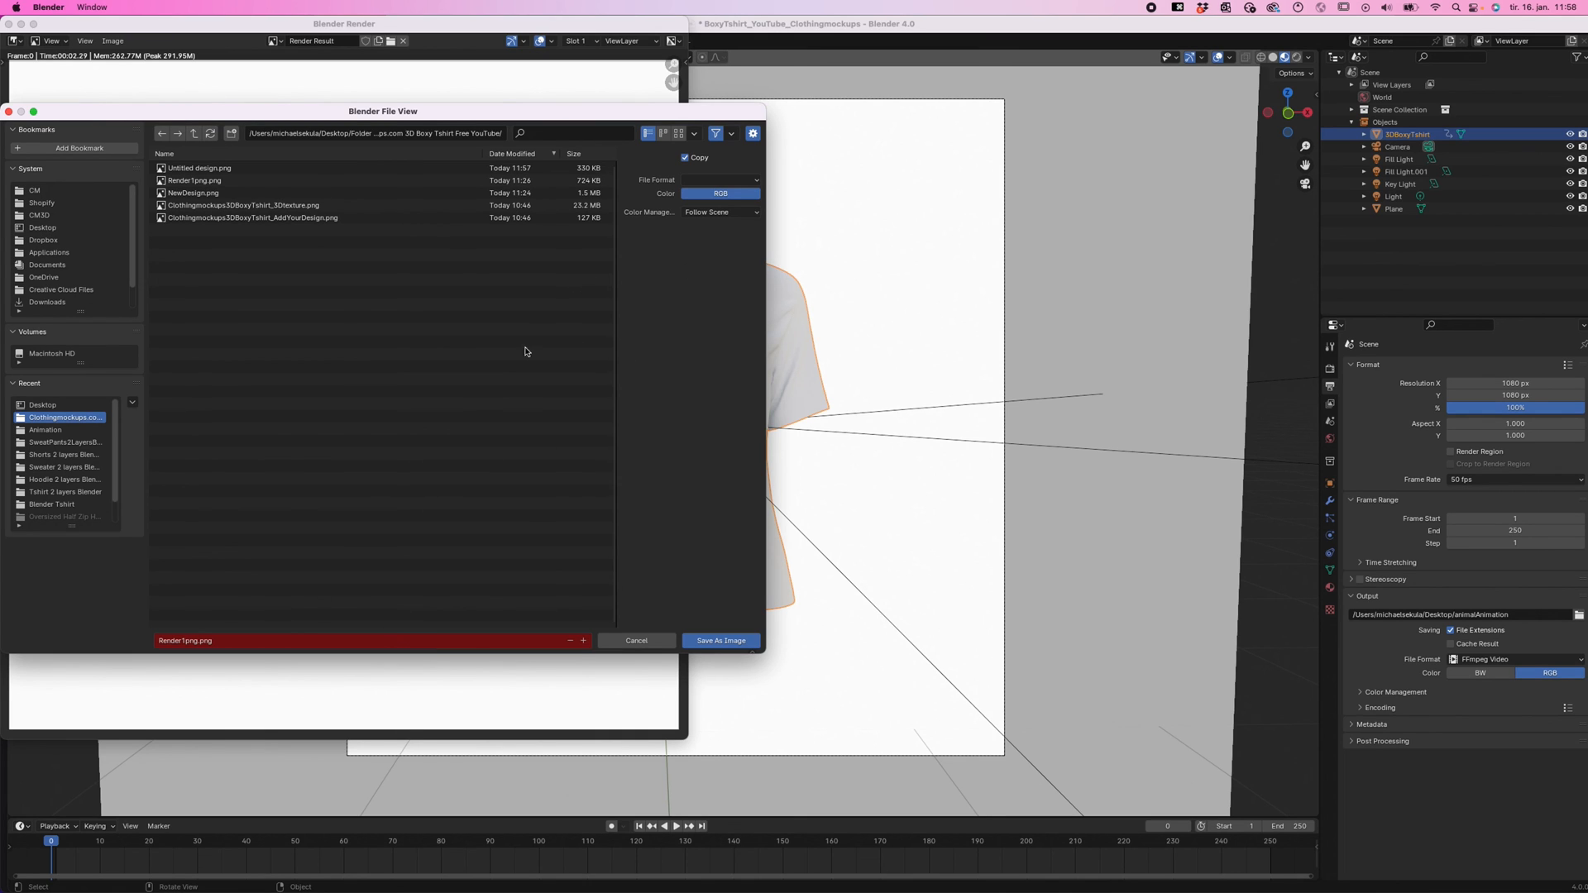
pyautogui.click(186, 640)
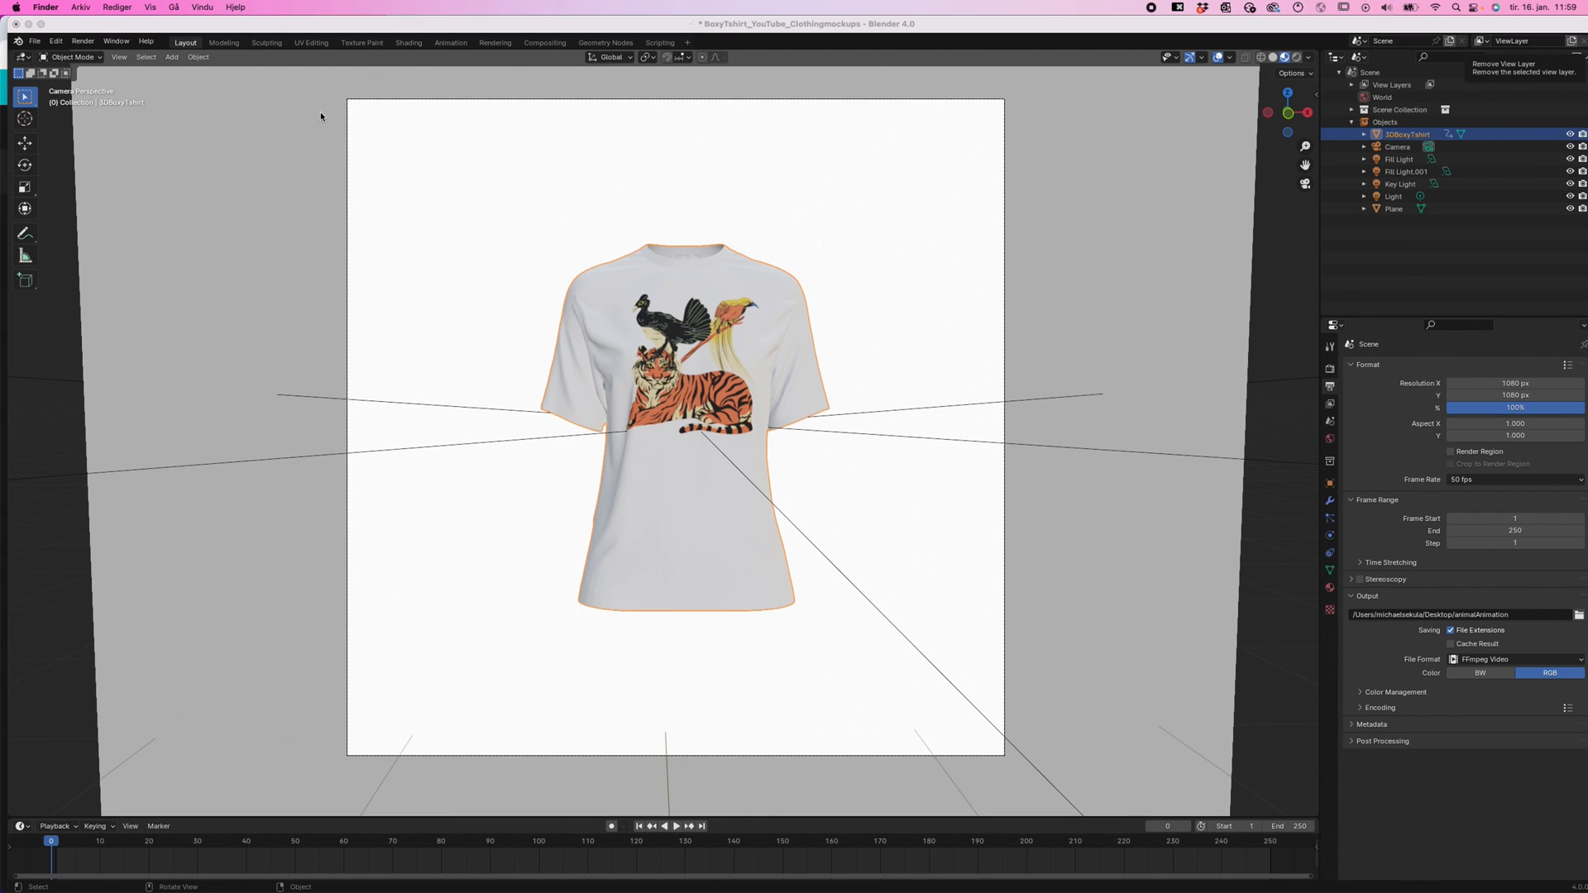
pyautogui.click(82, 42)
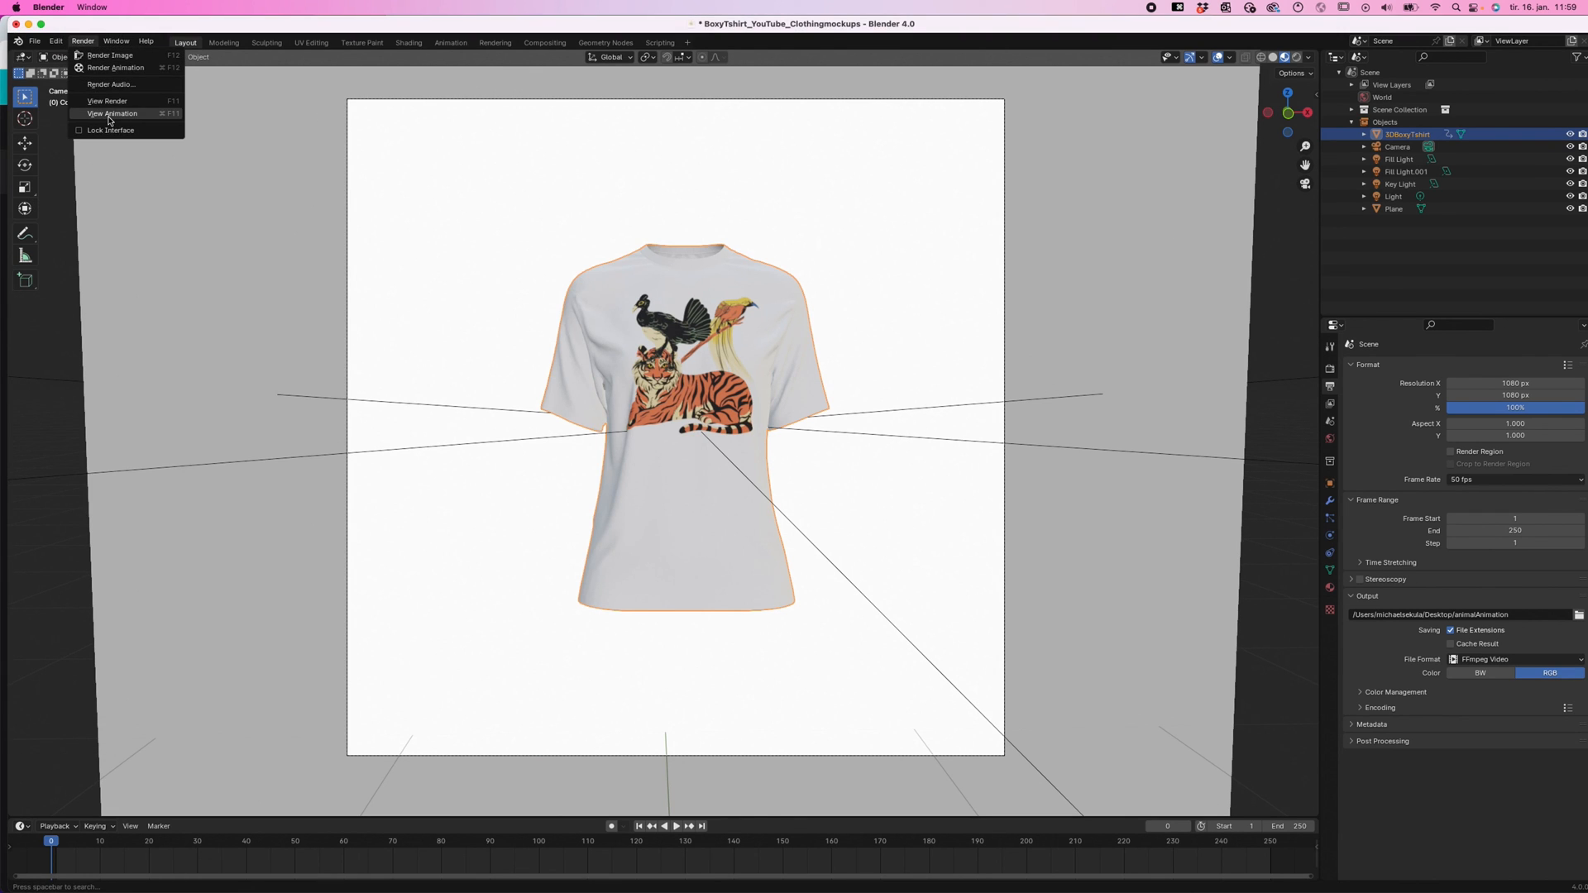